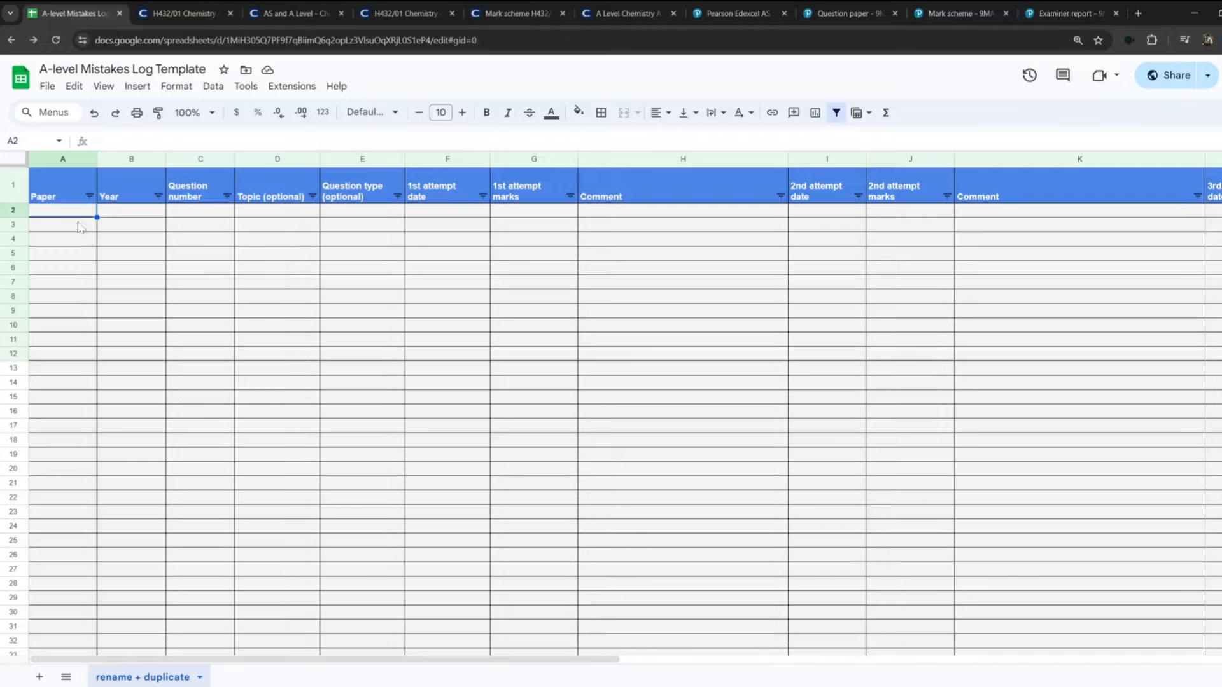
Enter paper 1 in the first row of the mistakes log and widen the Comment column.
{"action": "left_click", "coordinate": [1078, 481]}
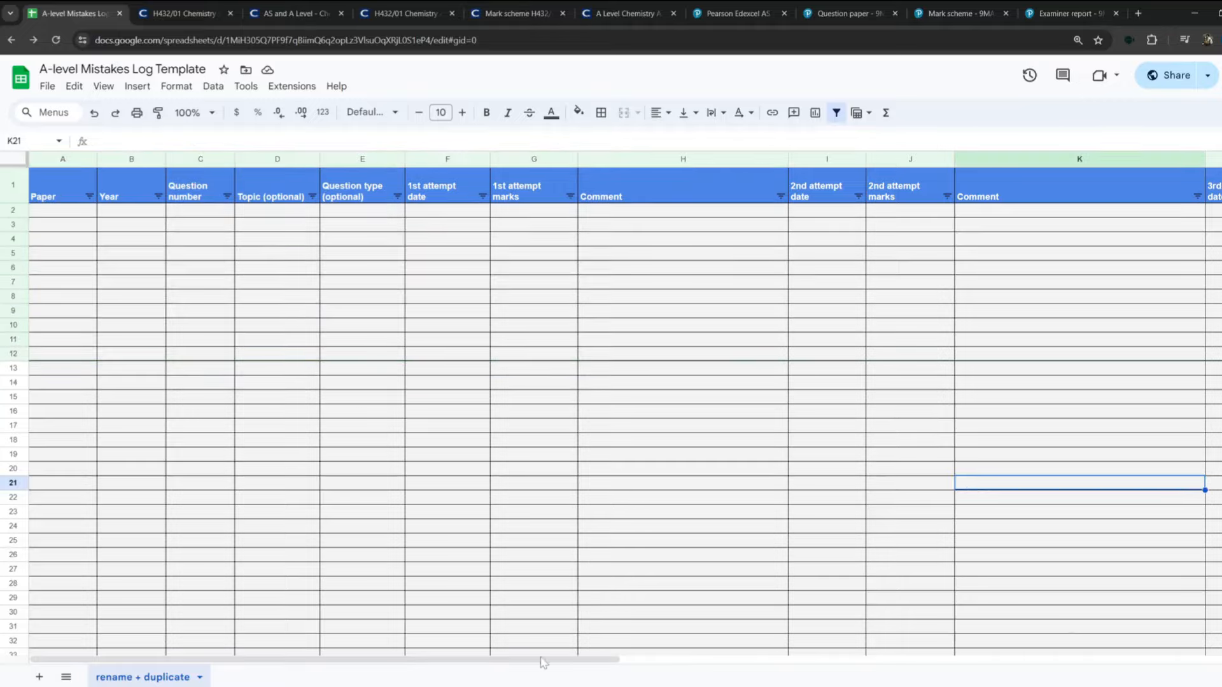
{"action": "left_click", "coordinate": [200, 252]}
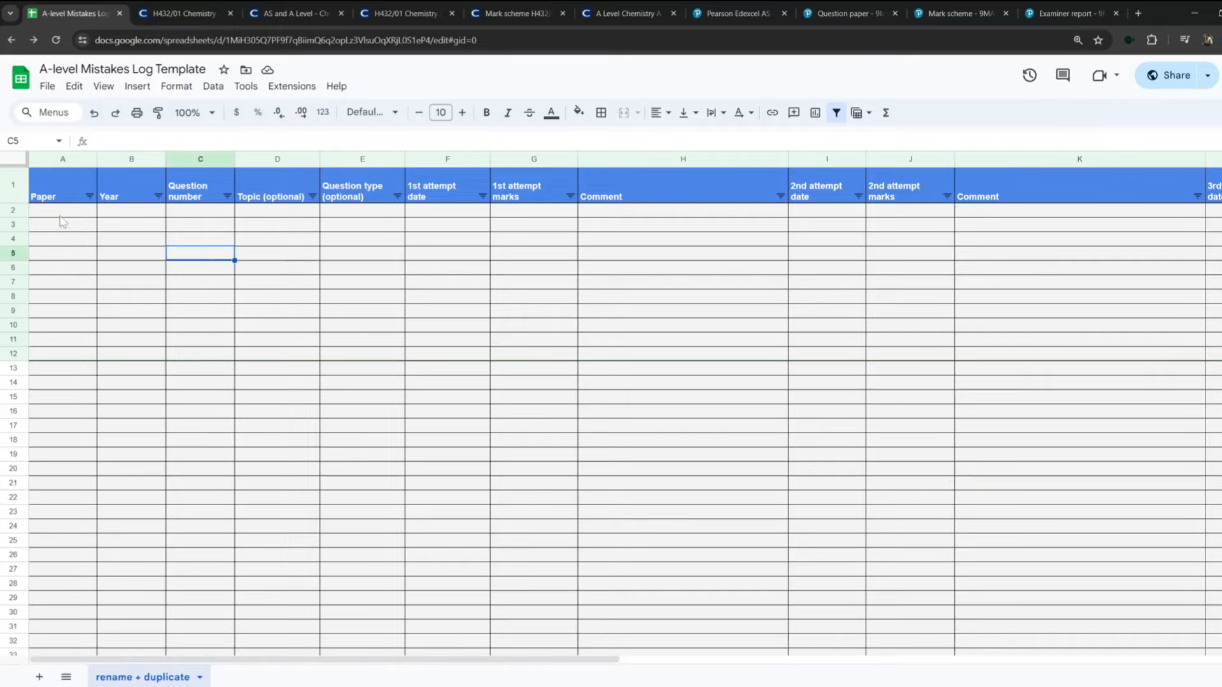
{"action": "left_click", "coordinate": [62, 210]}
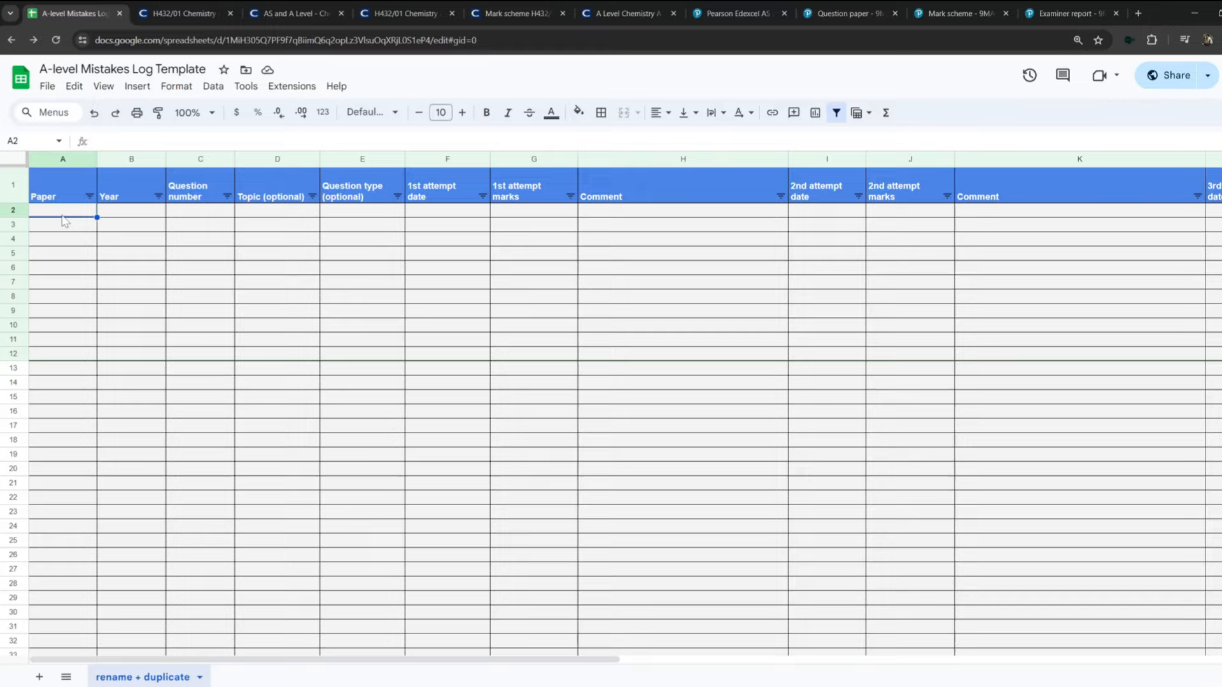
{"action": "mouse_move", "coordinate": [257, 294]}
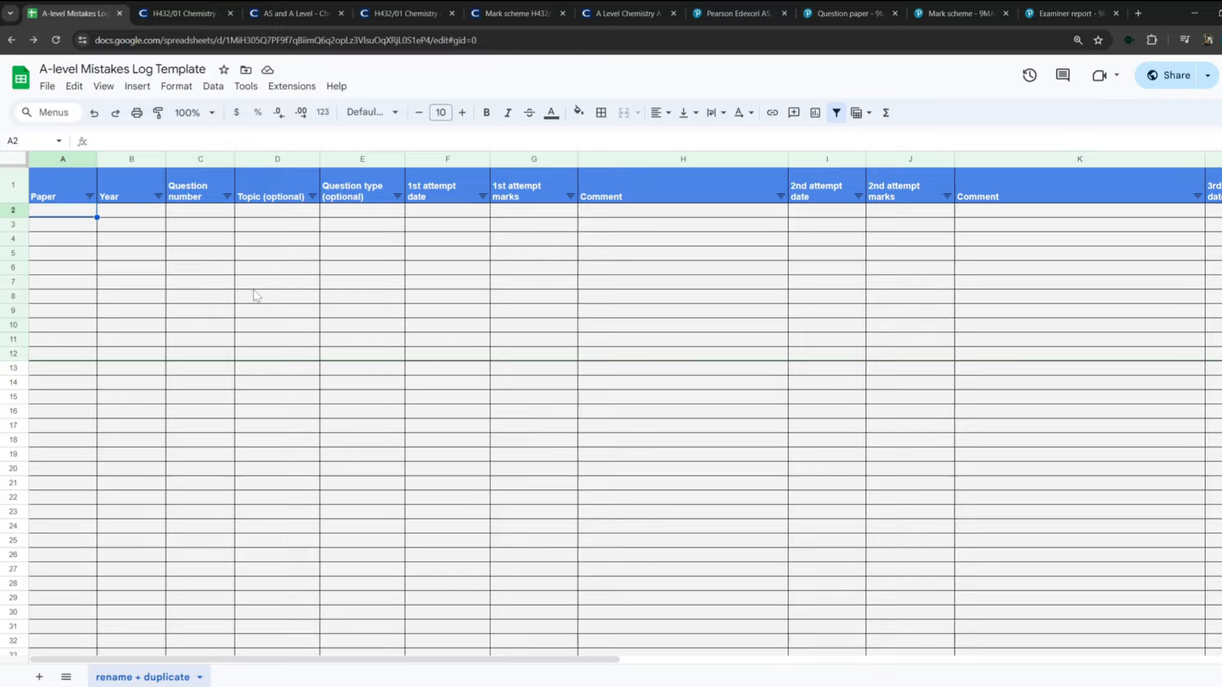
{"action": "left_click", "coordinate": [131, 224]}
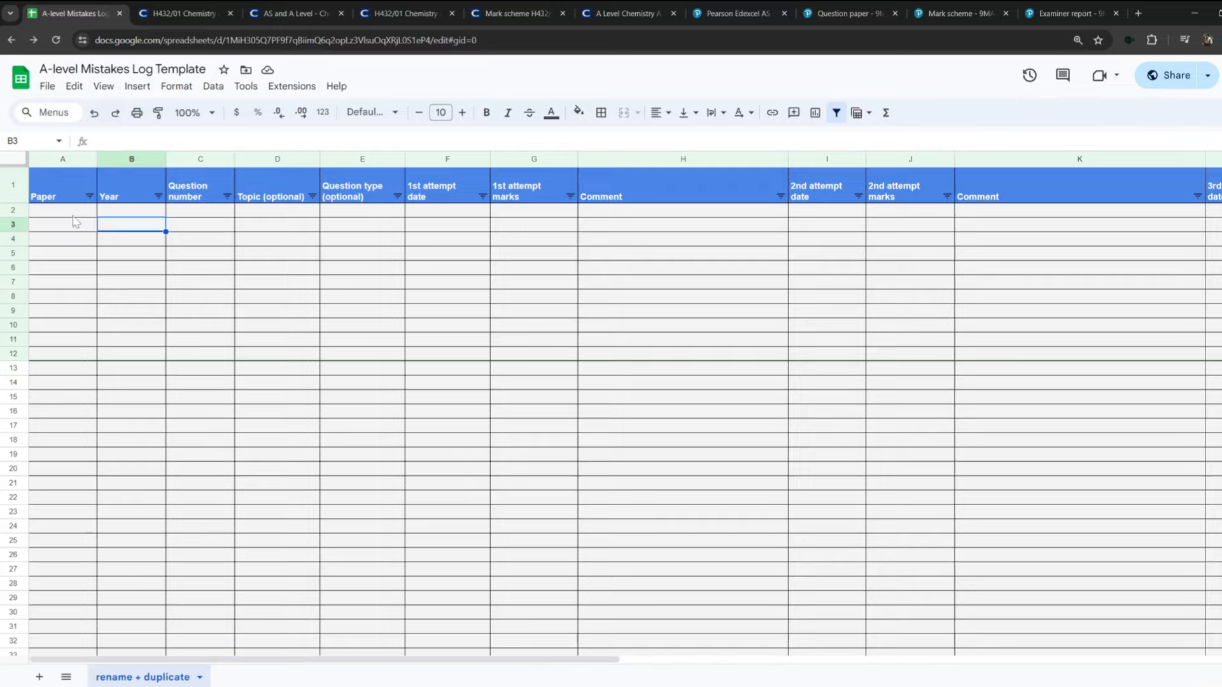
{"action": "left_click", "coordinate": [63, 209]}
{"action": "type", "text": "1"}
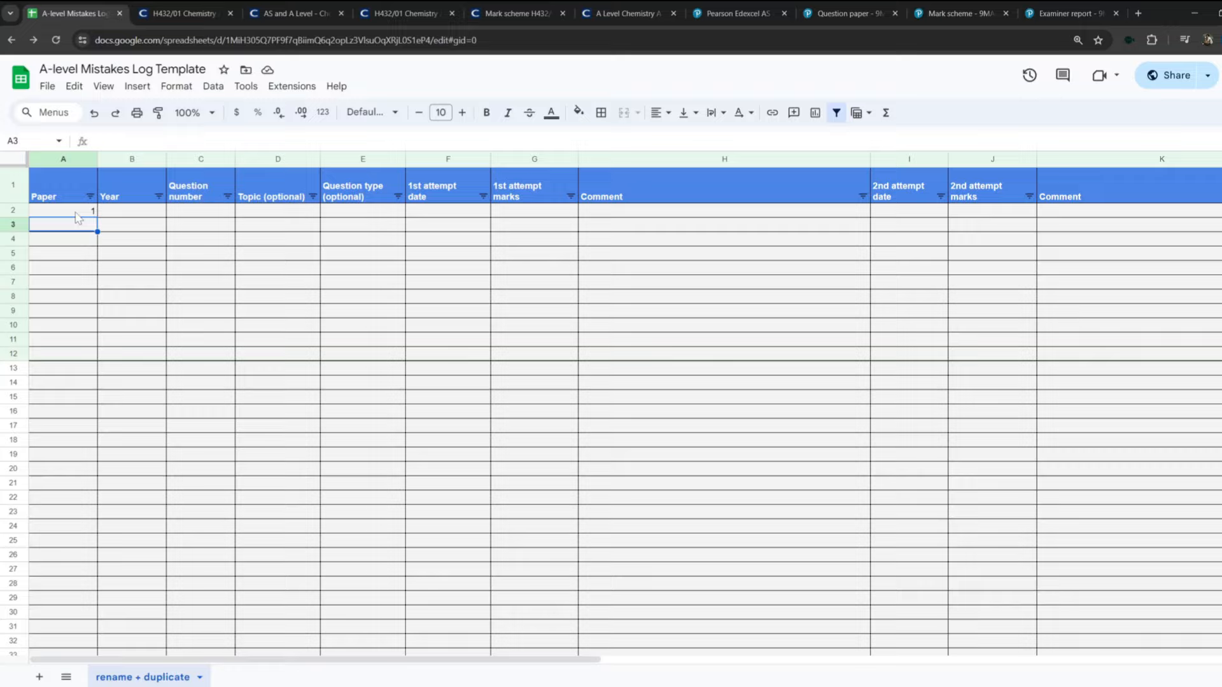
Bring up the H432/01 October 2021 Chemistry question paper, checking the log in between.
{"action": "left_click", "coordinate": [399, 12]}
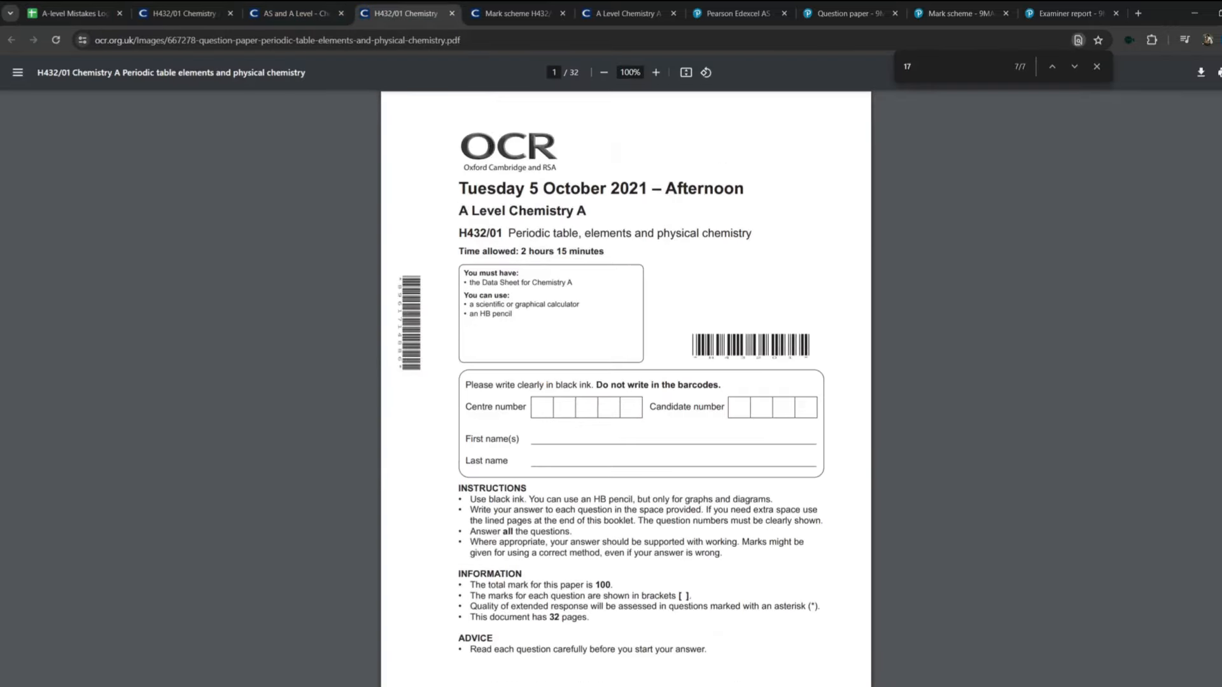
{"action": "left_click", "coordinate": [72, 13]}
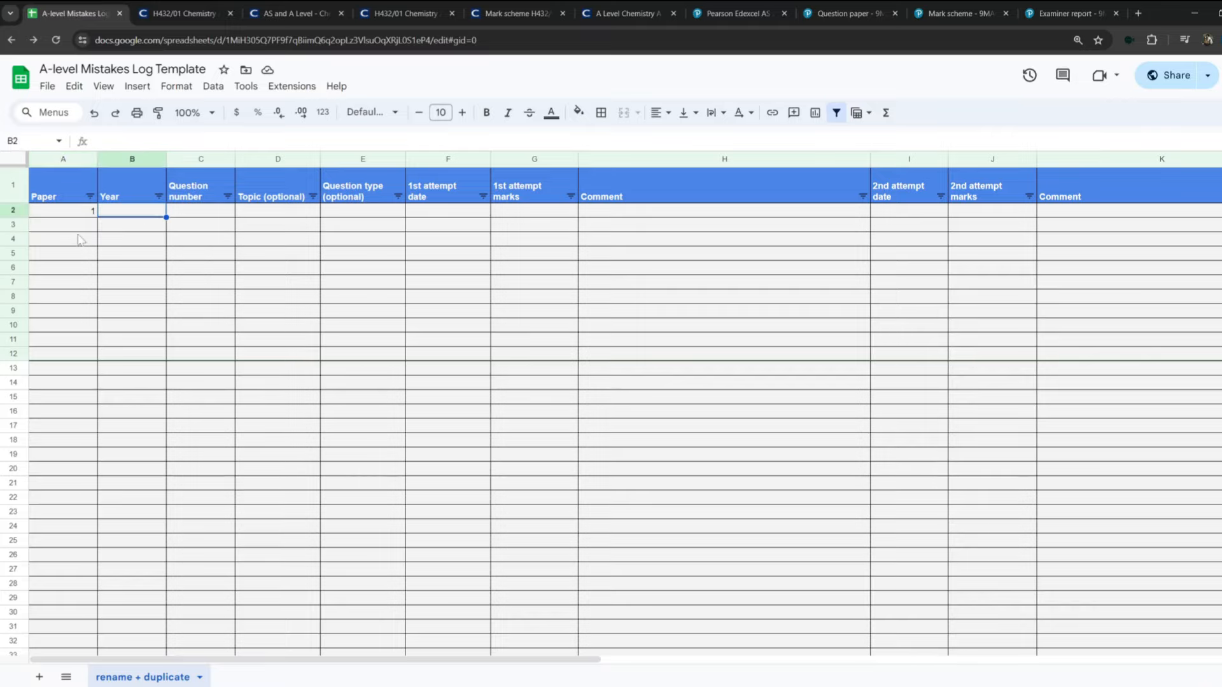
{"action": "left_click", "coordinate": [398, 12]}
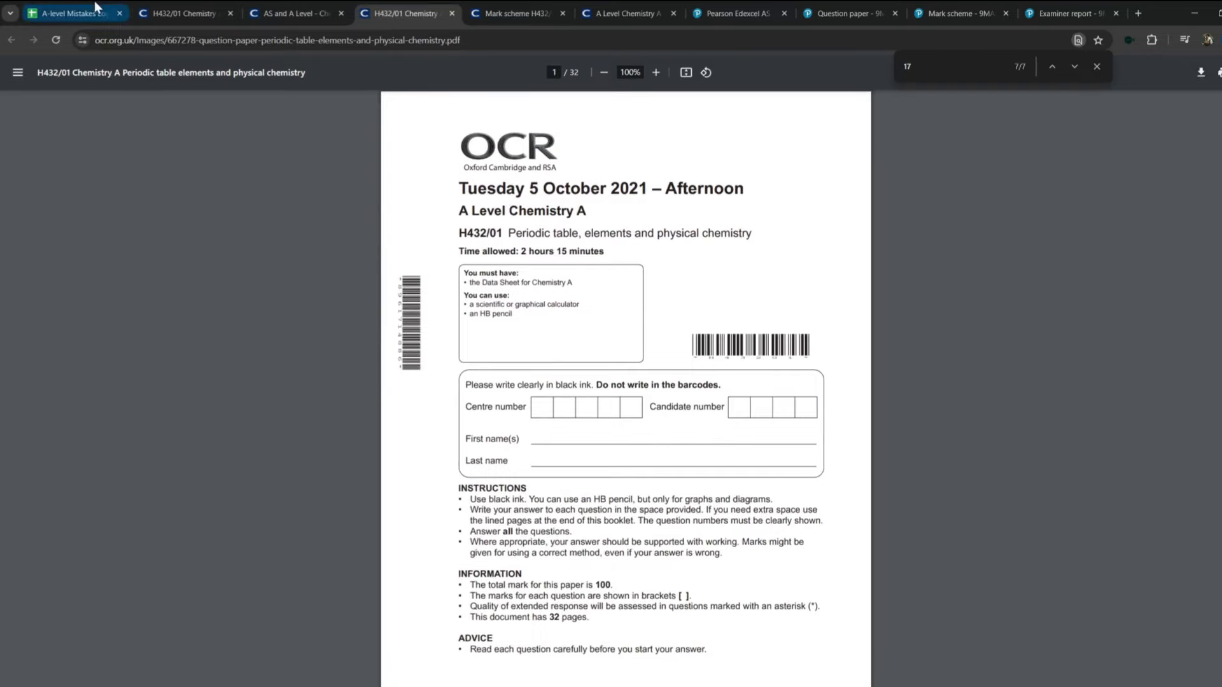
Rename the log sheet to chem and duplicate it as a physics sheet.
{"action": "left_click", "coordinate": [70, 13]}
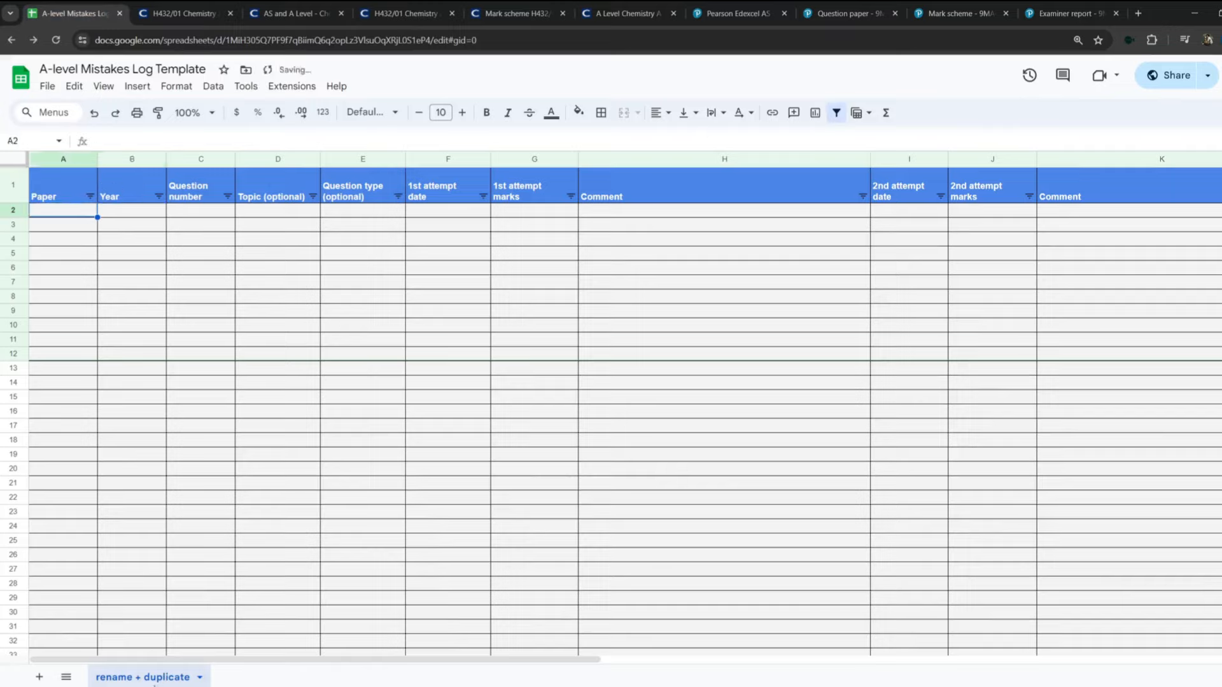
{"action": "double_click", "coordinate": [144, 676]}
{"action": "type", "text": "chem"}
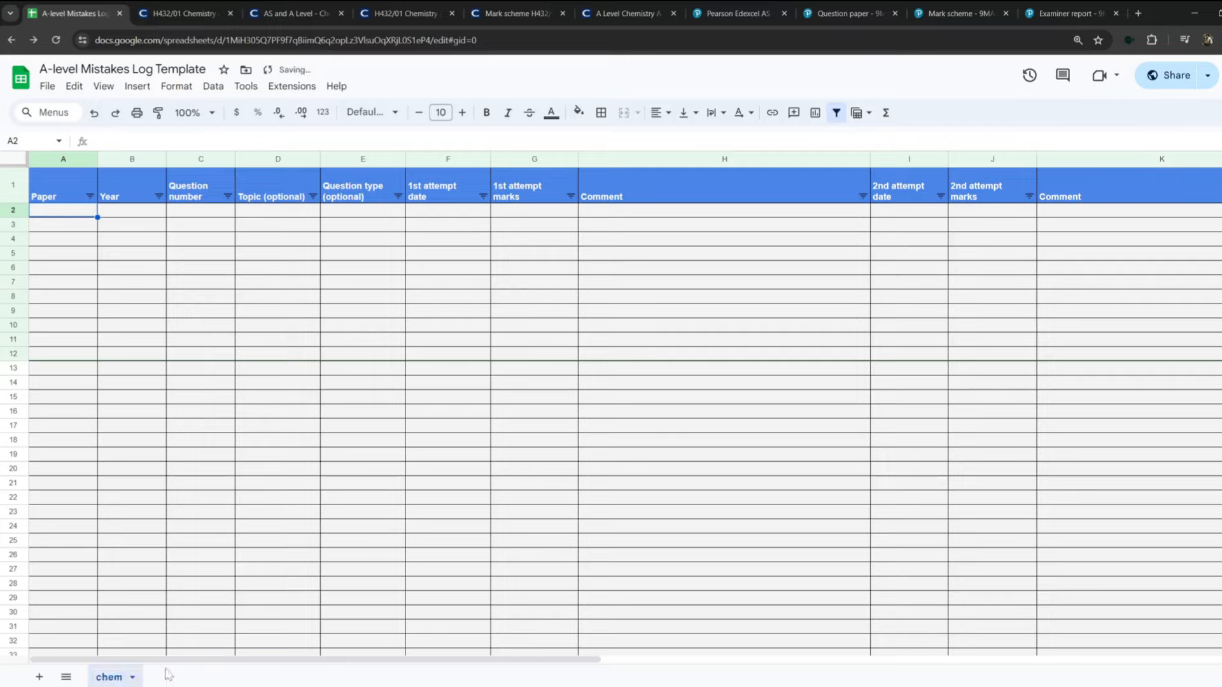
{"action": "left_click", "coordinate": [131, 675]}
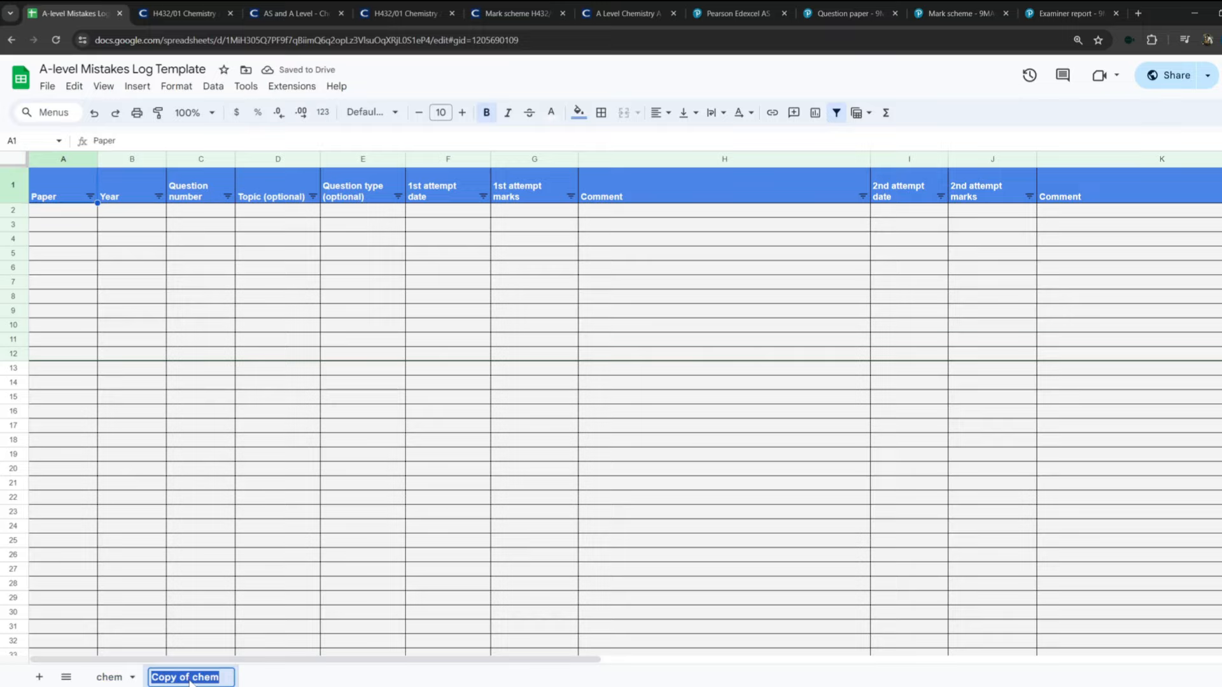
{"action": "type", "text": "physics"}
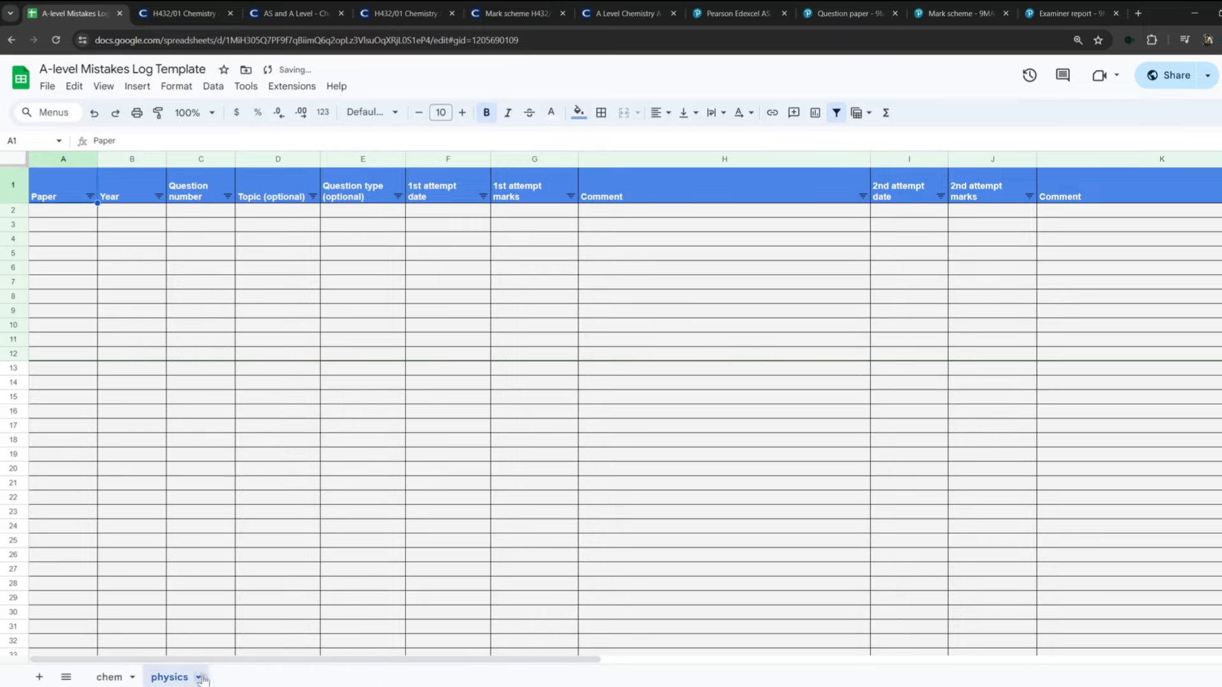
Duplicate the physics sheet and rename the copy to maths.
{"action": "left_click", "coordinate": [200, 675]}
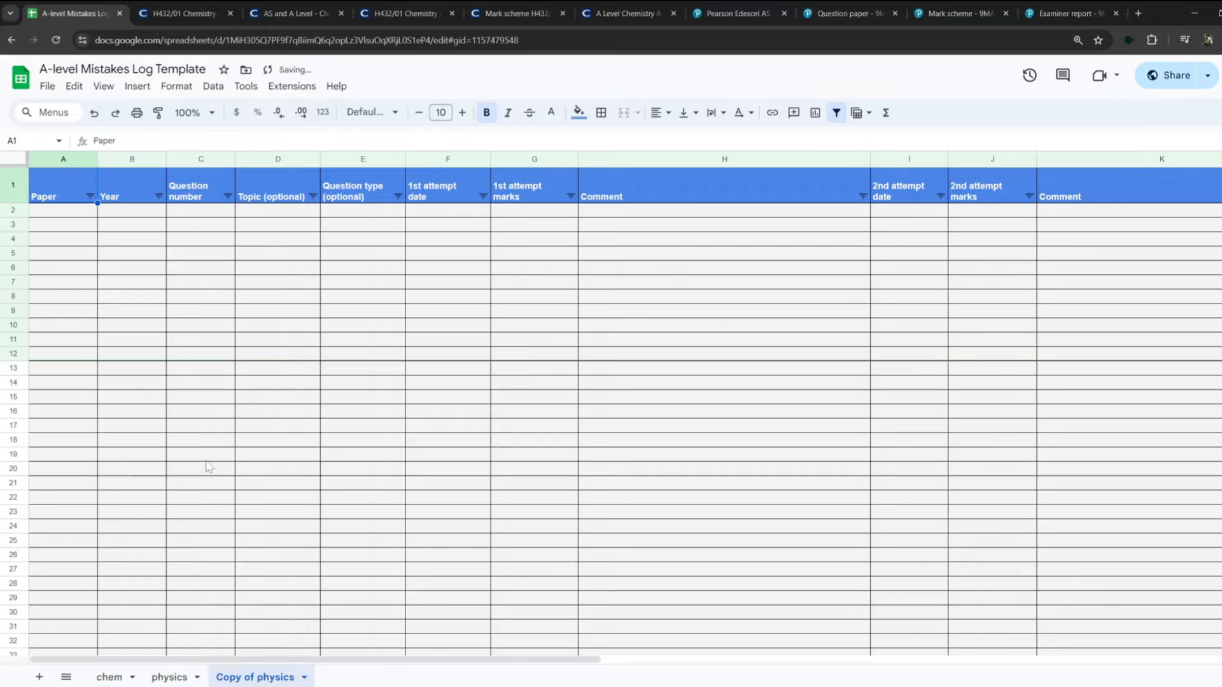
{"action": "right_click", "coordinate": [255, 676]}
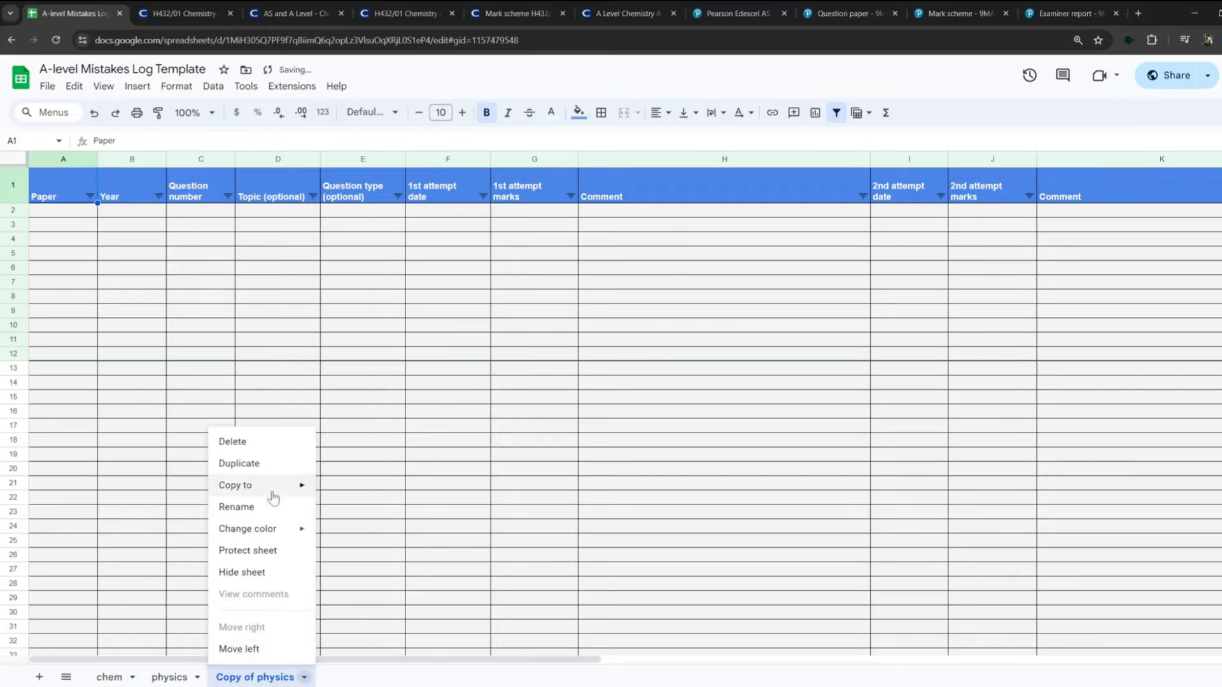
{"action": "left_click", "coordinate": [237, 506]}
{"action": "type", "text": "maths"}
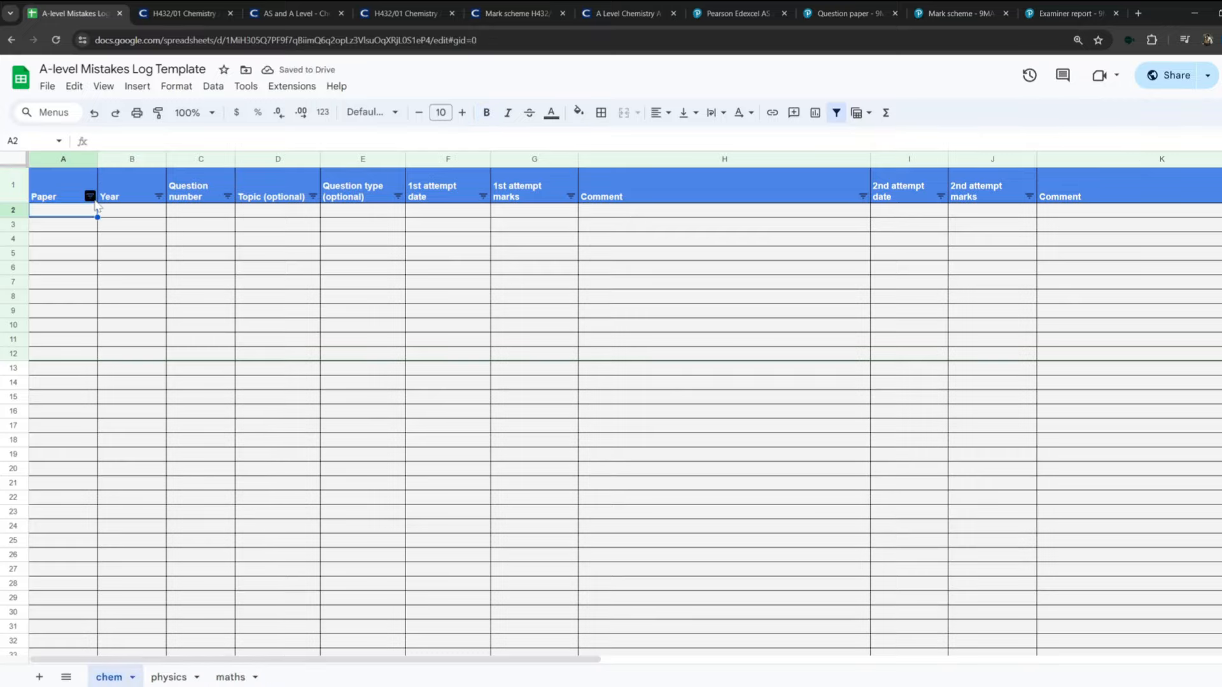
Look through the OCR Chemistry A assessment materials list, then return to the chem log.
{"action": "left_click", "coordinate": [294, 13]}
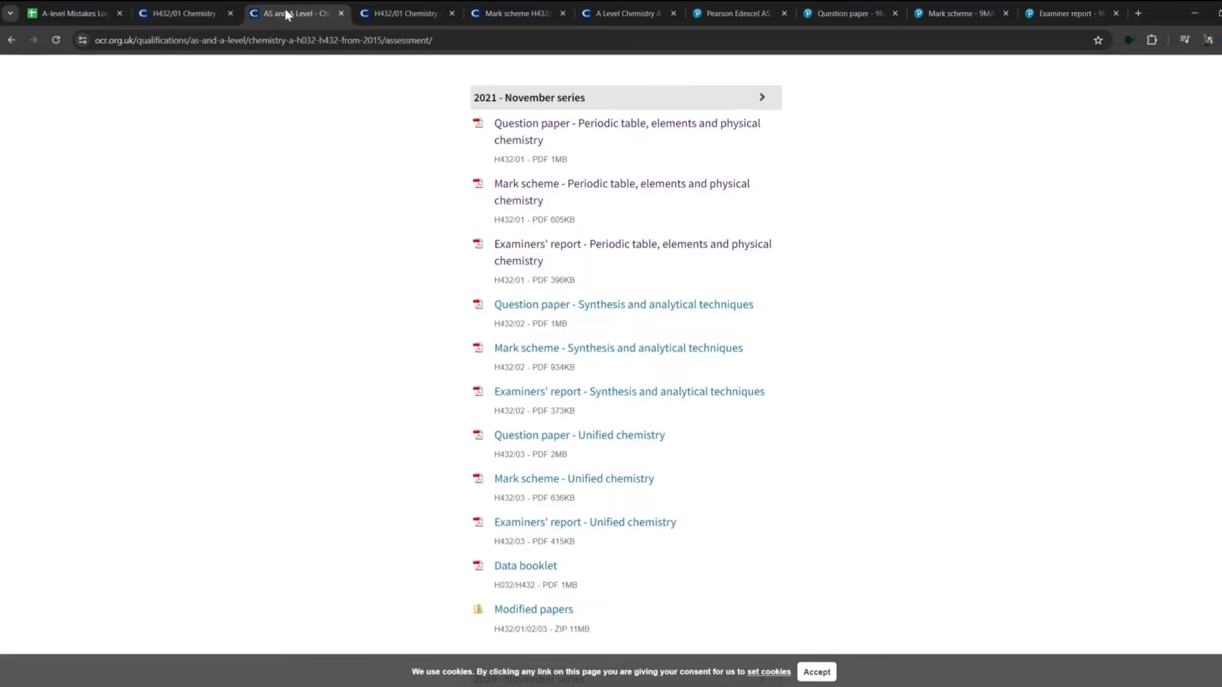
{"action": "mouse_move", "coordinate": [477, 233]}
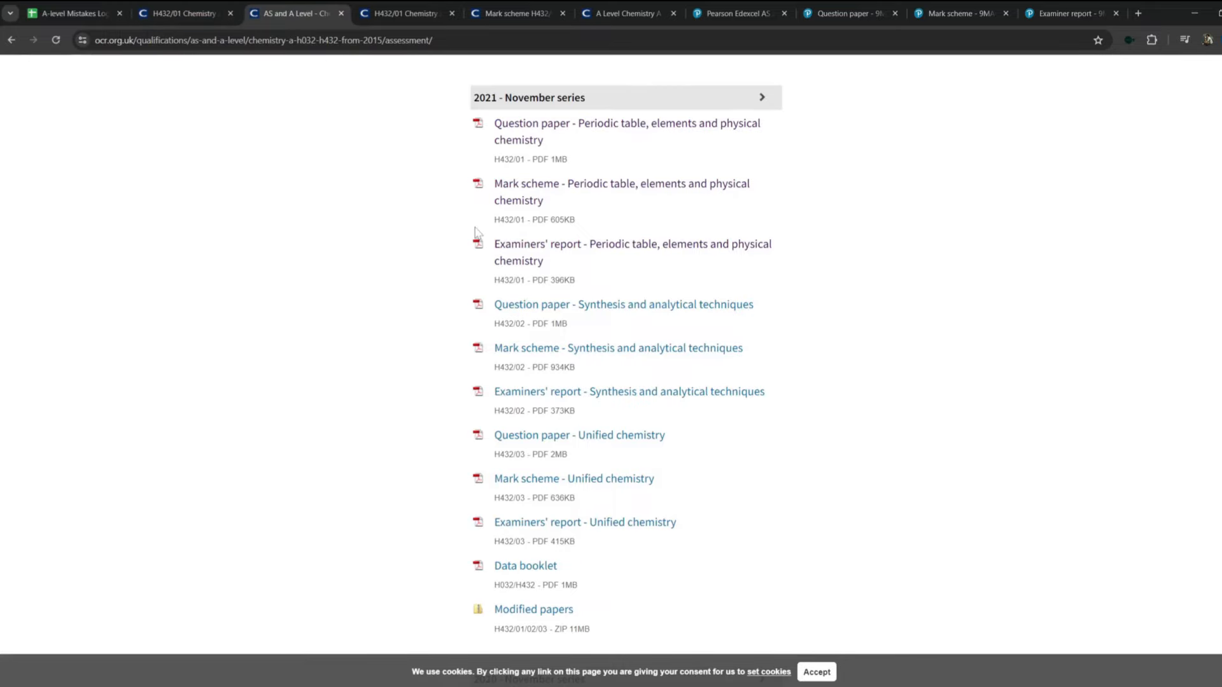
{"action": "mouse_move", "coordinate": [493, 226]}
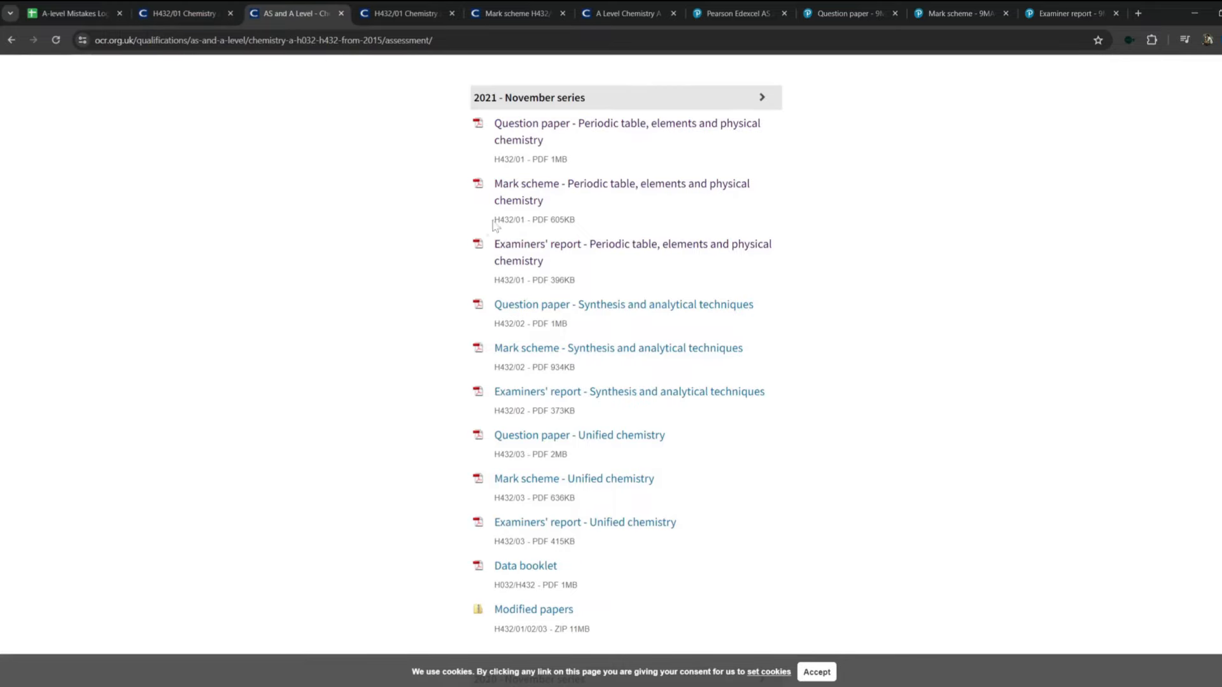
{"action": "scroll", "scroll_direction": "up", "scroll_amount": 3}
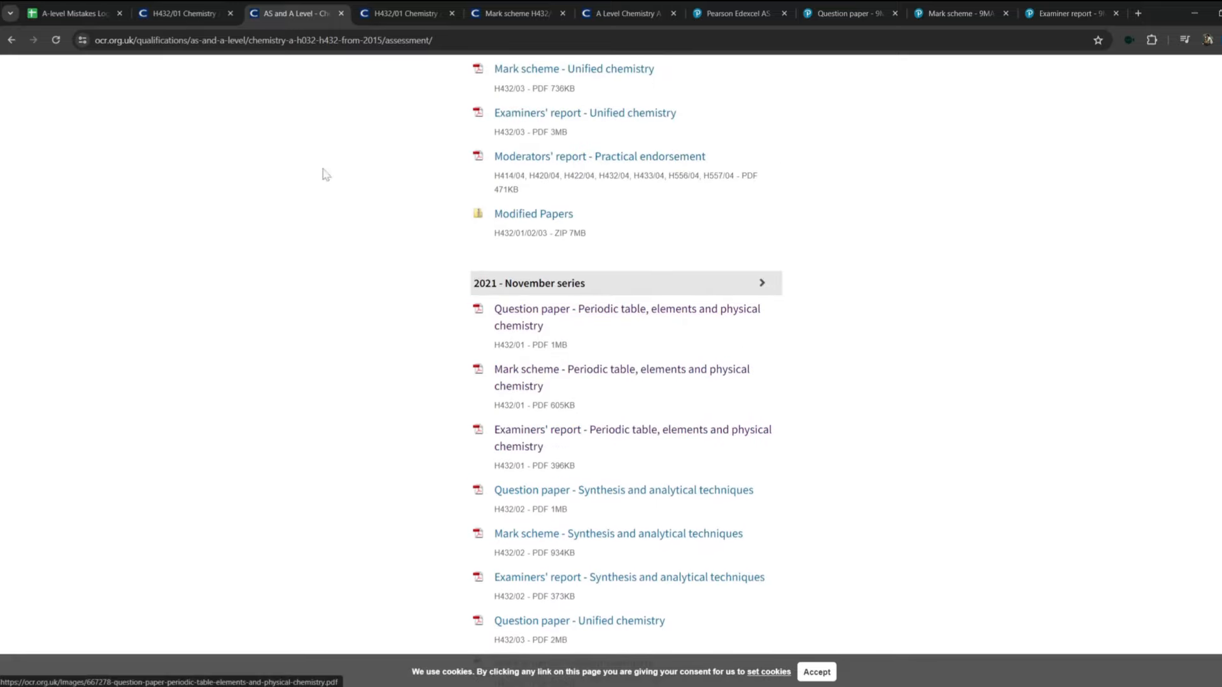
{"action": "left_click", "coordinate": [71, 13]}
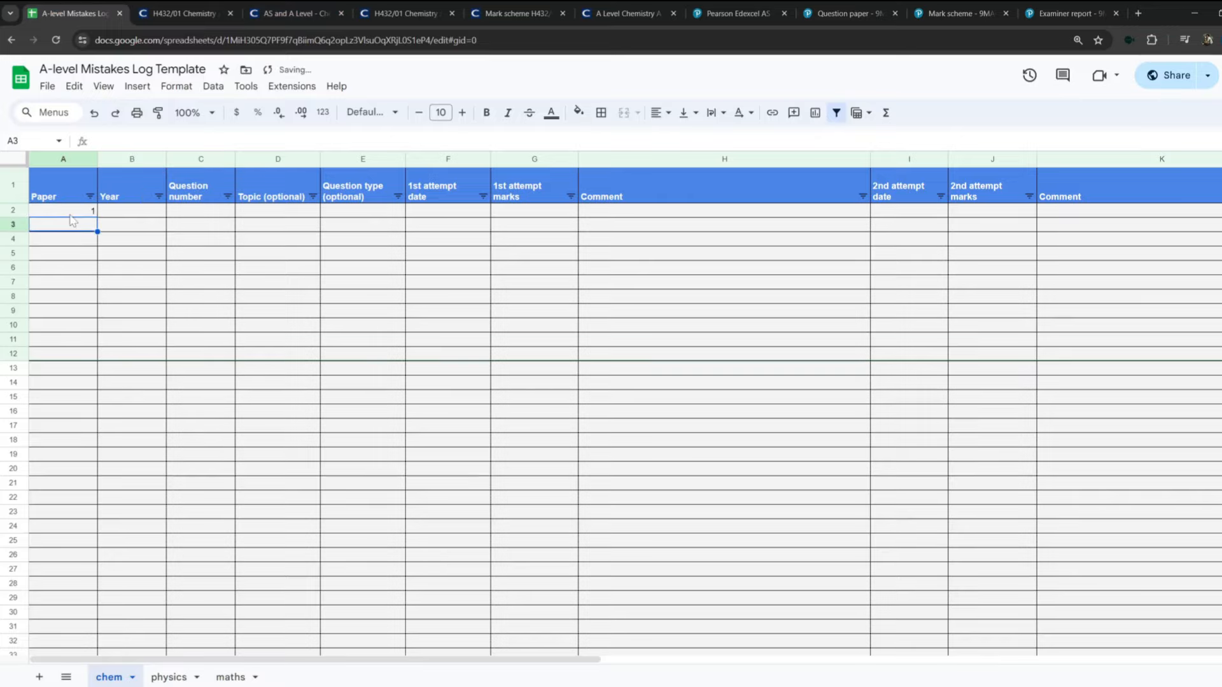
Record 2021 as paper 1's year and add a paper 3 row from 2018, then reopen the question paper.
{"action": "type", "text": "2021"}
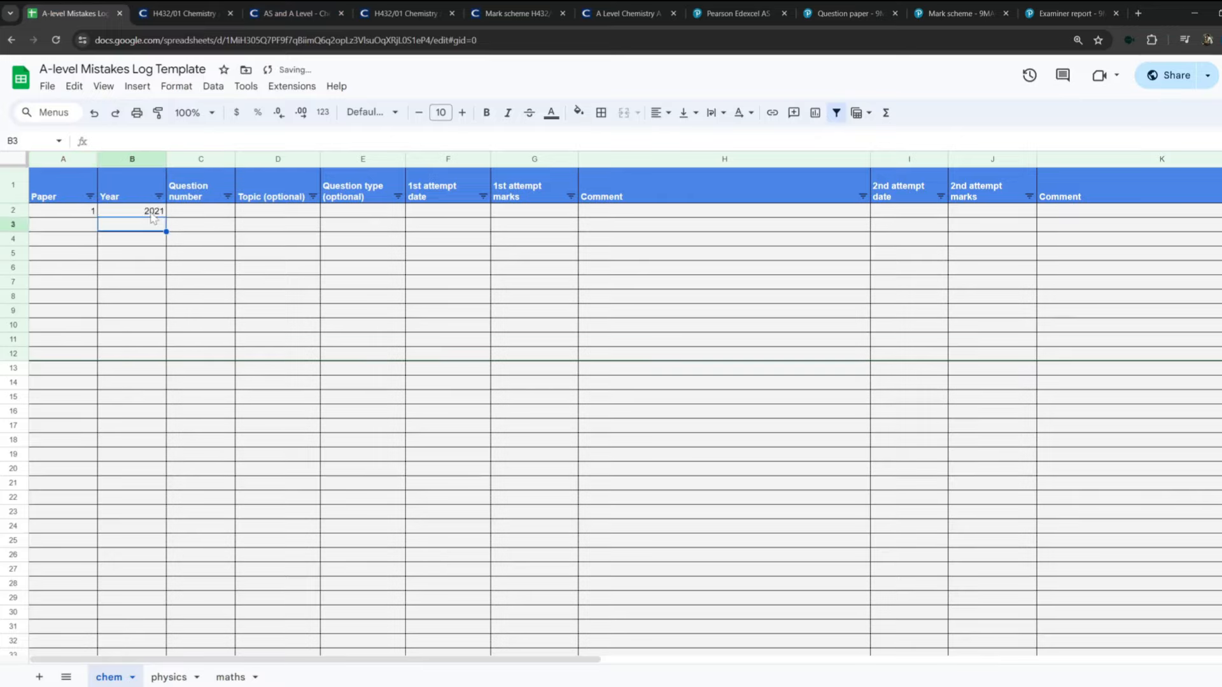
{"action": "left_click", "coordinate": [62, 224]}
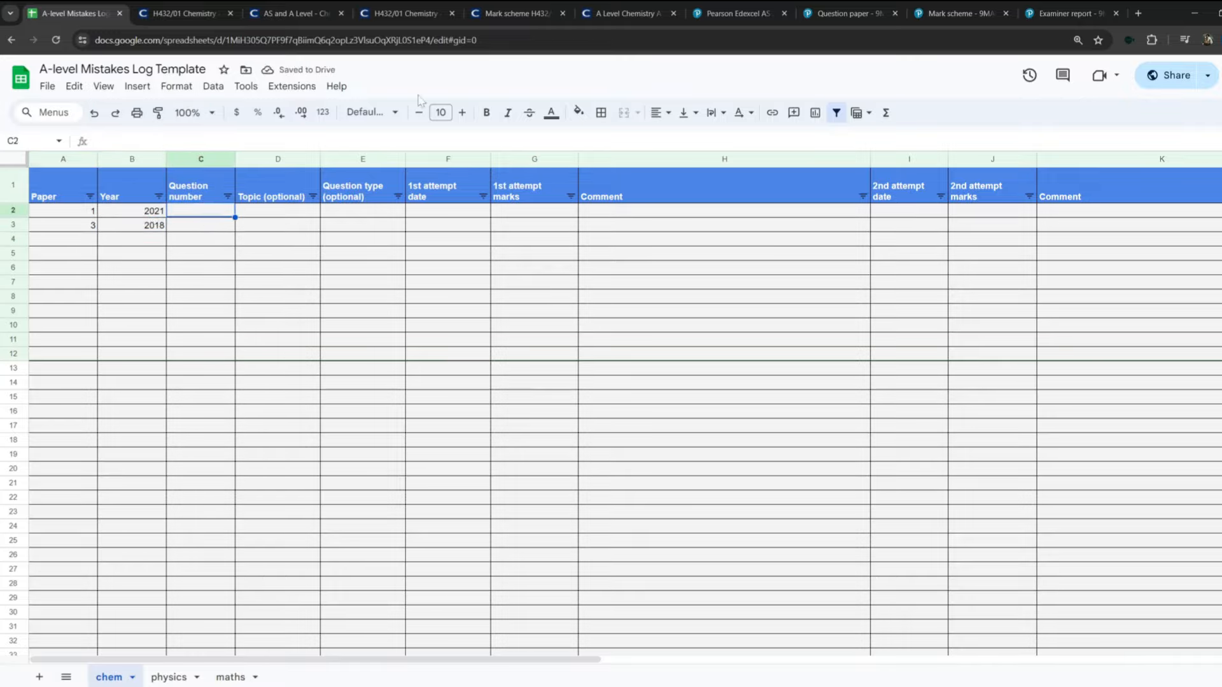
{"action": "left_click", "coordinate": [403, 13]}
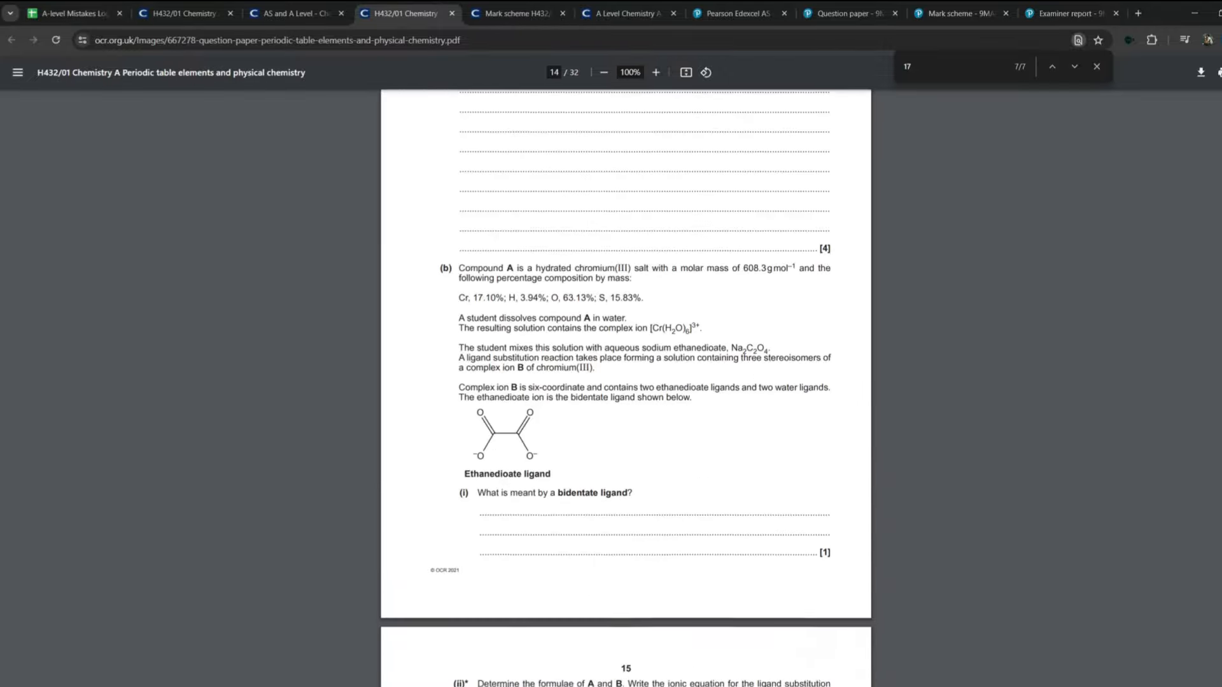
Scroll the question paper to question 17(b)(ii) on page 15, checking against the log.
{"action": "scroll", "scroll_direction": "down", "scroll_amount": 3}
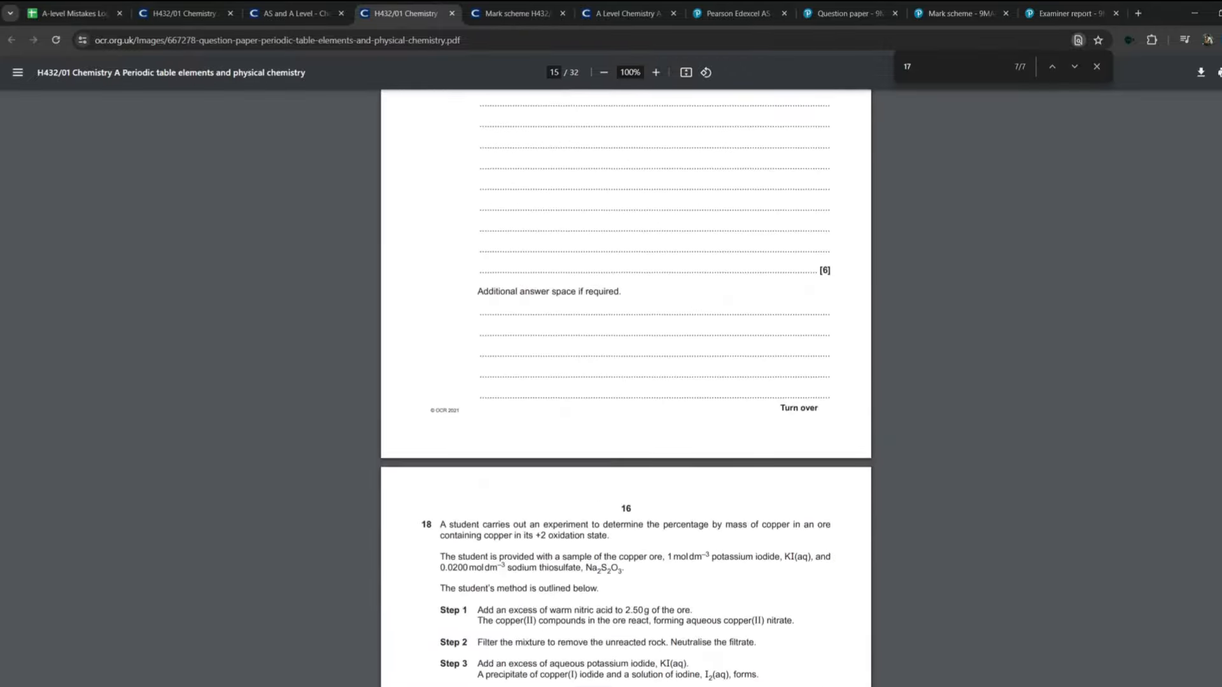
{"action": "scroll", "scroll_direction": "up", "scroll_amount": 3}
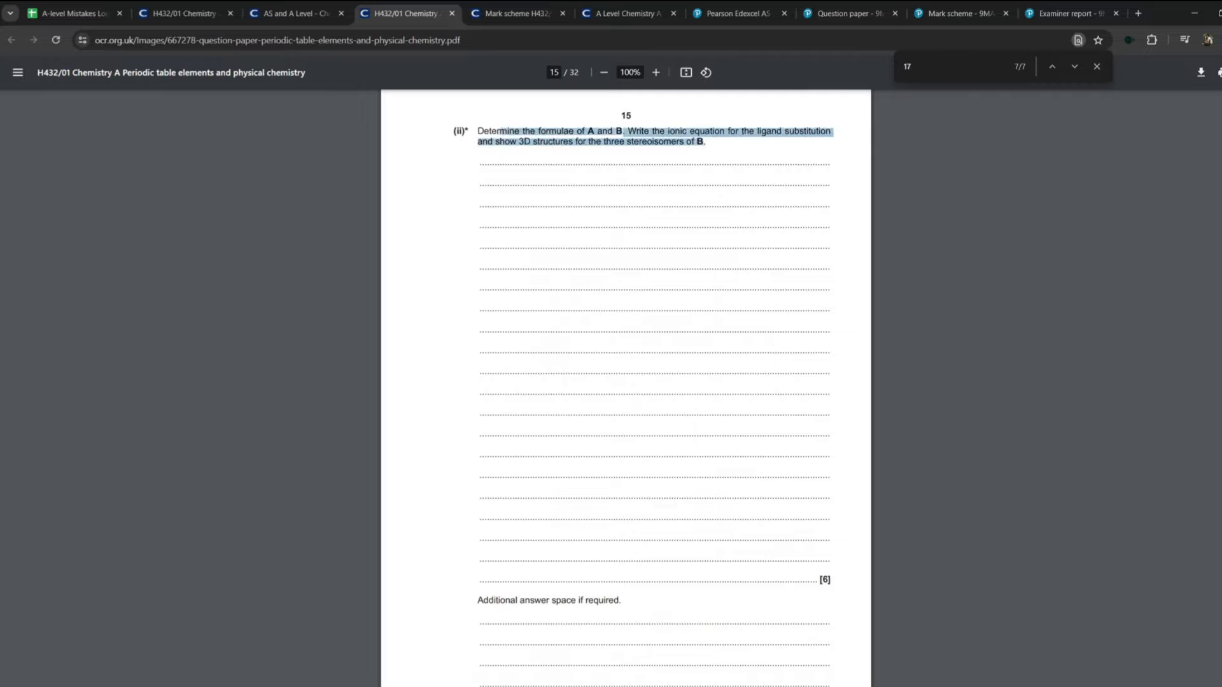
{"action": "scroll", "scroll_direction": "up", "scroll_amount": 3}
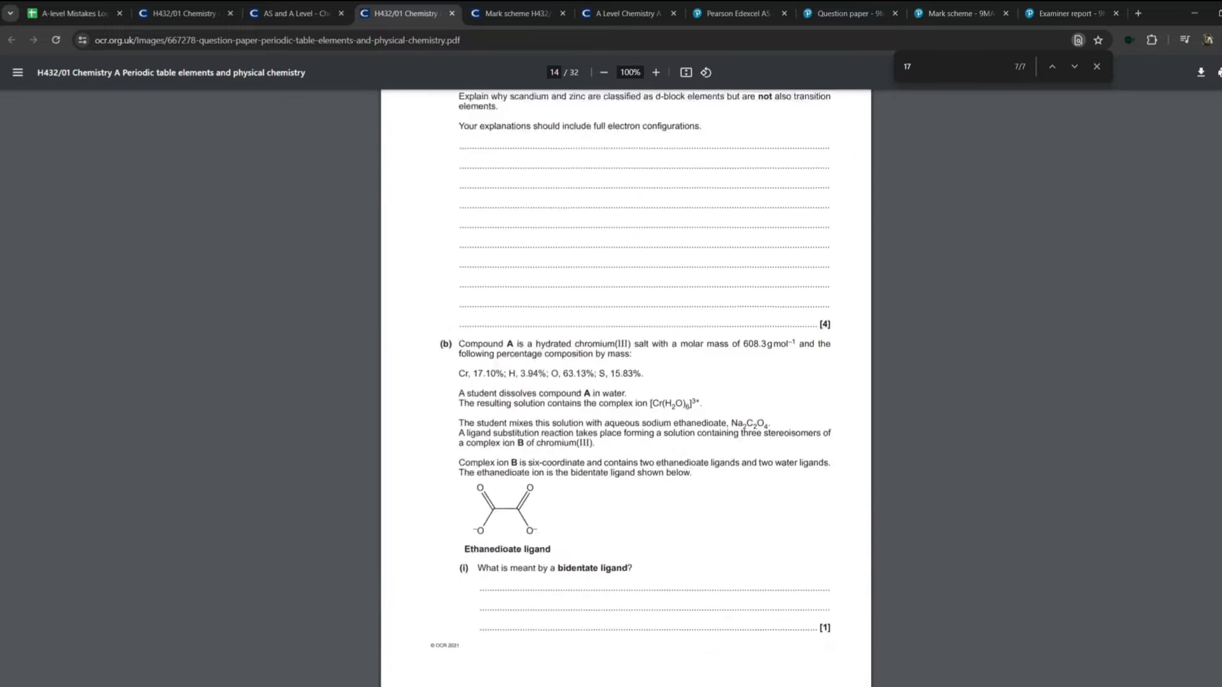
{"action": "scroll", "scroll_direction": "down", "scroll_amount": 3}
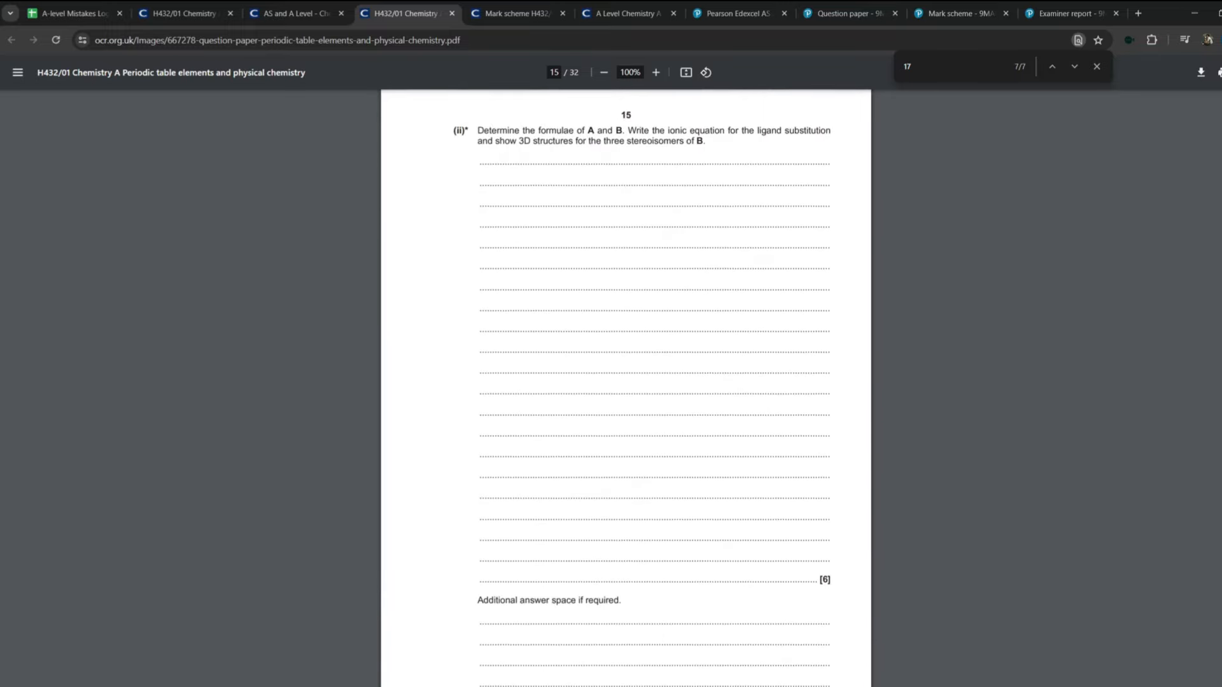
{"action": "left_click", "coordinate": [70, 12]}
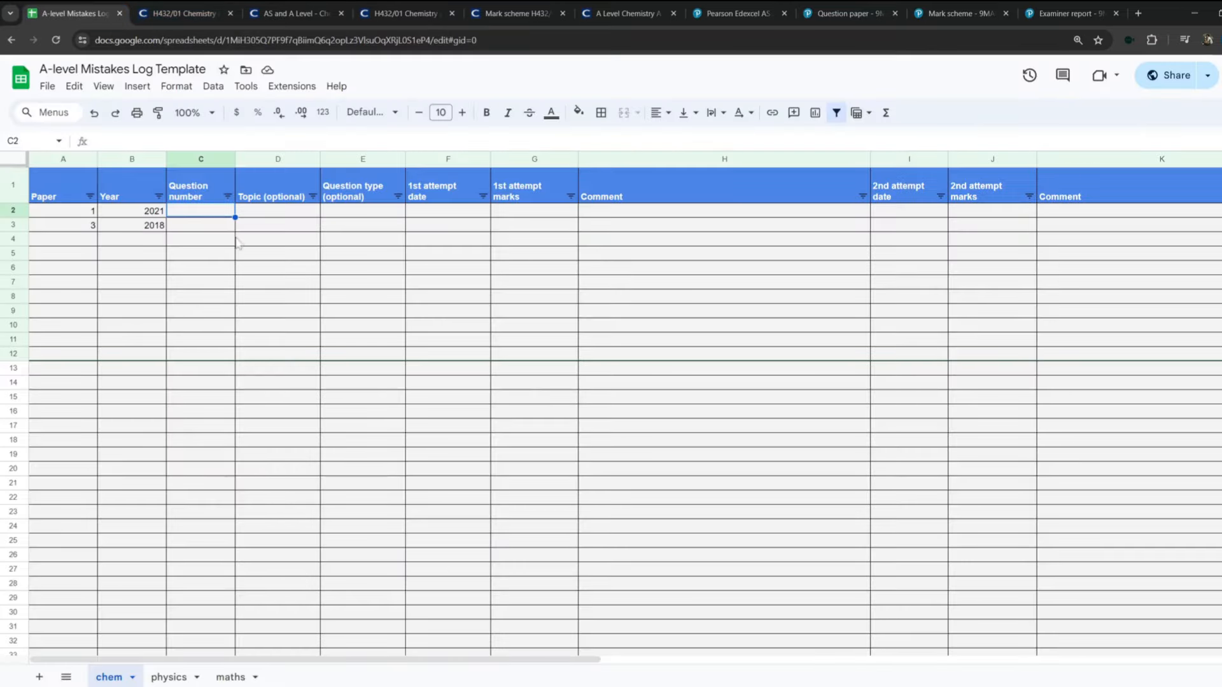
{"action": "left_click", "coordinate": [294, 12]}
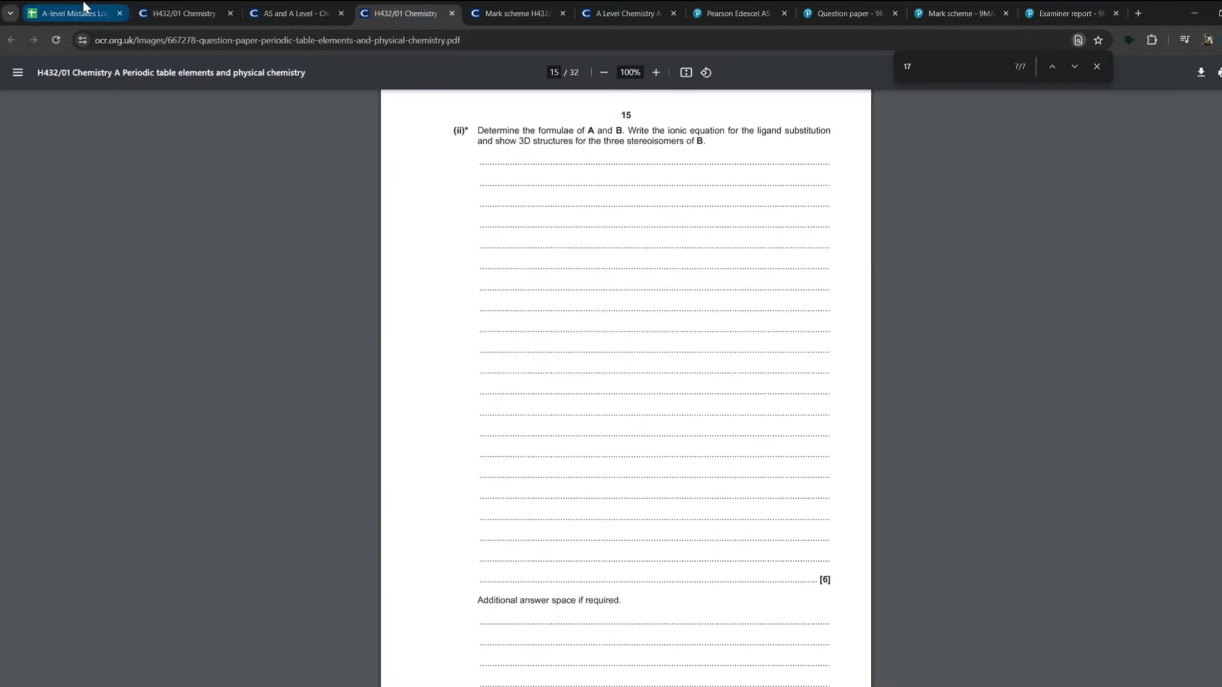
Log question 17bii with topic Transition metals, typing draft entries in the rows below.
{"action": "left_click", "coordinate": [70, 12]}
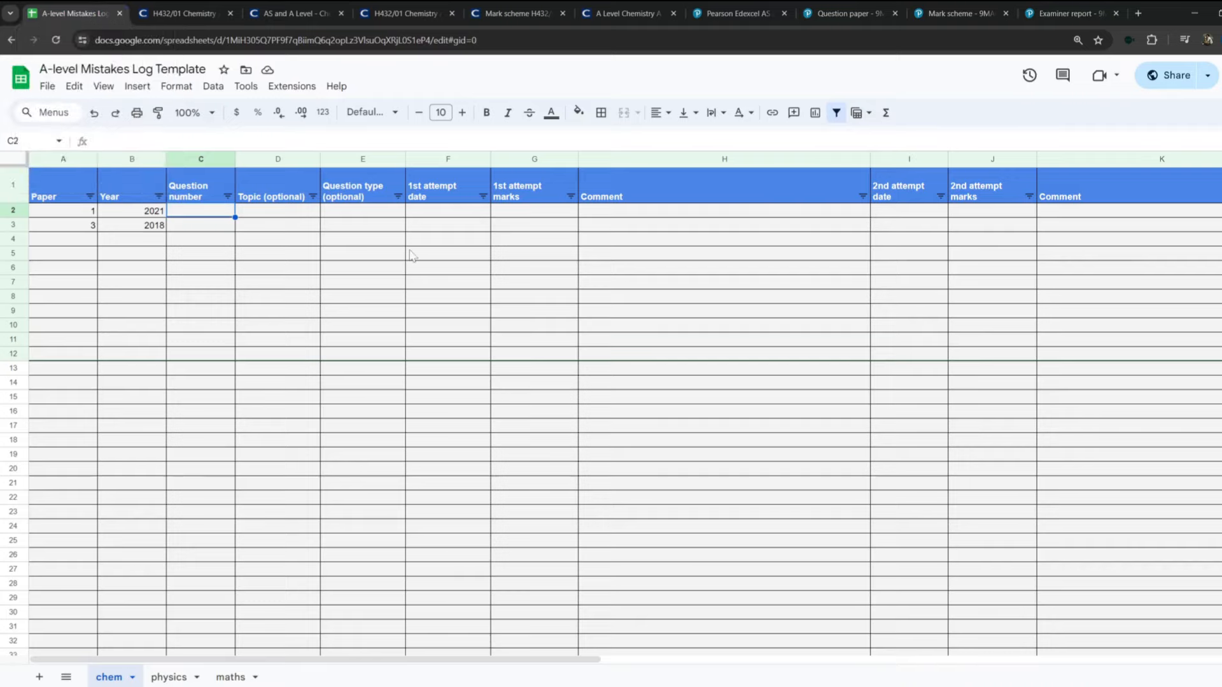
{"action": "mouse_move", "coordinate": [393, 252]}
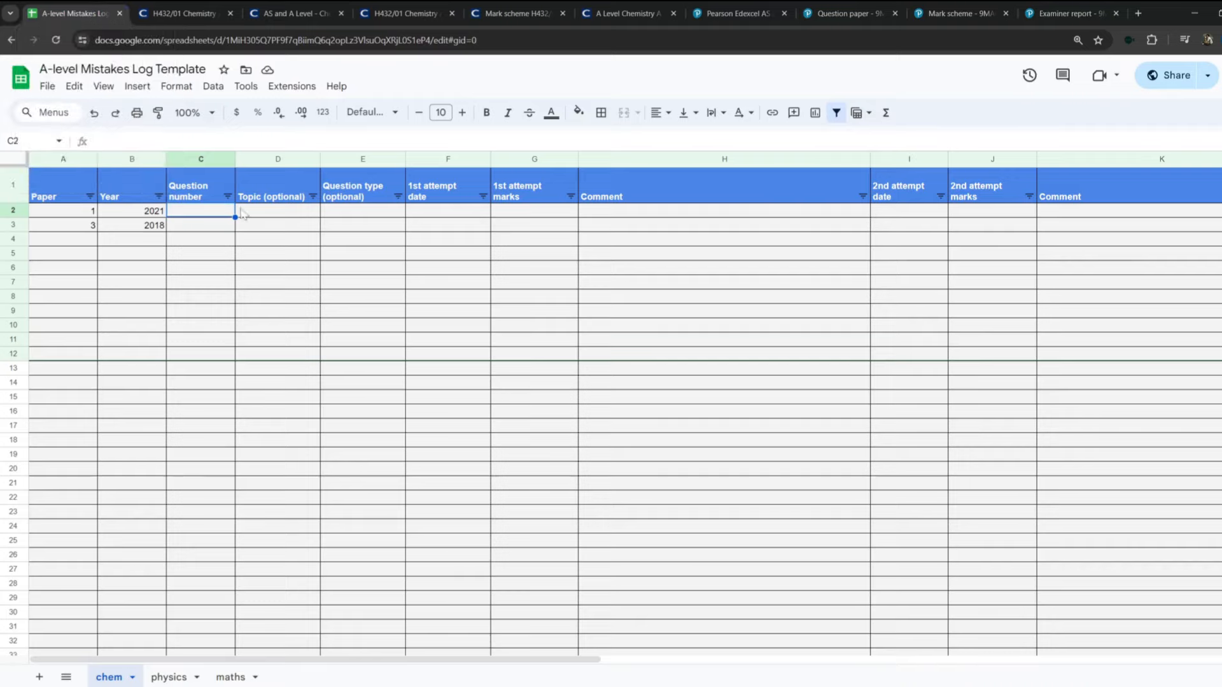
{"action": "type", "text": "17bii"}
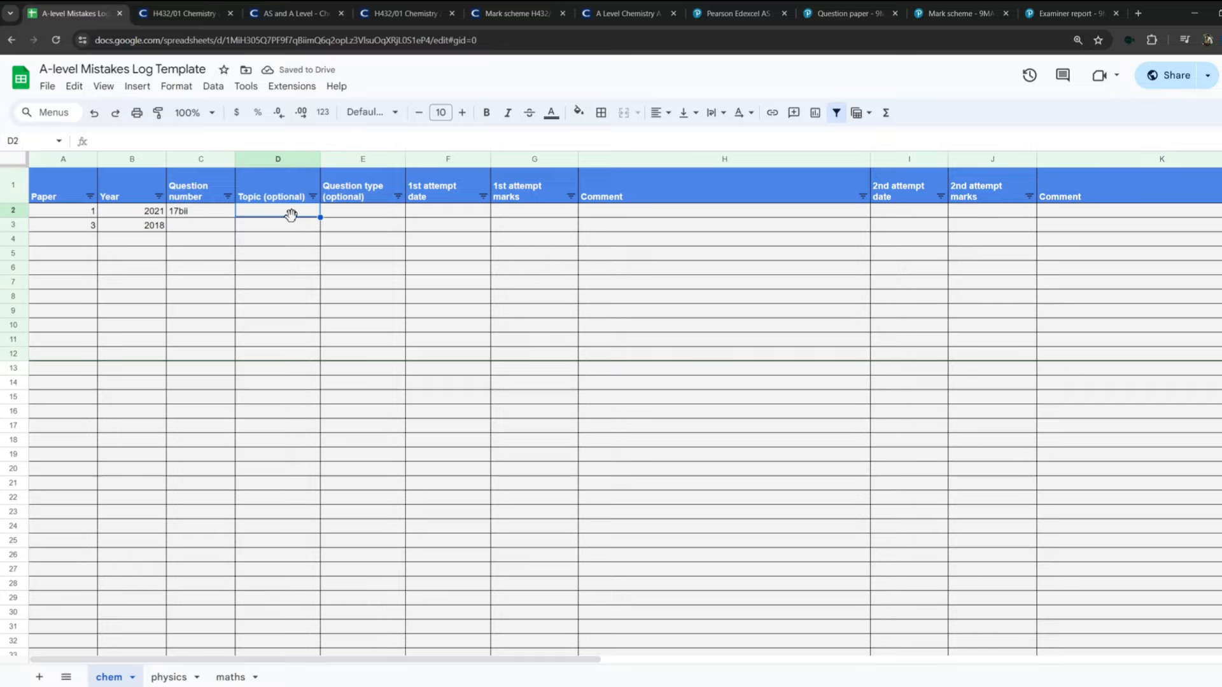
{"action": "type", "text": "Transition metals"}
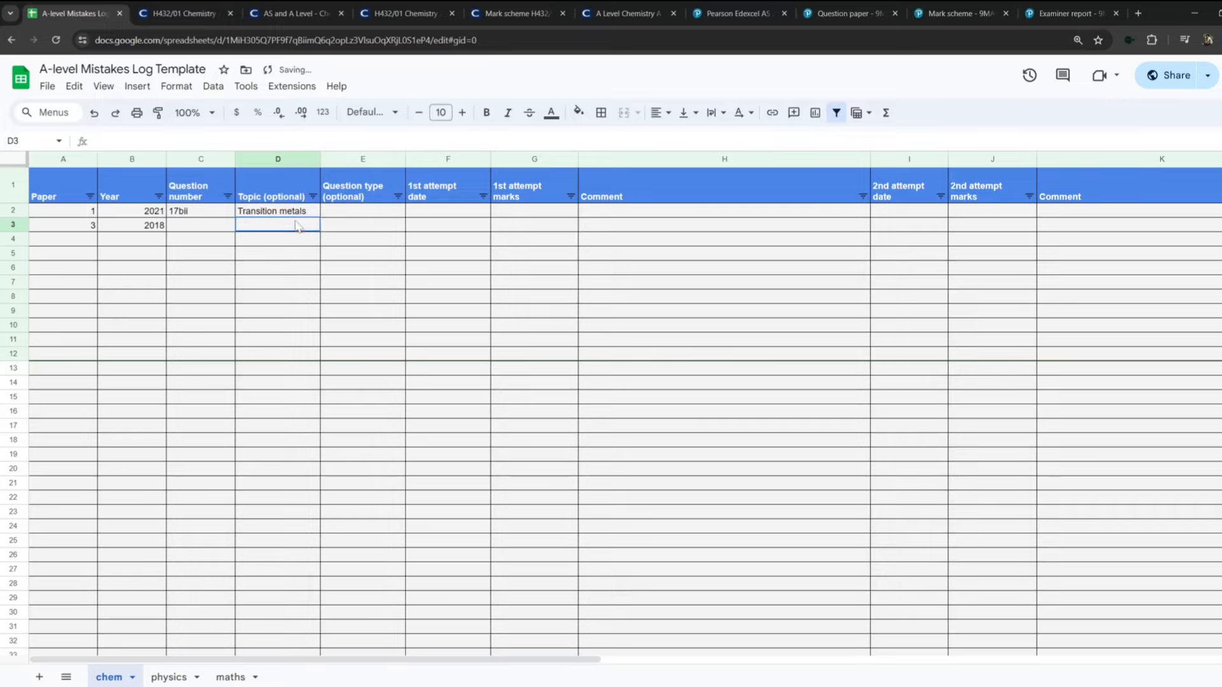
{"action": "type", "text": "Inb"}
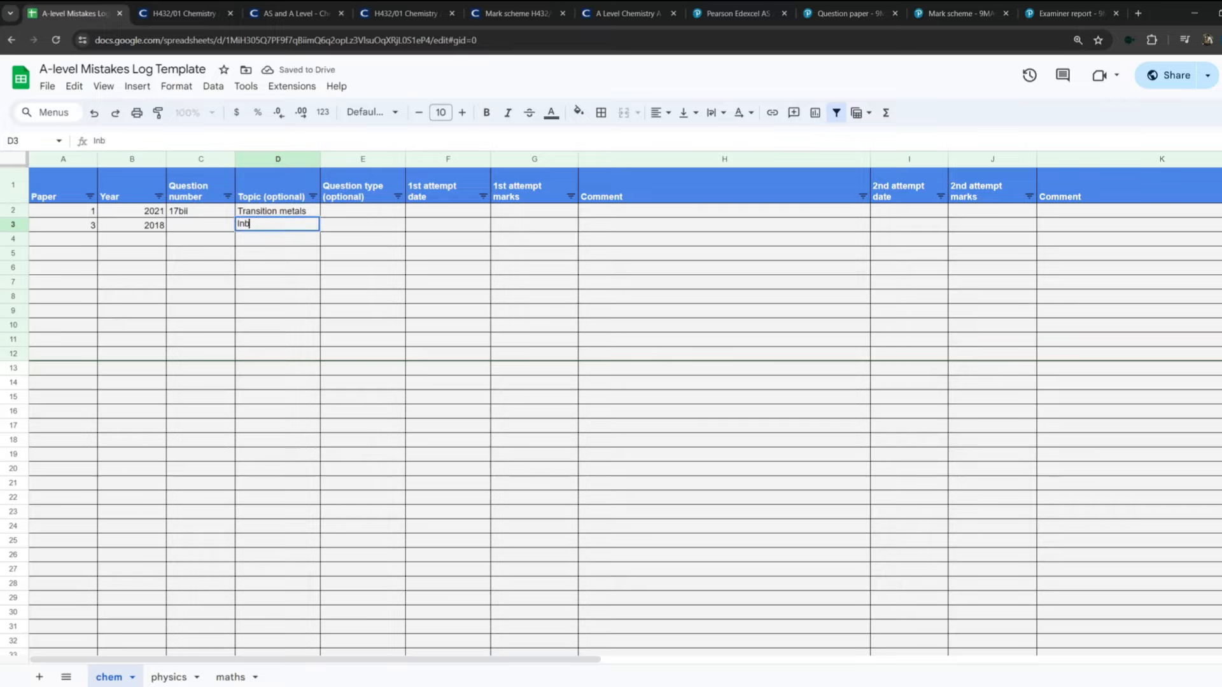
{"action": "type", "text": "Integration"}
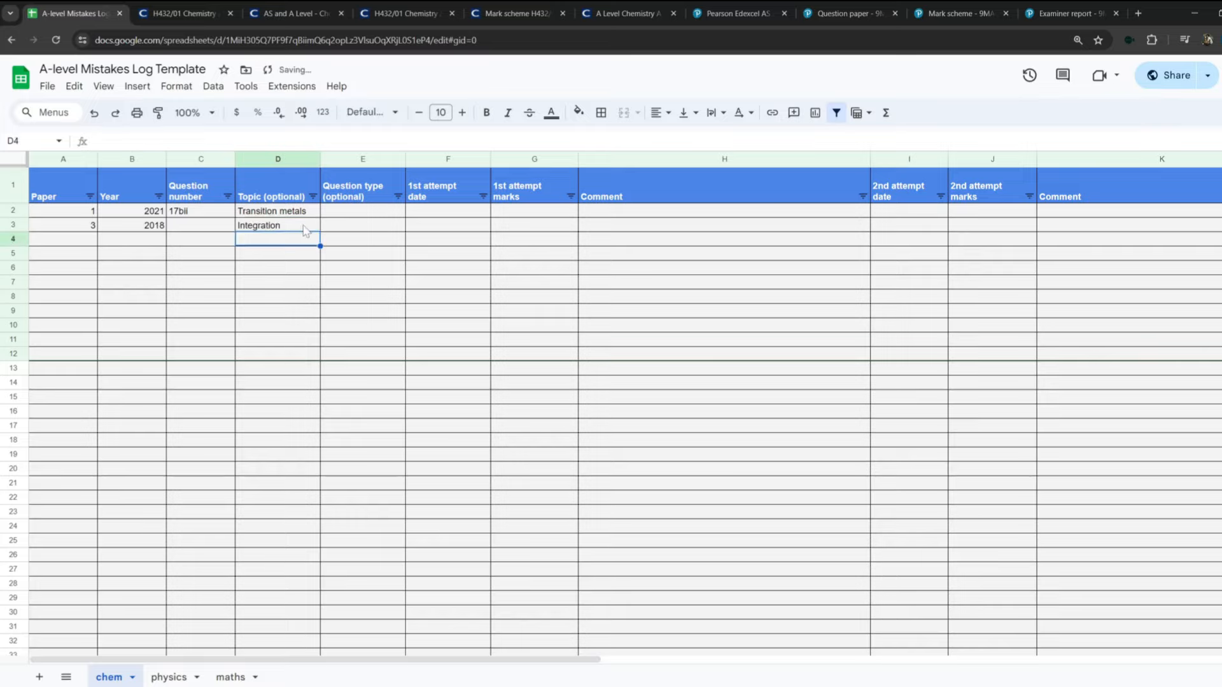
{"action": "type", "text": "Homeostasis"}
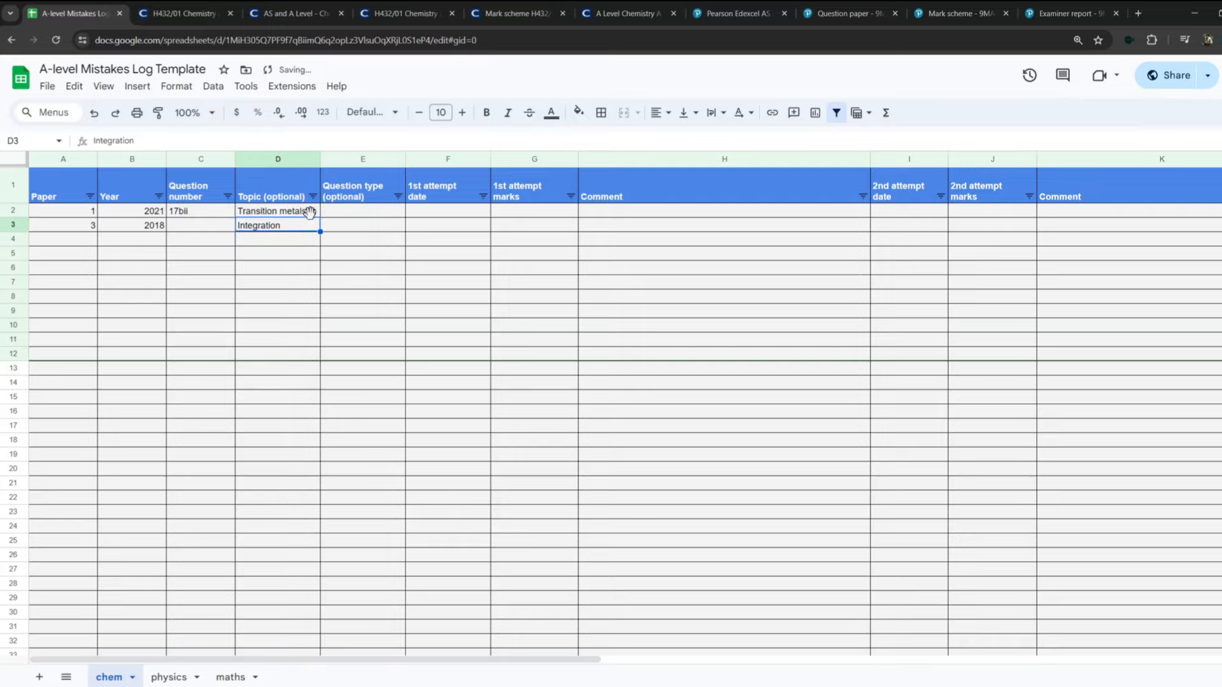
Set row 2's type to drawing isomers, clear D3, and add Graph and Calculation types below.
{"action": "left_click", "coordinate": [363, 210]}
{"action": "type", "text": "drawing isomers"}
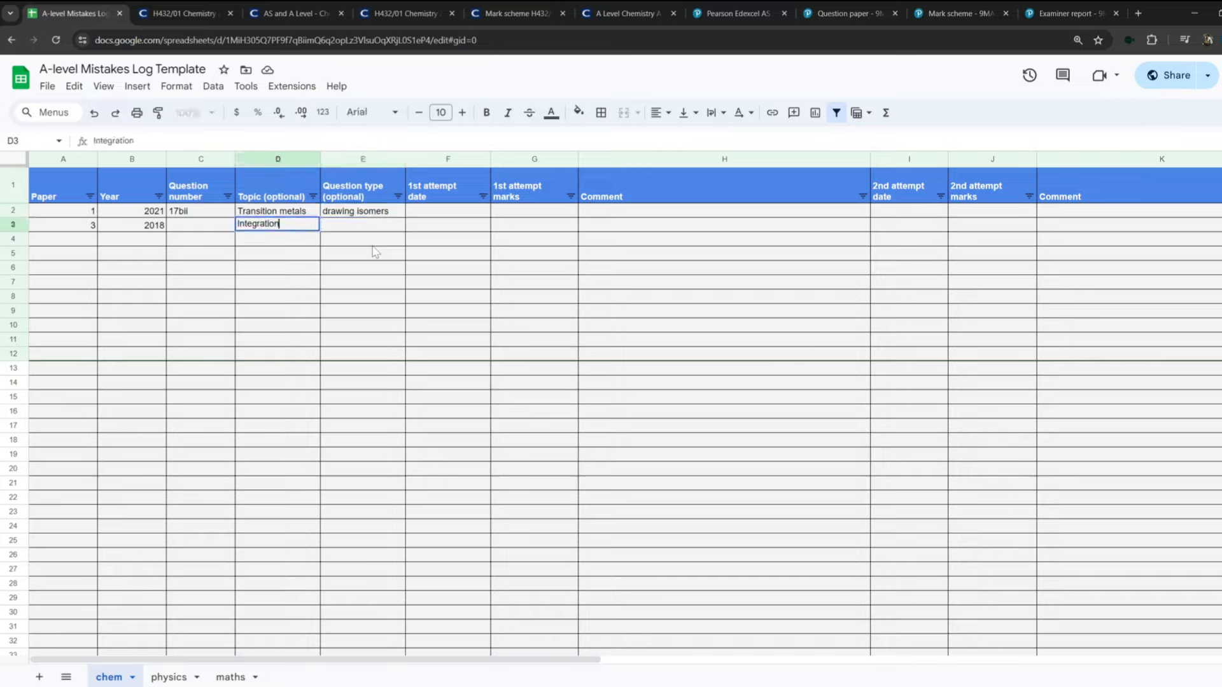
{"action": "key", "text": "Delete"}
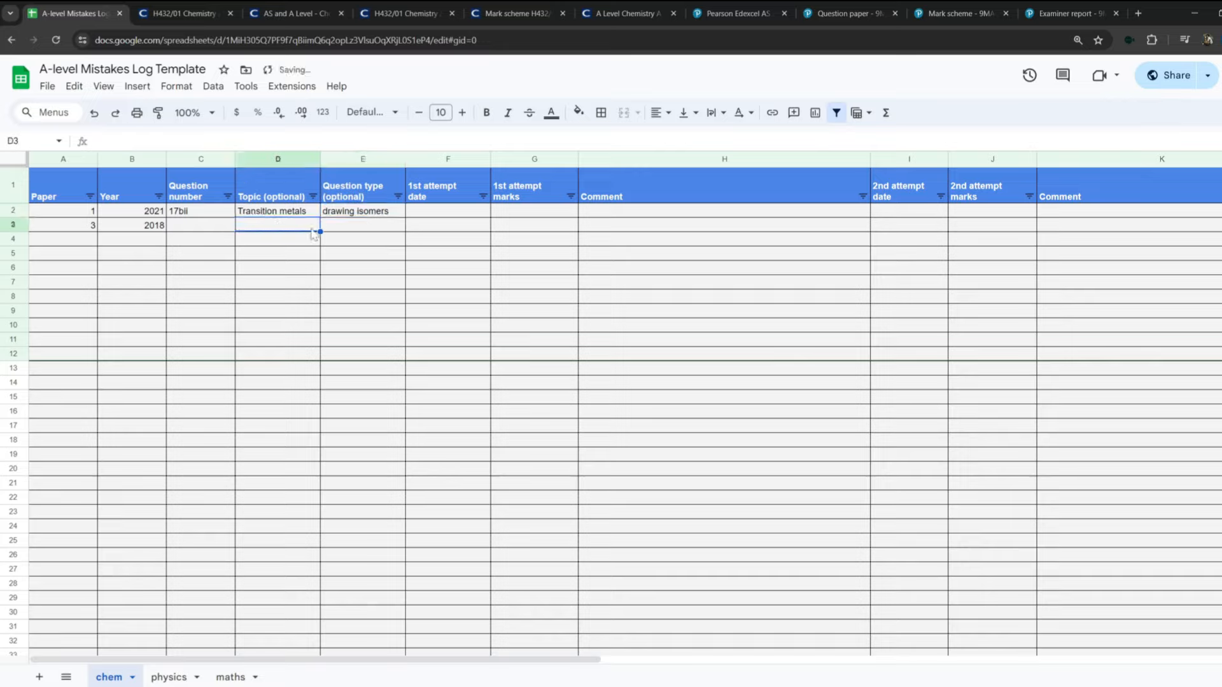
{"action": "left_click", "coordinate": [363, 225]}
{"action": "type", "text": "Graph"}
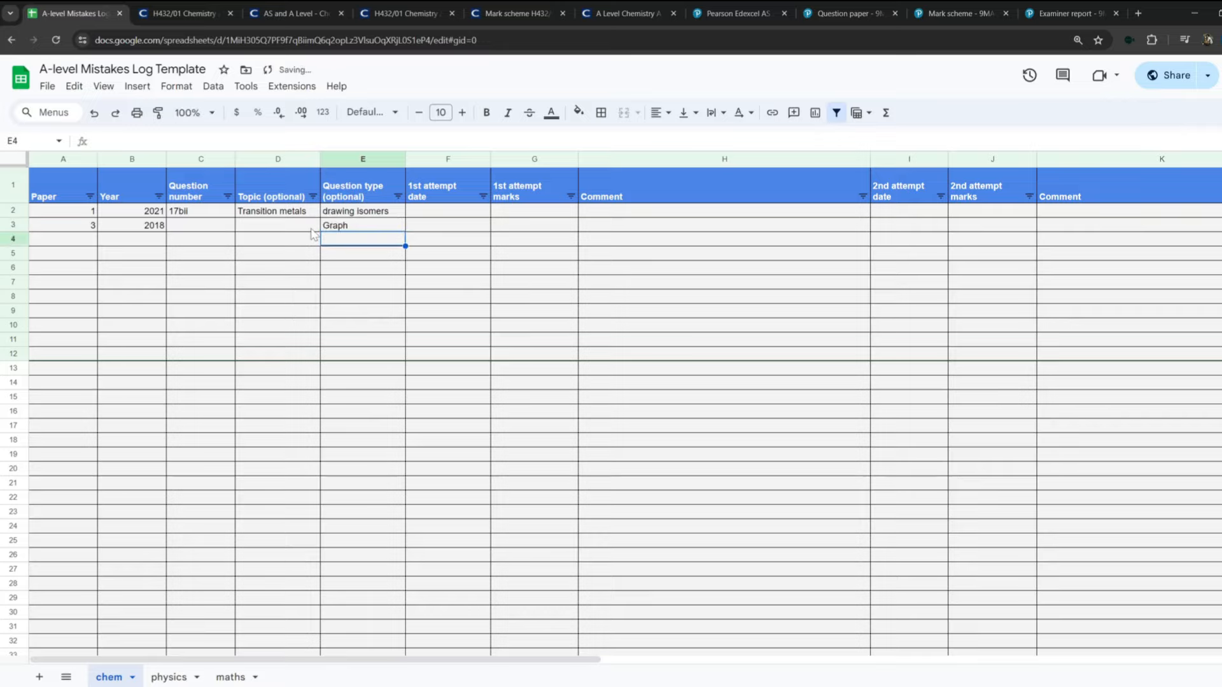
{"action": "type", "text": "Calculation"}
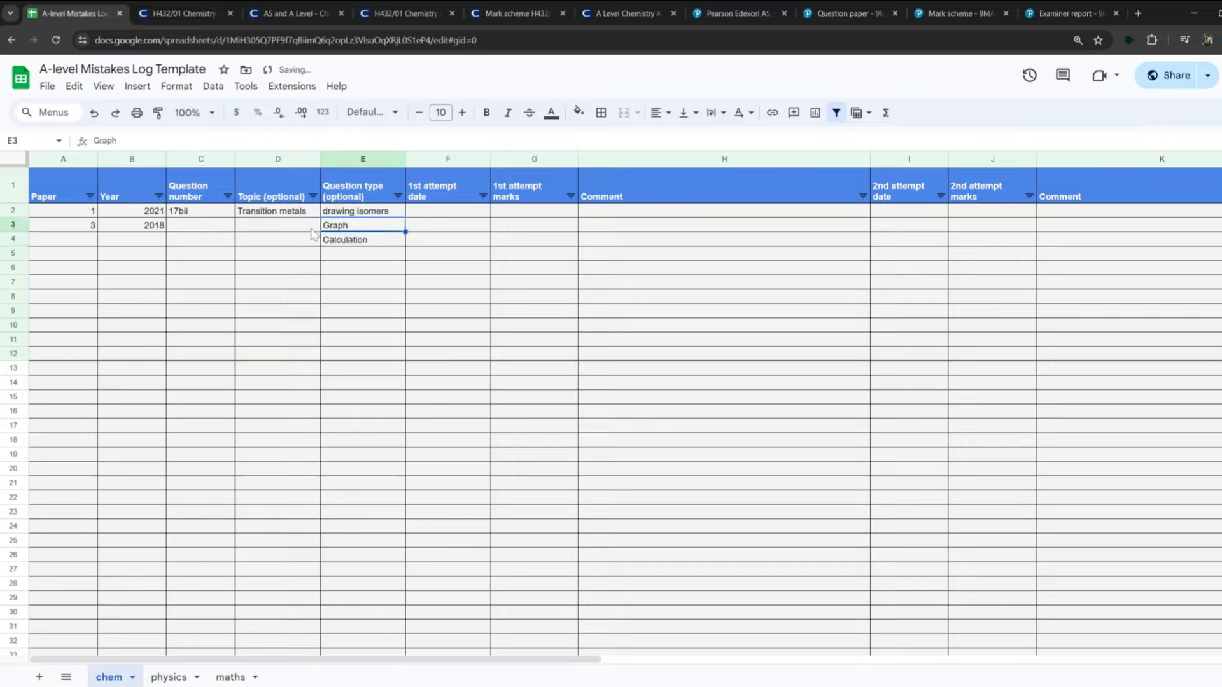
{"action": "left_click", "coordinate": [363, 239]}
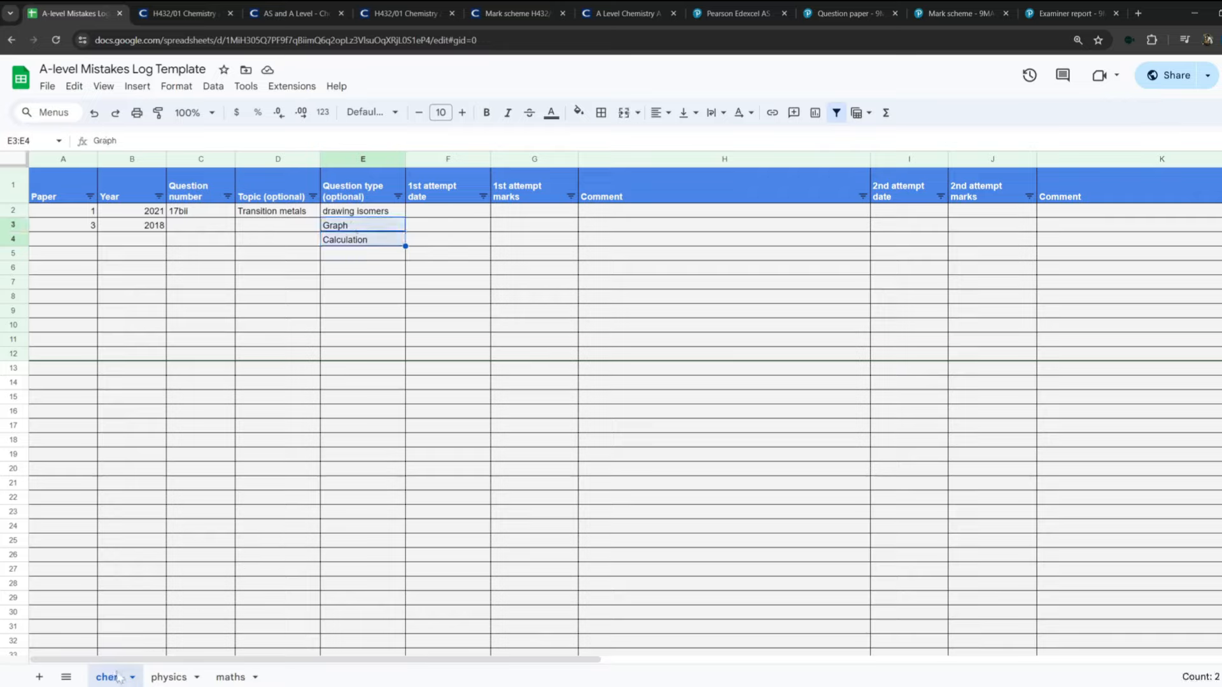
{"action": "left_click", "coordinate": [362, 239]}
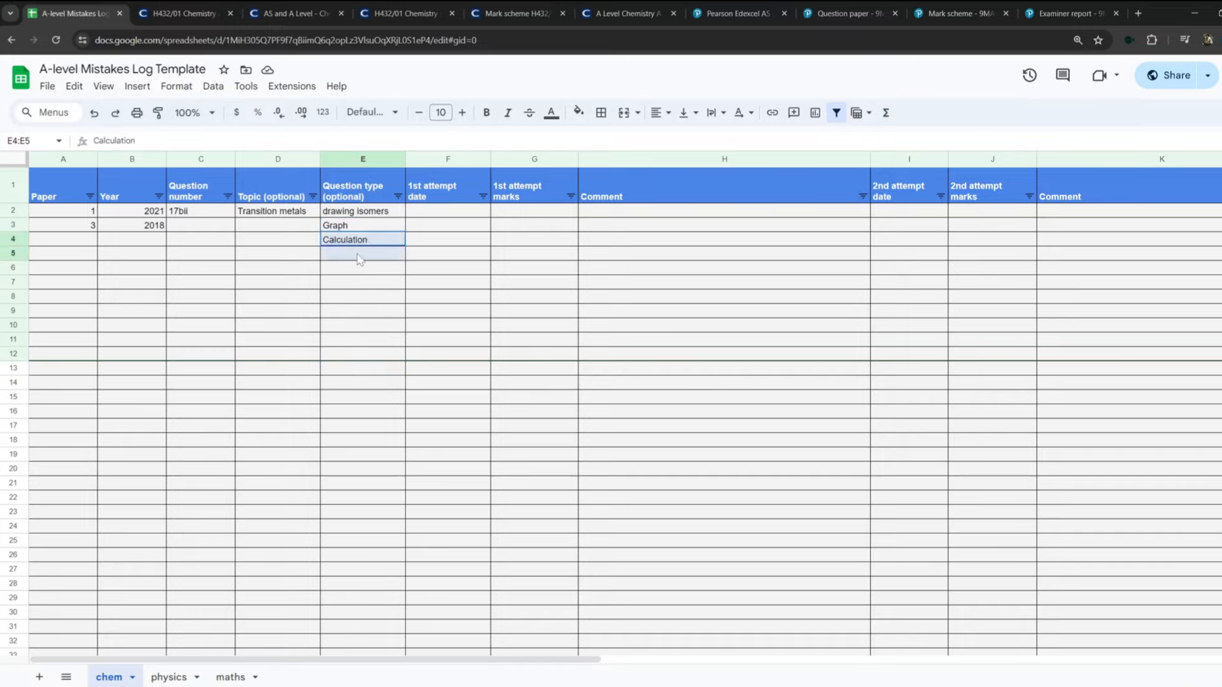
{"action": "left_click", "coordinate": [363, 225]}
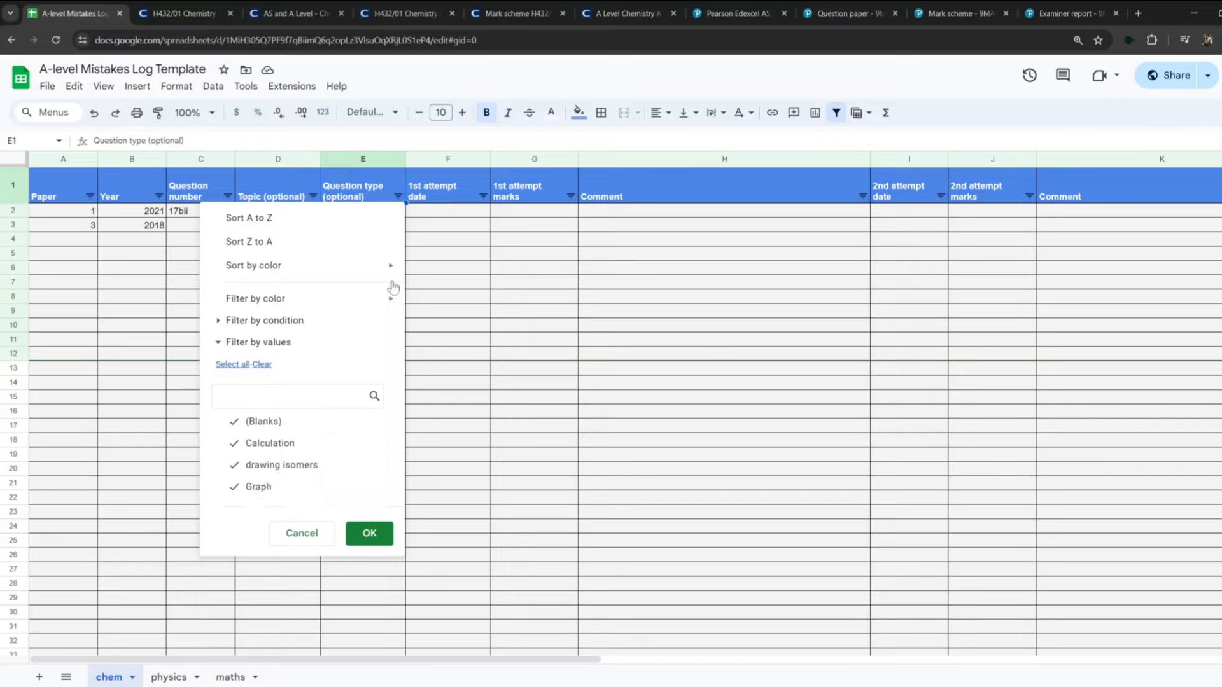
Filter the Question type column to exclude Calculation rows, showing only Graph rows.
{"action": "left_click", "coordinate": [369, 533]}
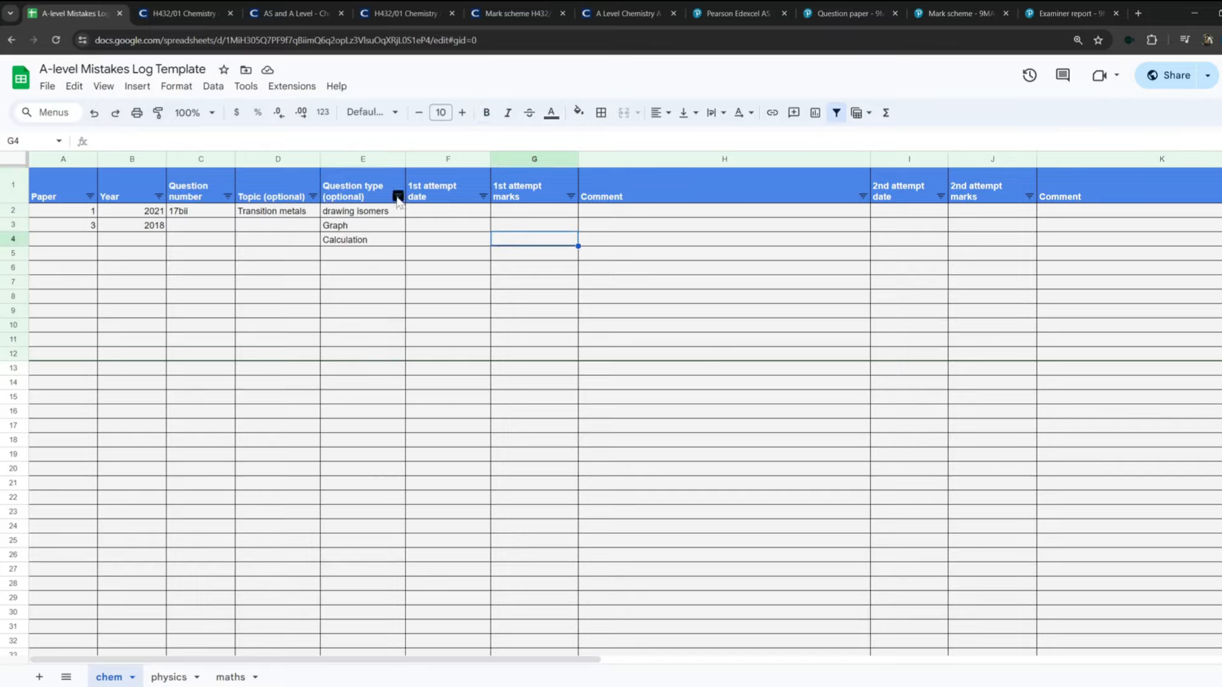
{"action": "left_click", "coordinate": [446, 238]}
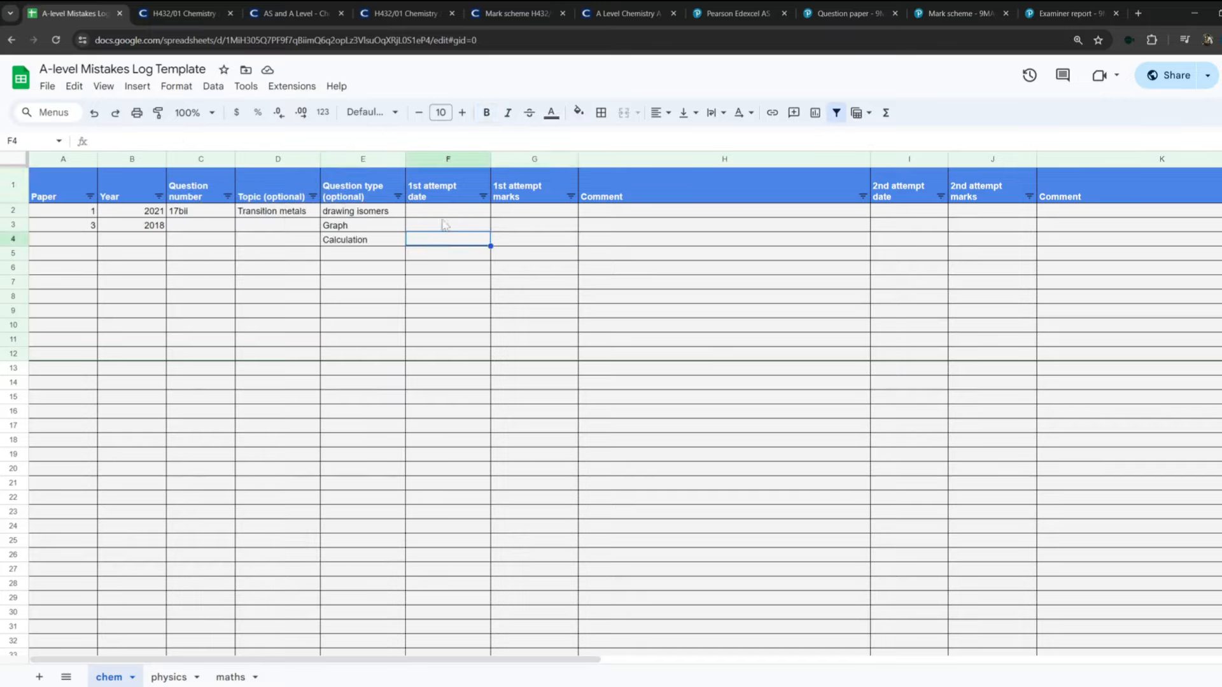
{"action": "left_click", "coordinate": [396, 196]}
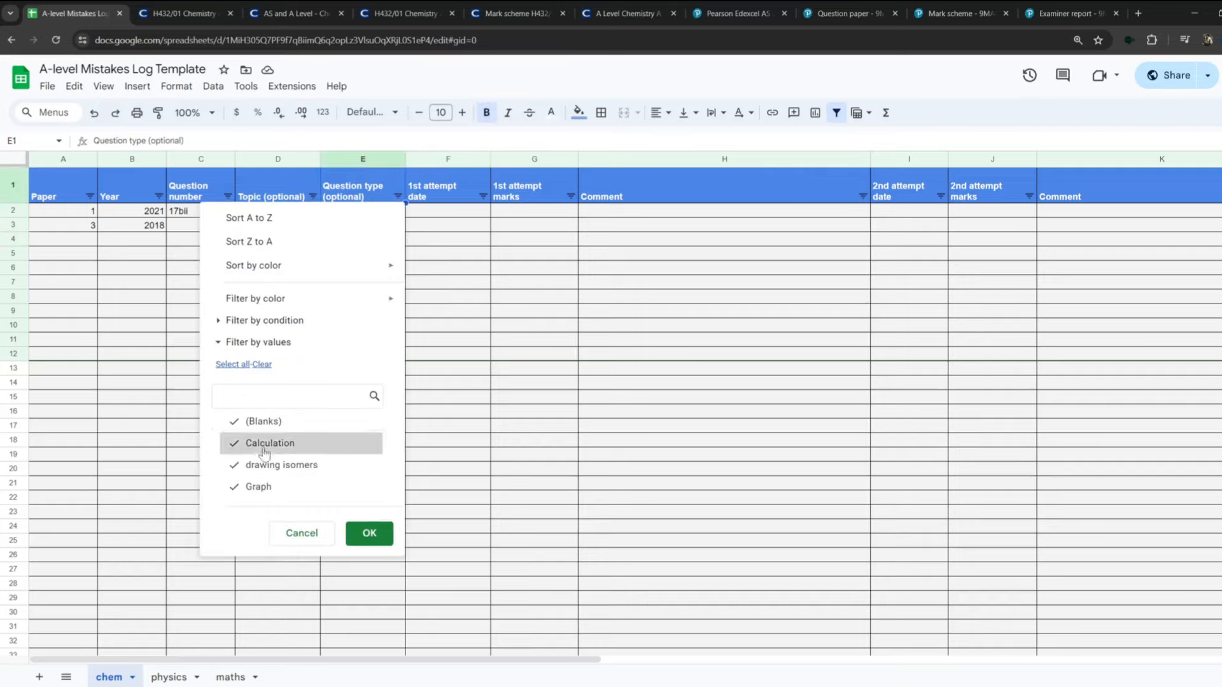
{"action": "left_click", "coordinate": [270, 443]}
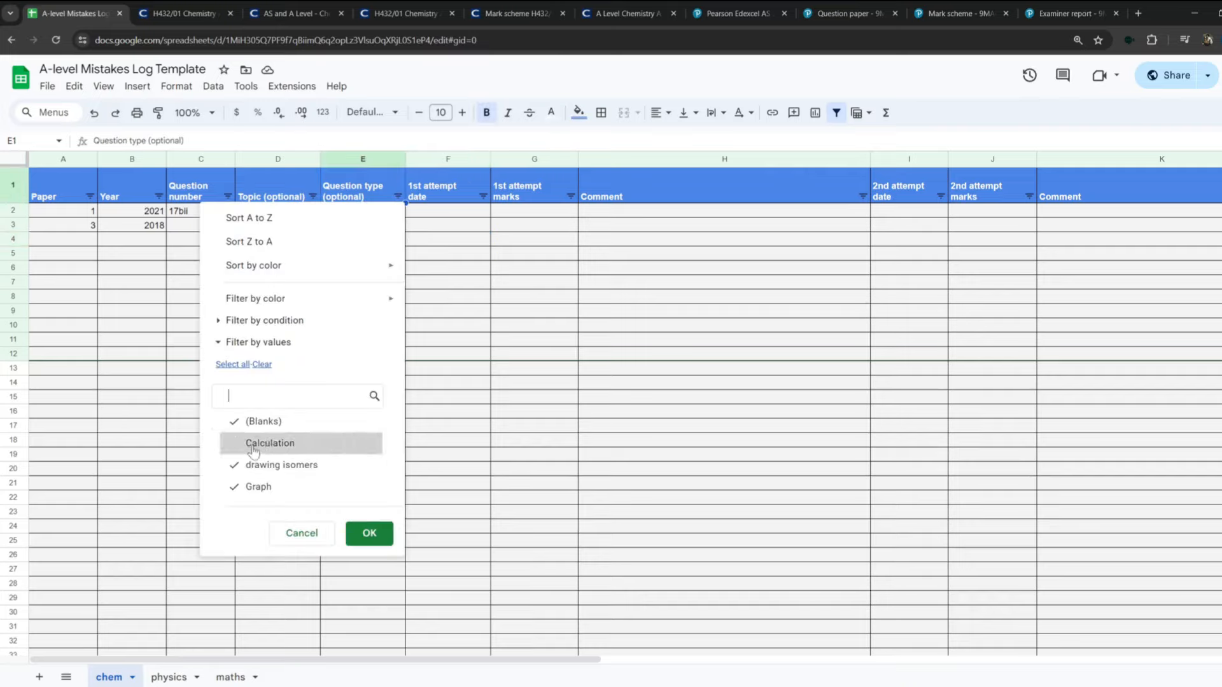
{"action": "left_click", "coordinate": [368, 533]}
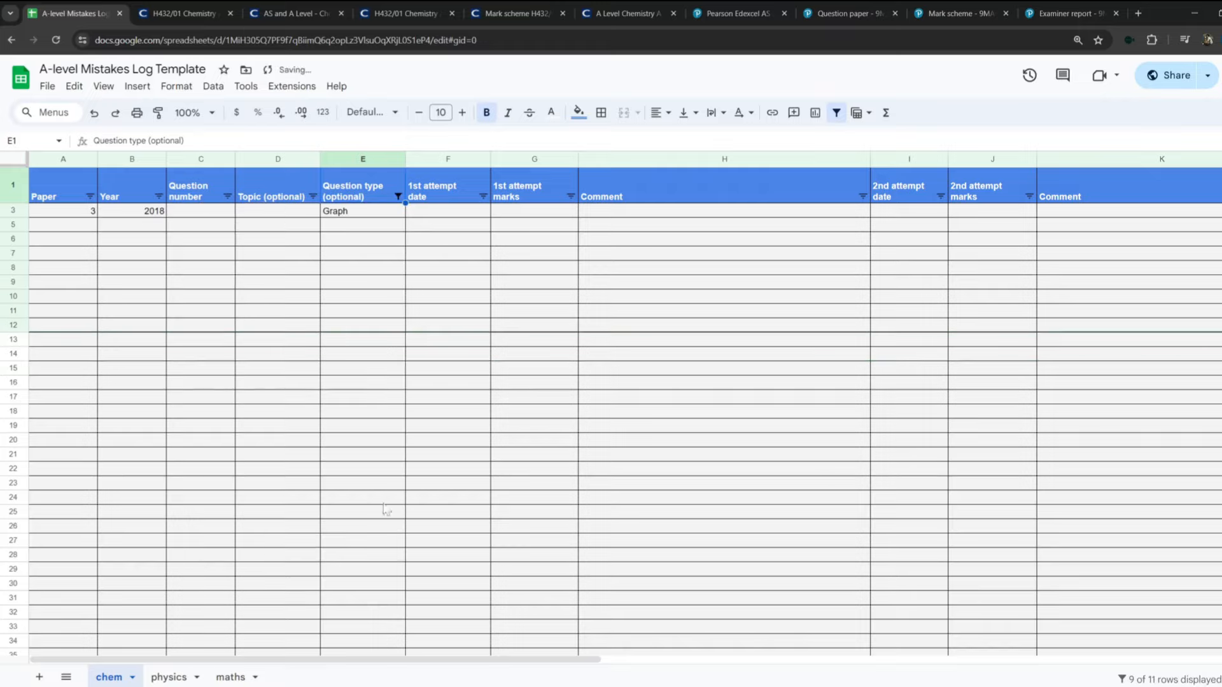
Enter 2017, Stats and Organ entries in the filtered rows and reopen the Question type filter values.
{"action": "left_click", "coordinate": [362, 325]}
{"action": "type", "text": "1"}
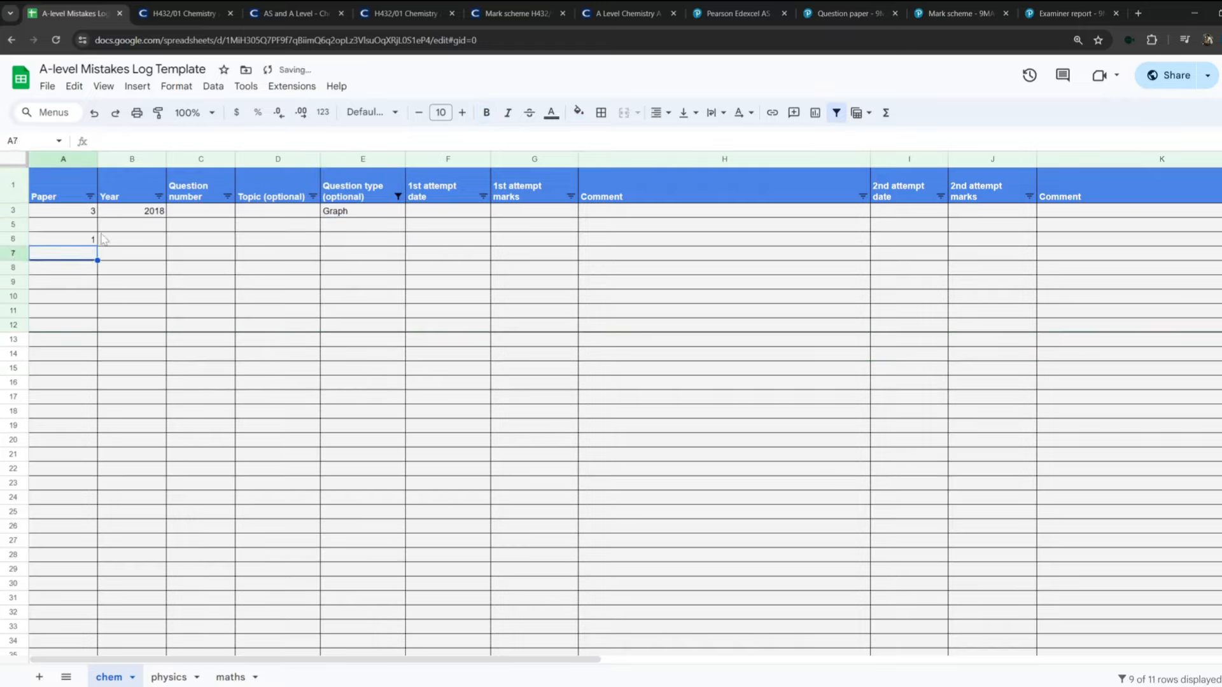
{"action": "type", "text": "2017"}
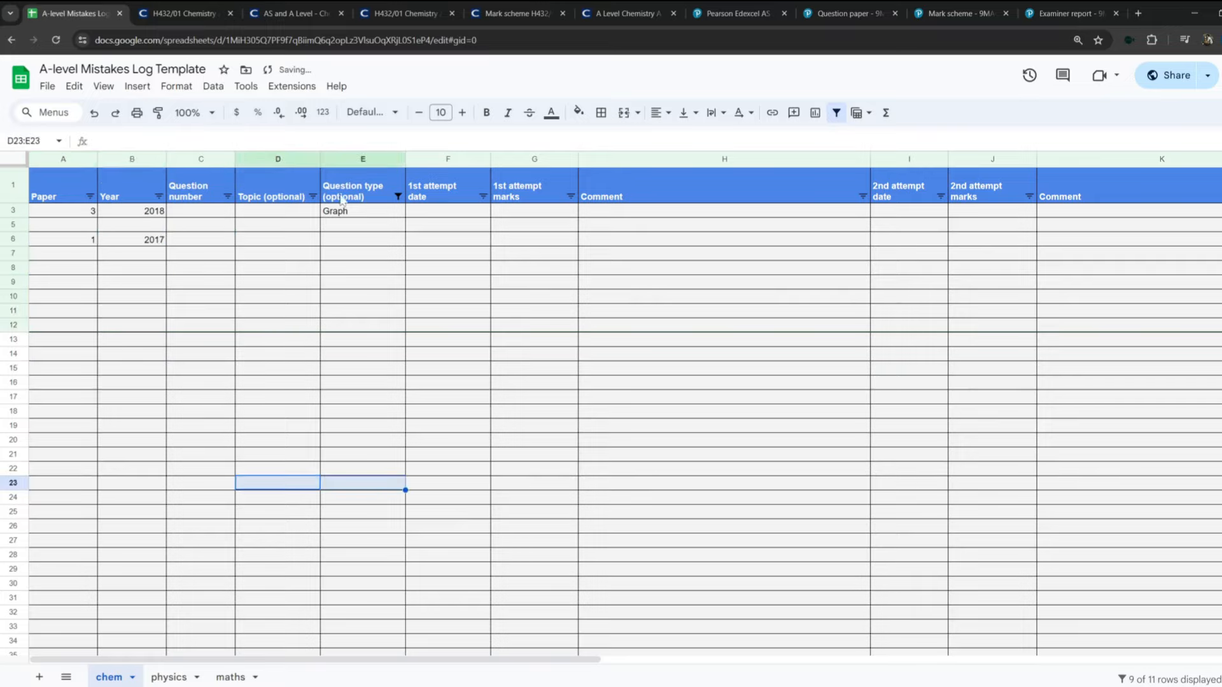
{"action": "left_click", "coordinate": [447, 567]}
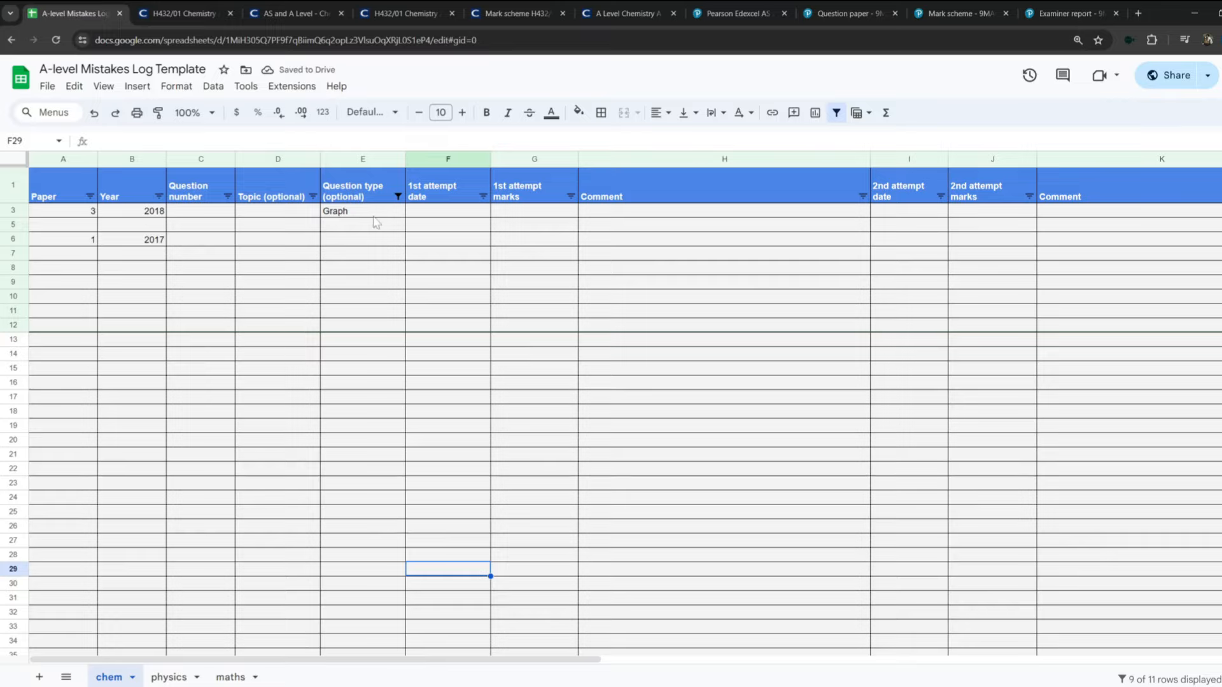
{"action": "left_click", "coordinate": [363, 211]}
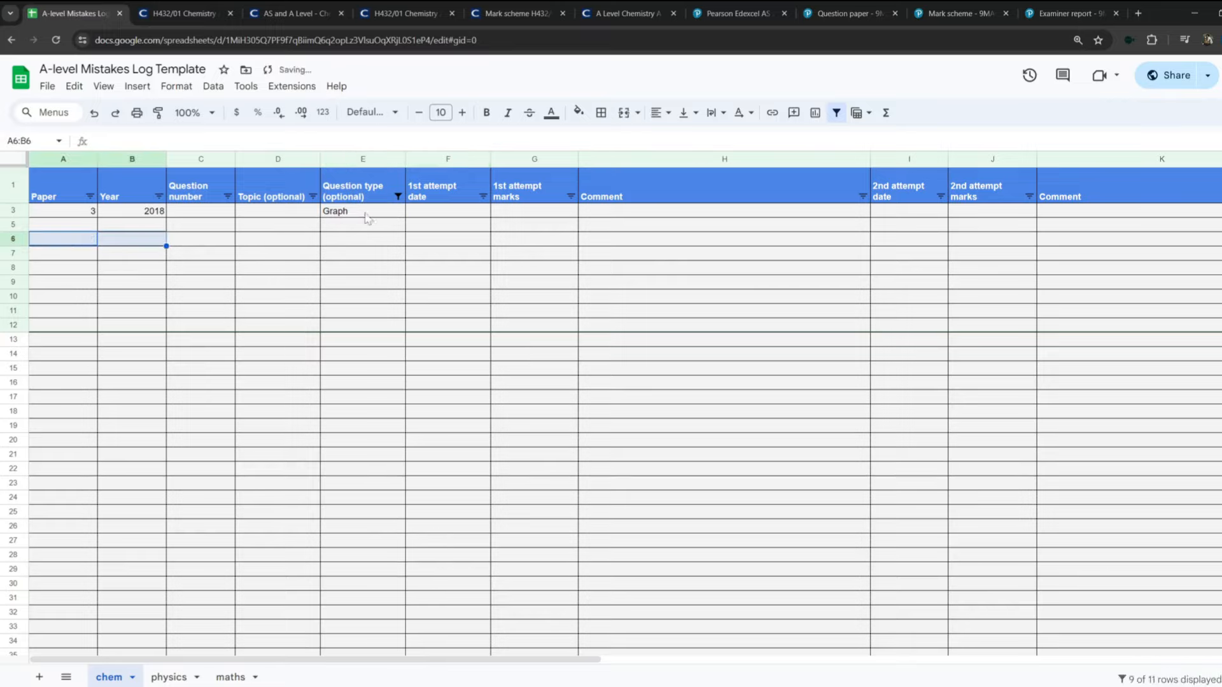
{"action": "type", "text": "Stats"}
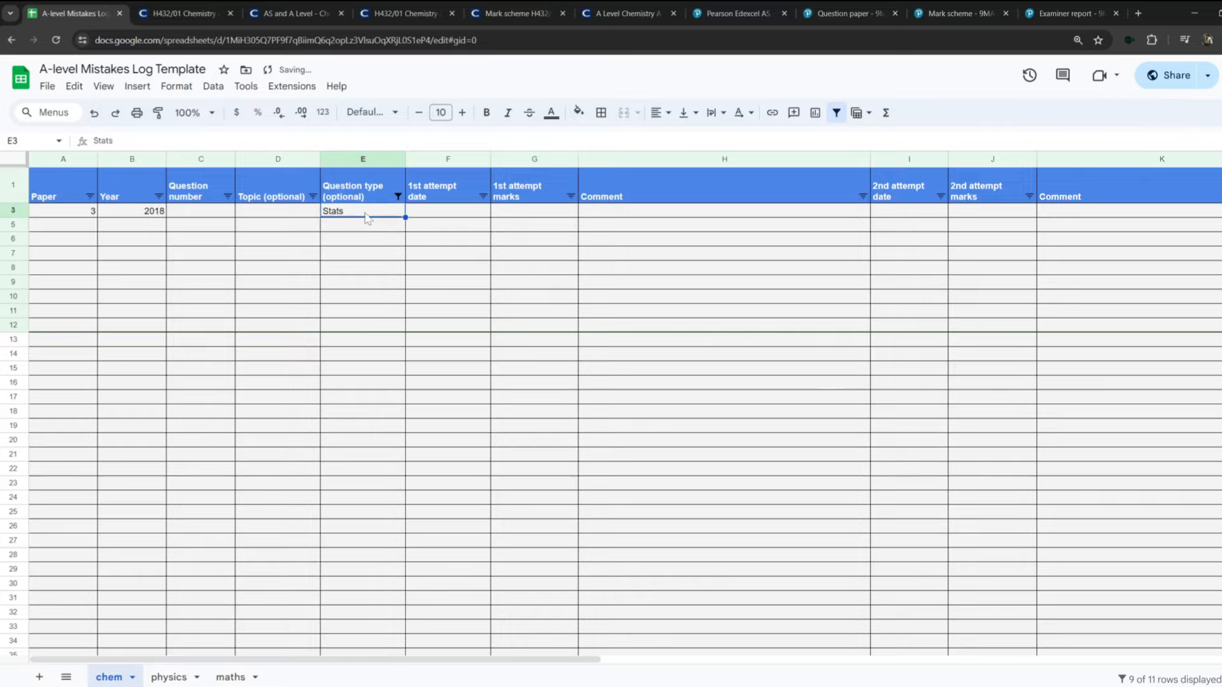
{"action": "type", "text": "Organ"}
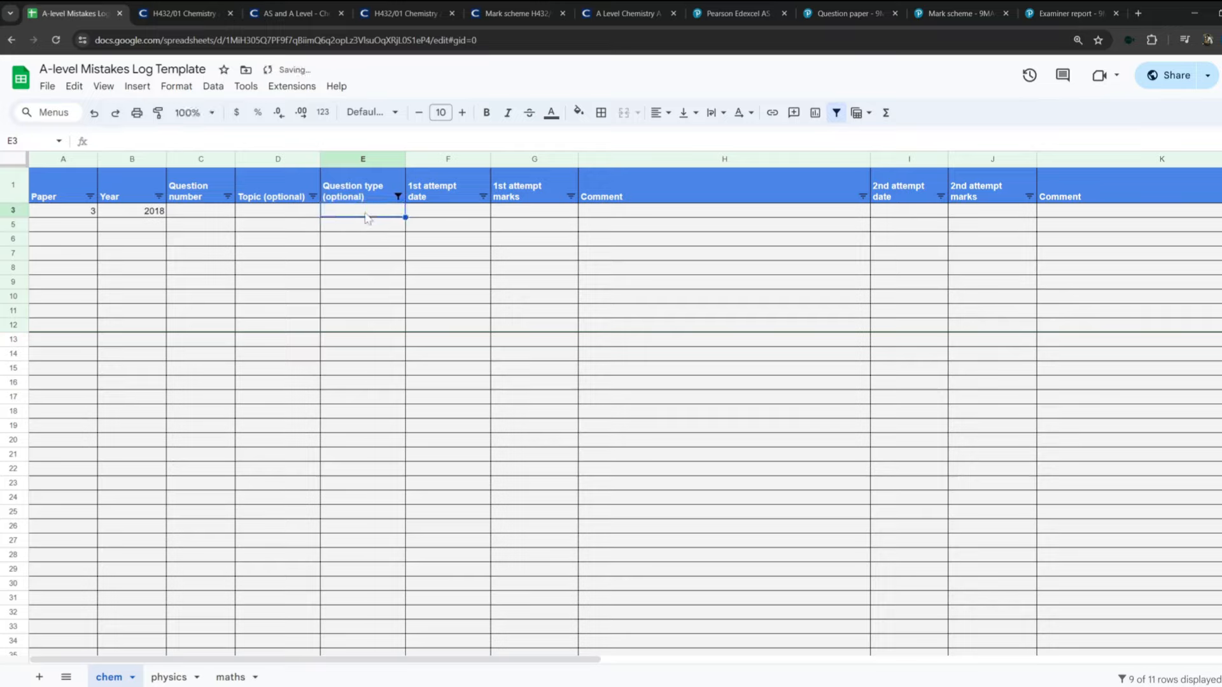
{"action": "left_click", "coordinate": [278, 210]}
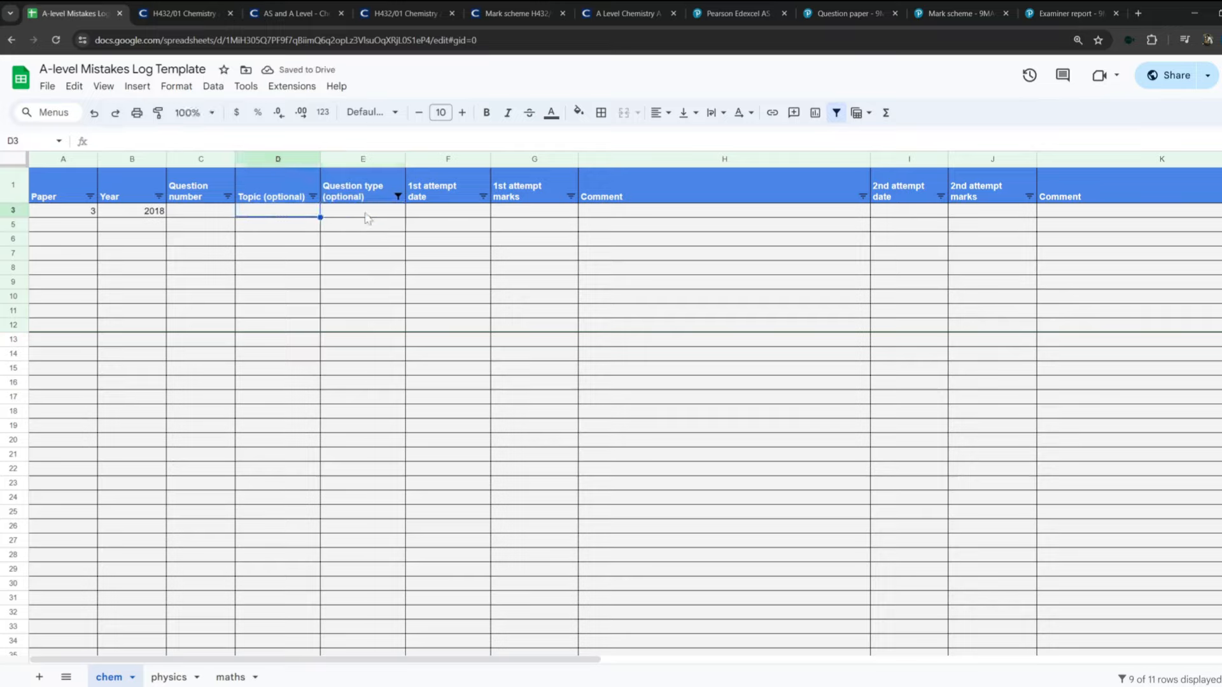
{"action": "left_click", "coordinate": [64, 210]}
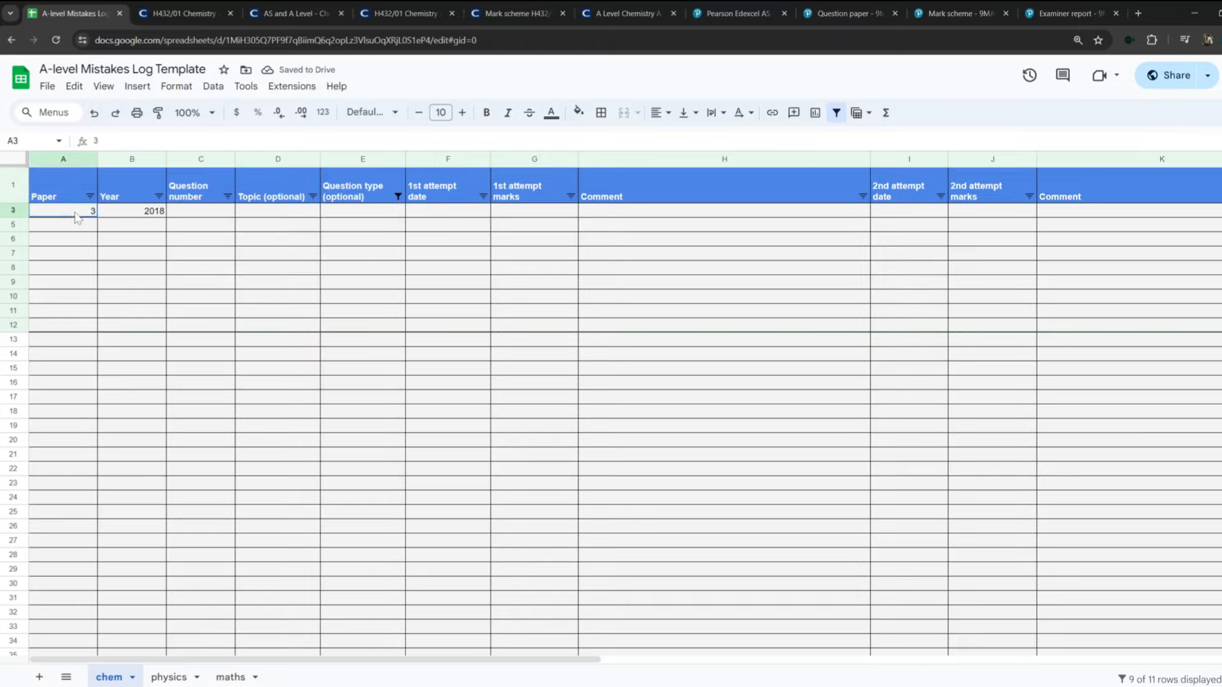
{"action": "left_click", "coordinate": [397, 196]}
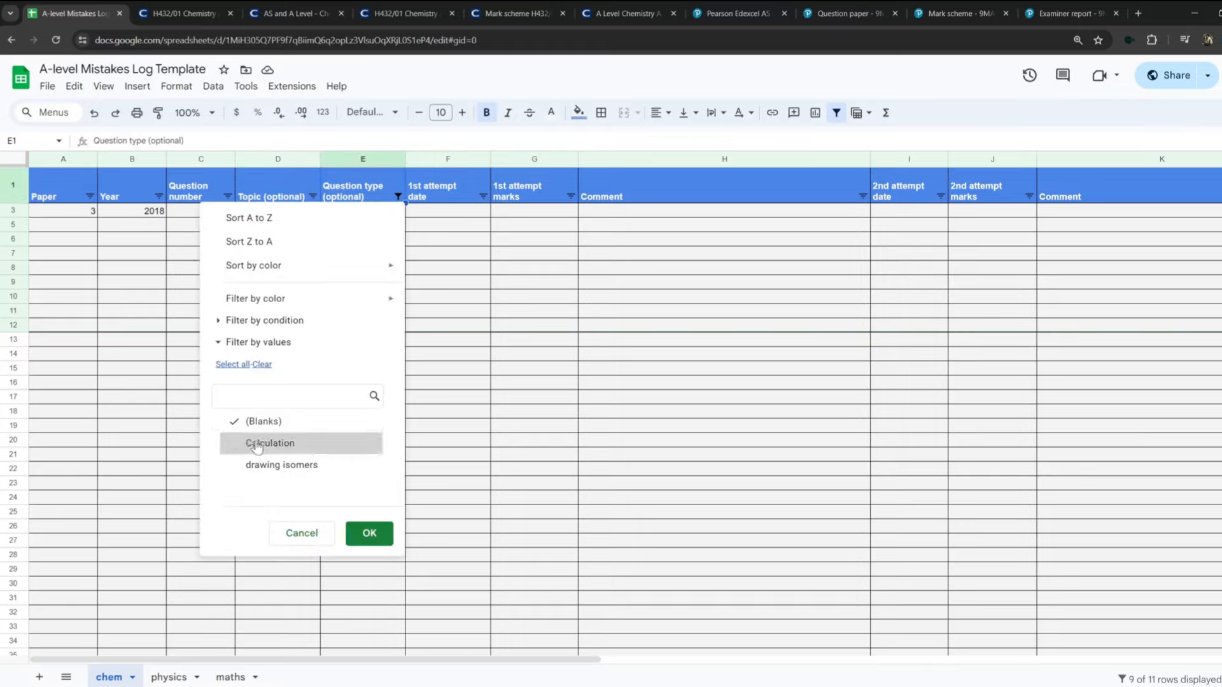
Show all Question type values again and clear the paper 3 row and row 2's question type.
{"action": "left_click", "coordinate": [270, 442]}
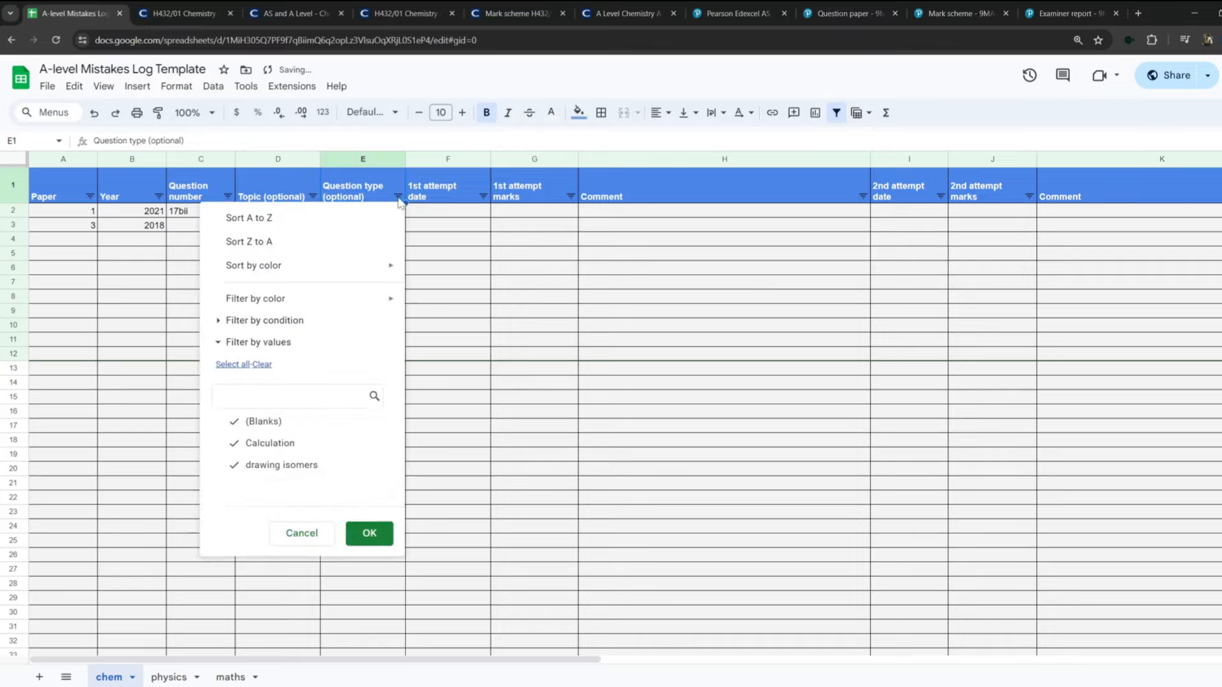
{"action": "left_click", "coordinate": [368, 534]}
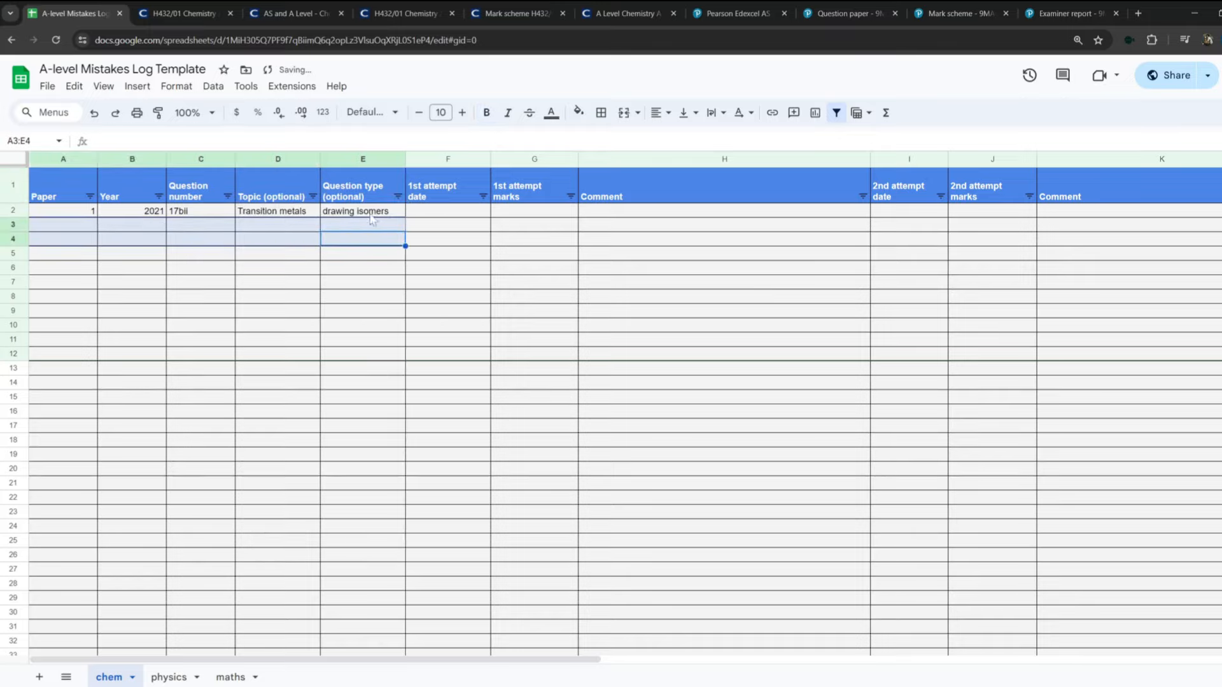
{"action": "left_click", "coordinate": [363, 210]}
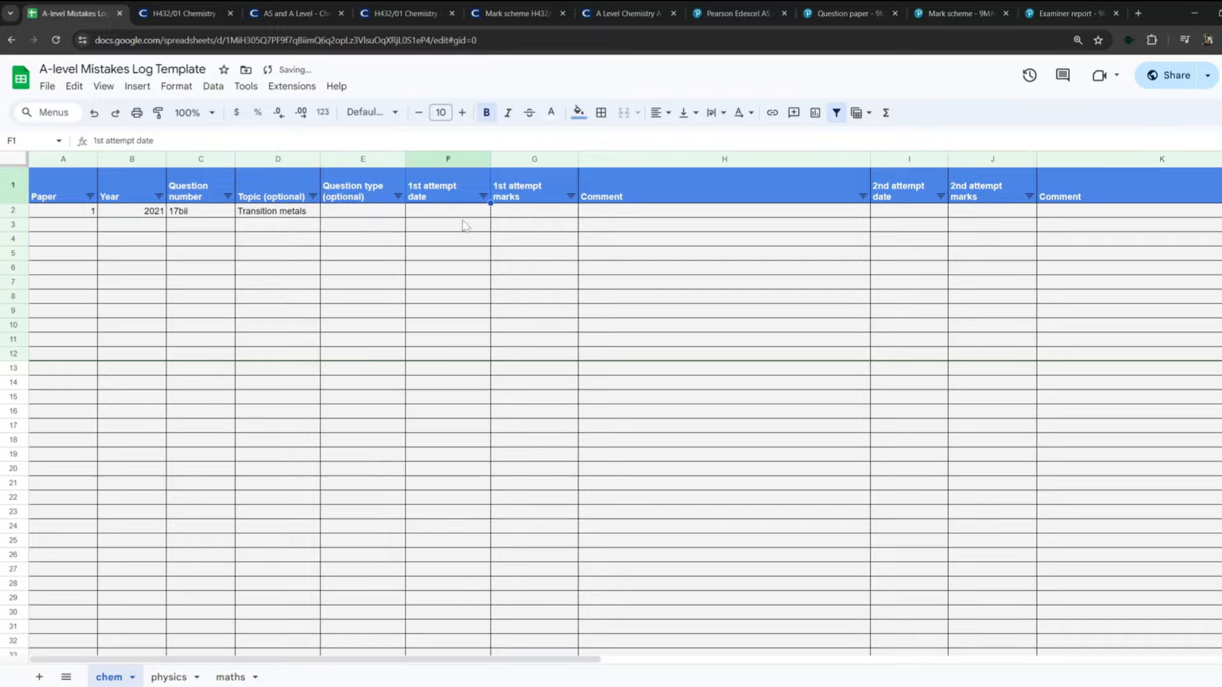
{"action": "left_click", "coordinate": [446, 211]}
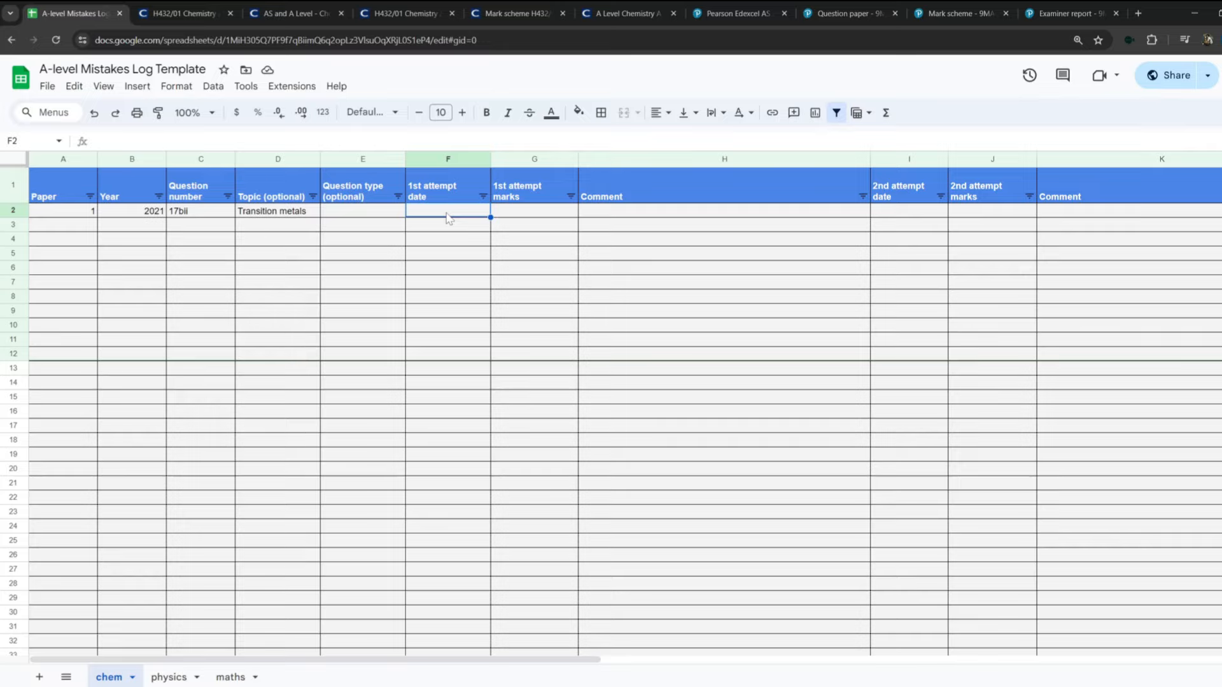
Record 26/05/2024 as first attempt date and 3/6 marks for the transition metals row.
{"action": "type", "text": "26/05/2024"}
{"action": "left_click", "coordinate": [534, 210]}
{"action": "type", "text": "3/6"}
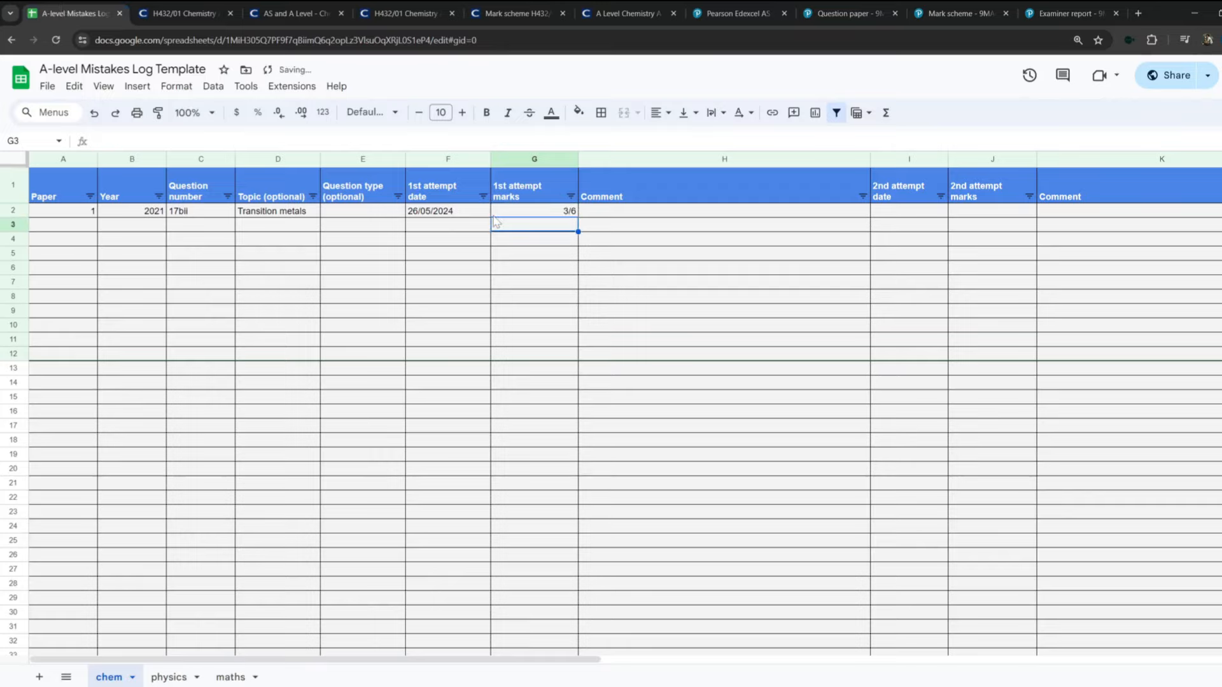
{"action": "left_click", "coordinate": [278, 210]}
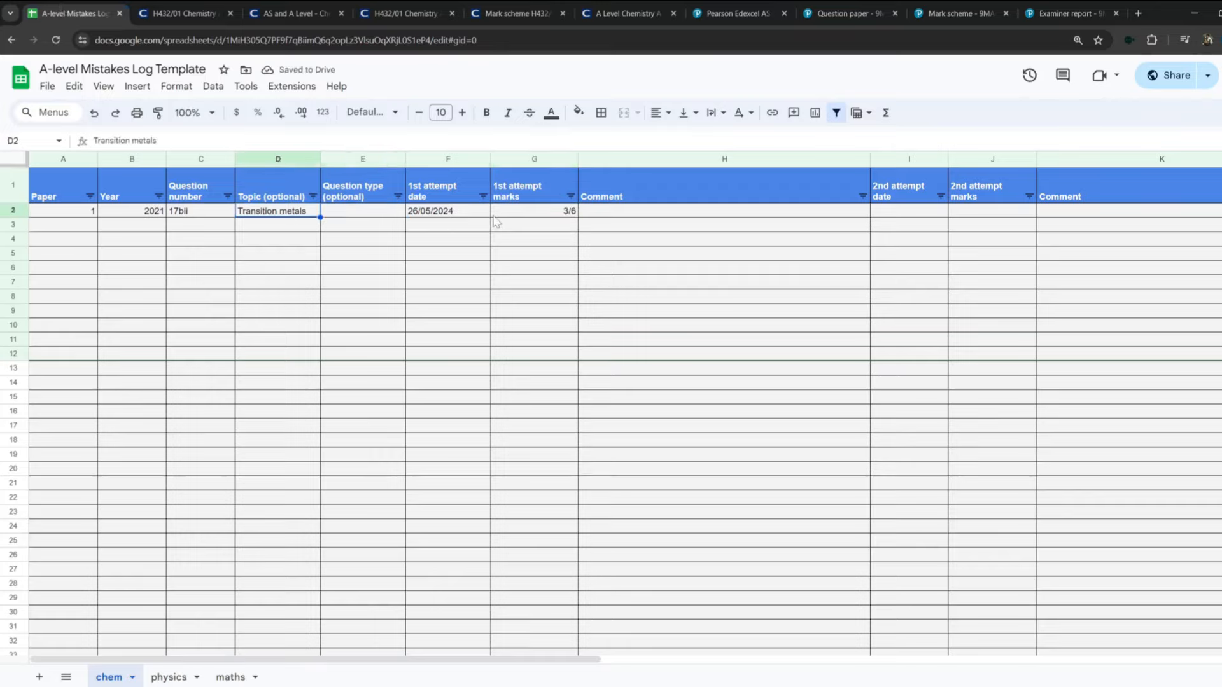
{"action": "left_click", "coordinate": [446, 210]}
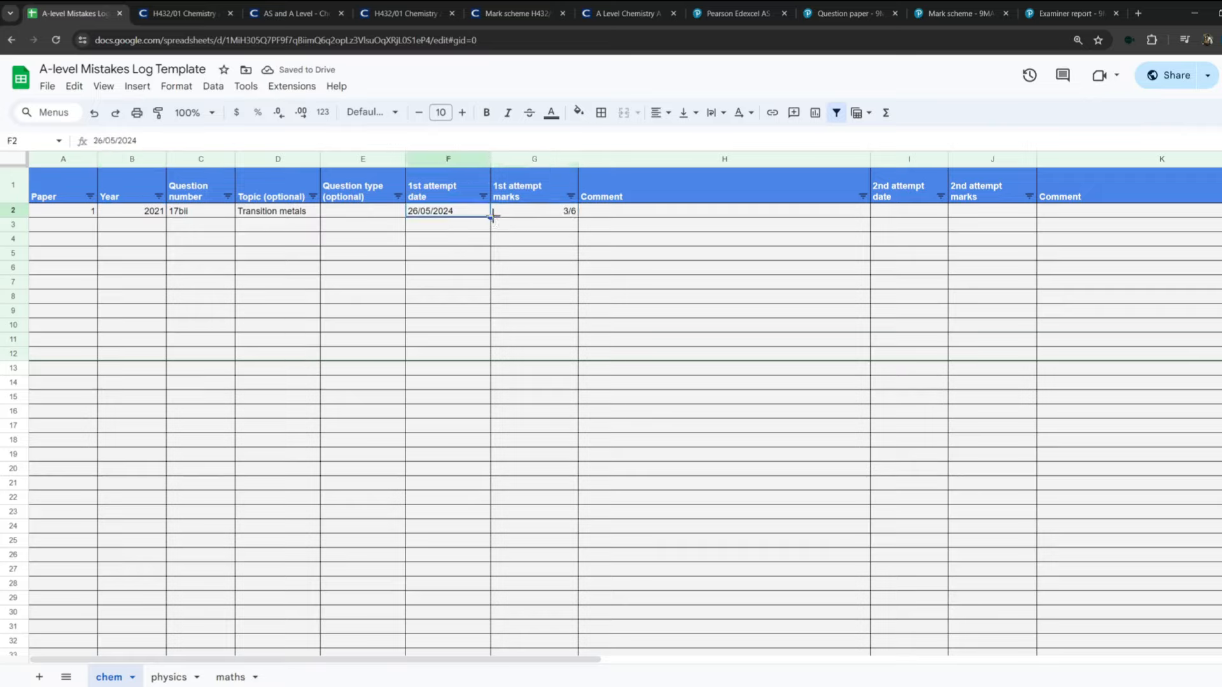
{"action": "left_click", "coordinate": [723, 210]}
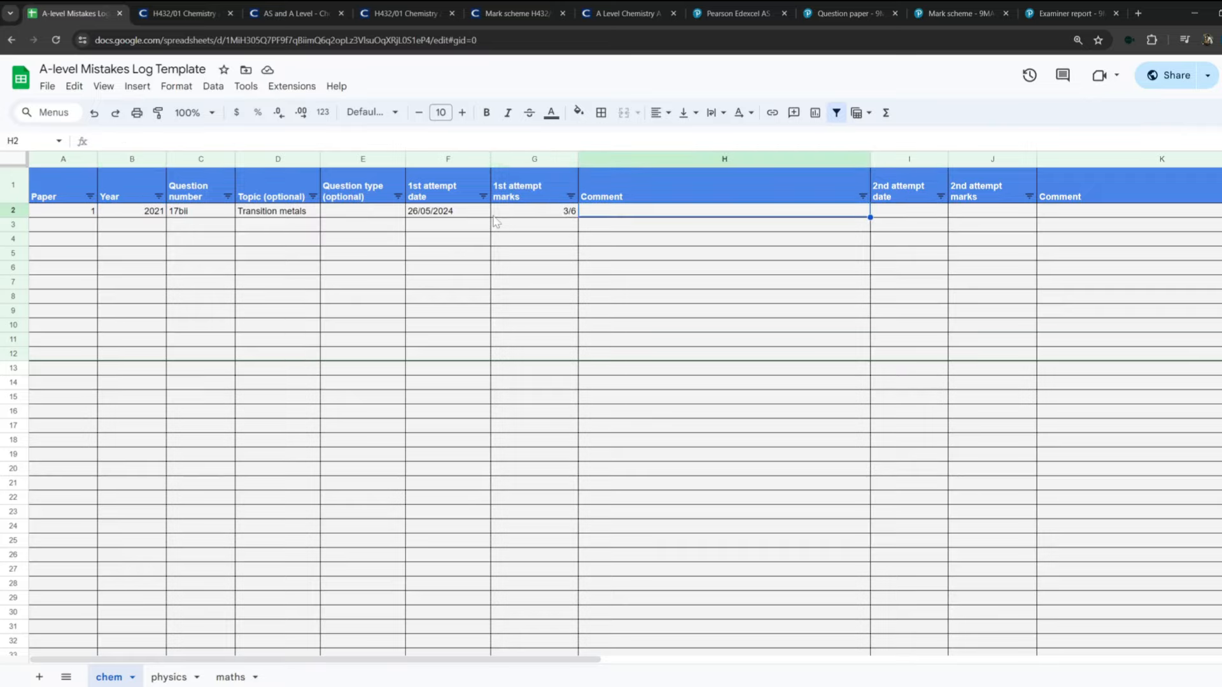
{"action": "mouse_move", "coordinate": [613, 214]}
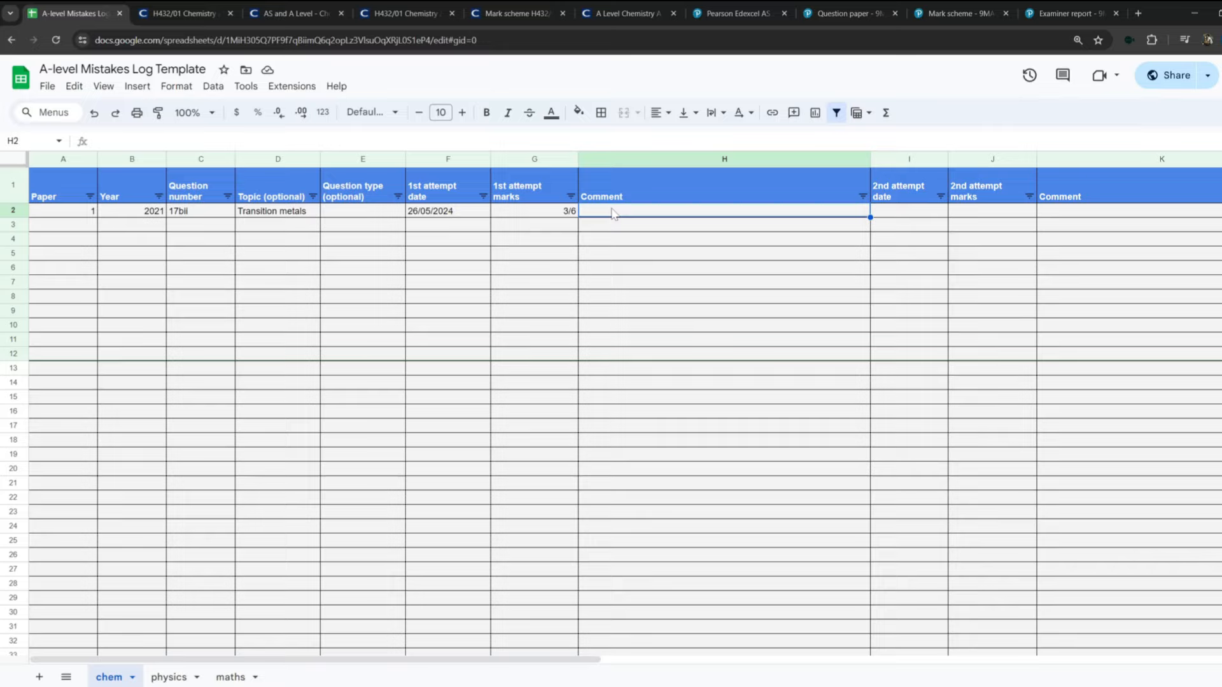
{"action": "mouse_move", "coordinate": [613, 214]}
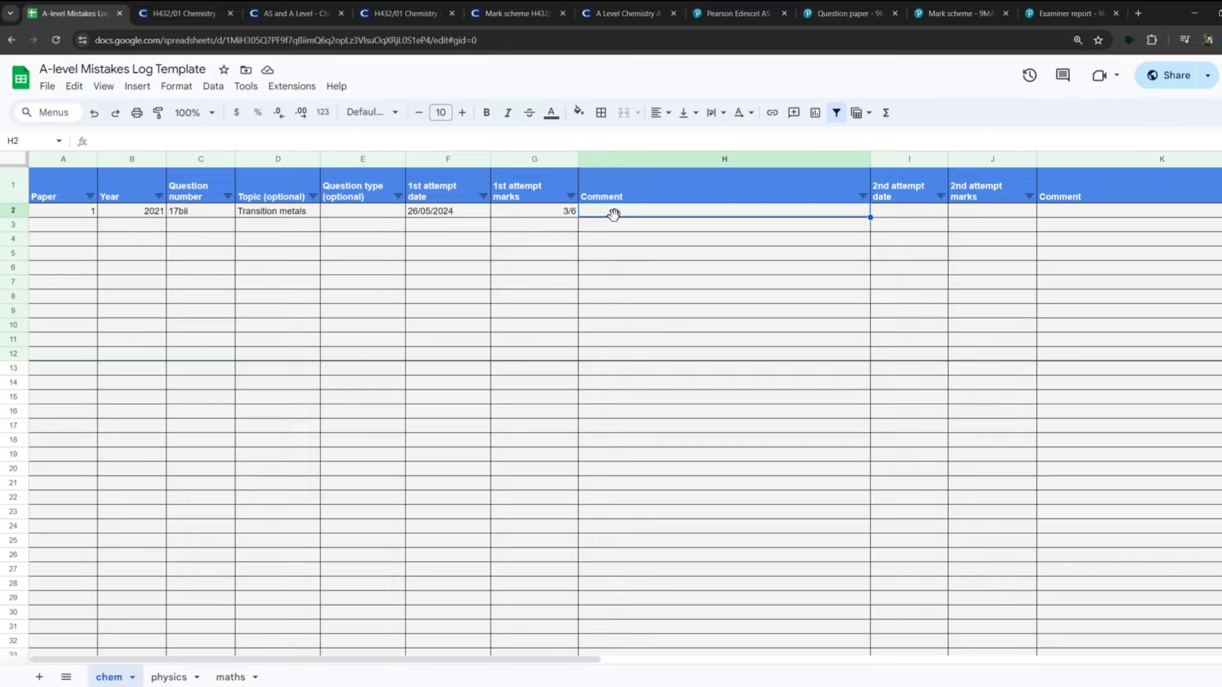
Leave the Comment cell of row 2 and switch to the H432/01 mark scheme PDF.
{"action": "left_click", "coordinate": [533, 212]}
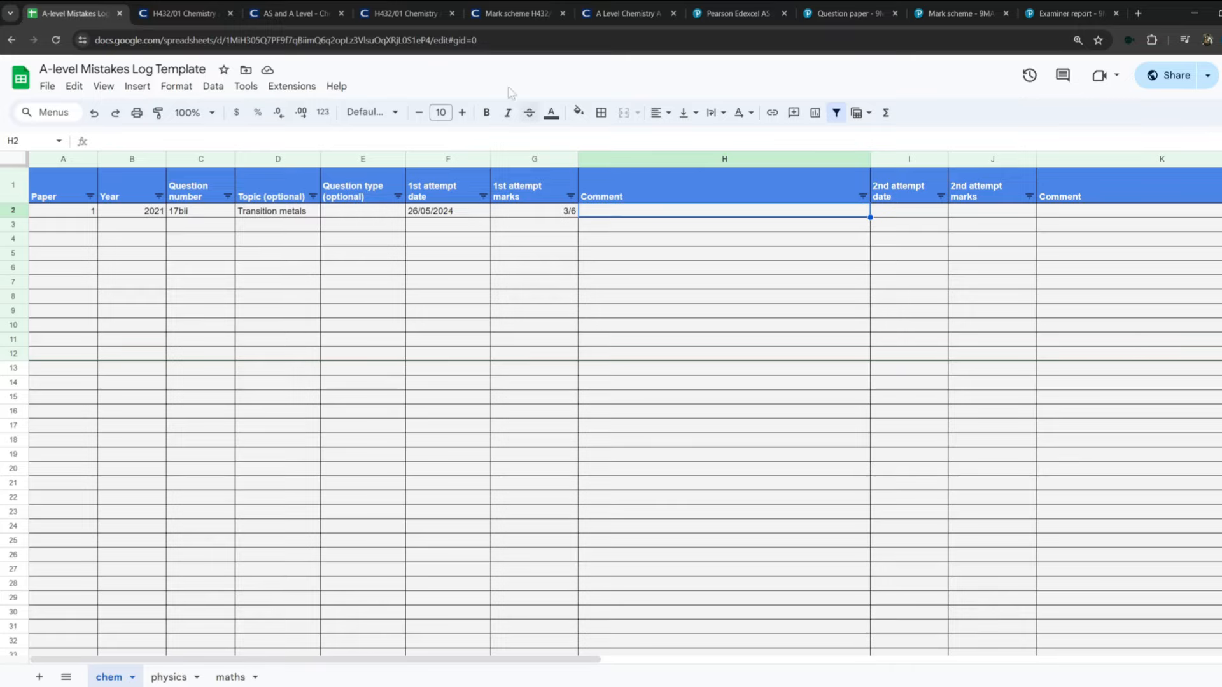
{"action": "mouse_move", "coordinate": [642, 201]}
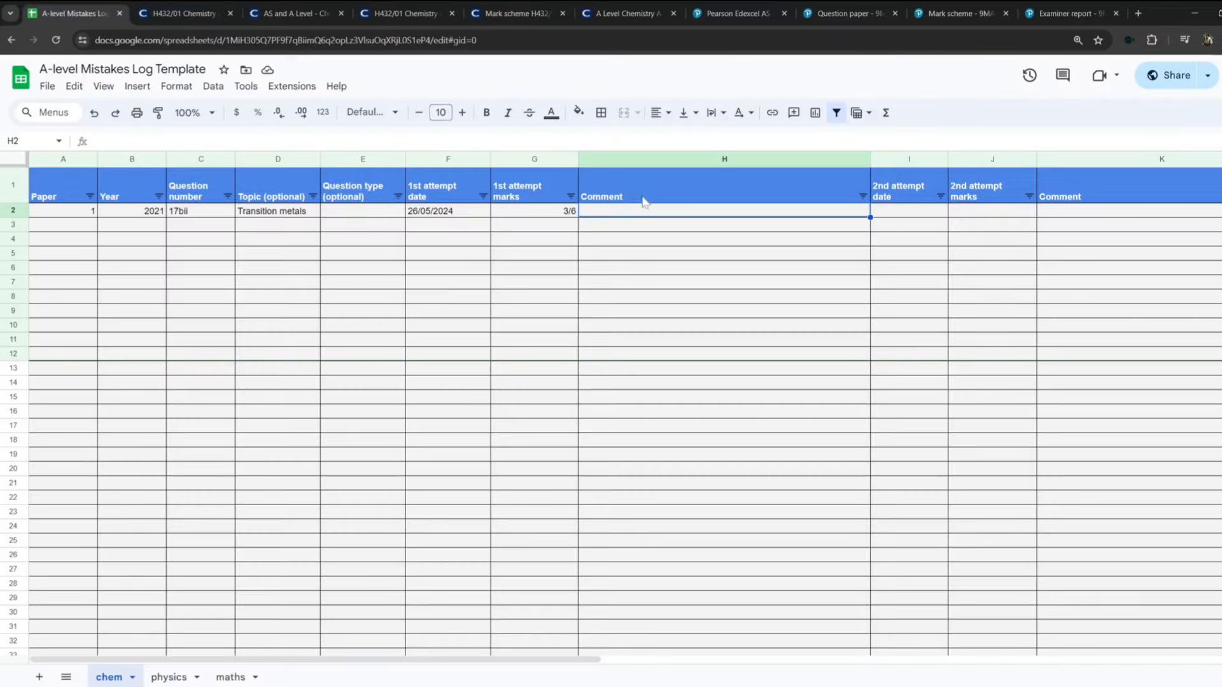
{"action": "mouse_move", "coordinate": [649, 217]}
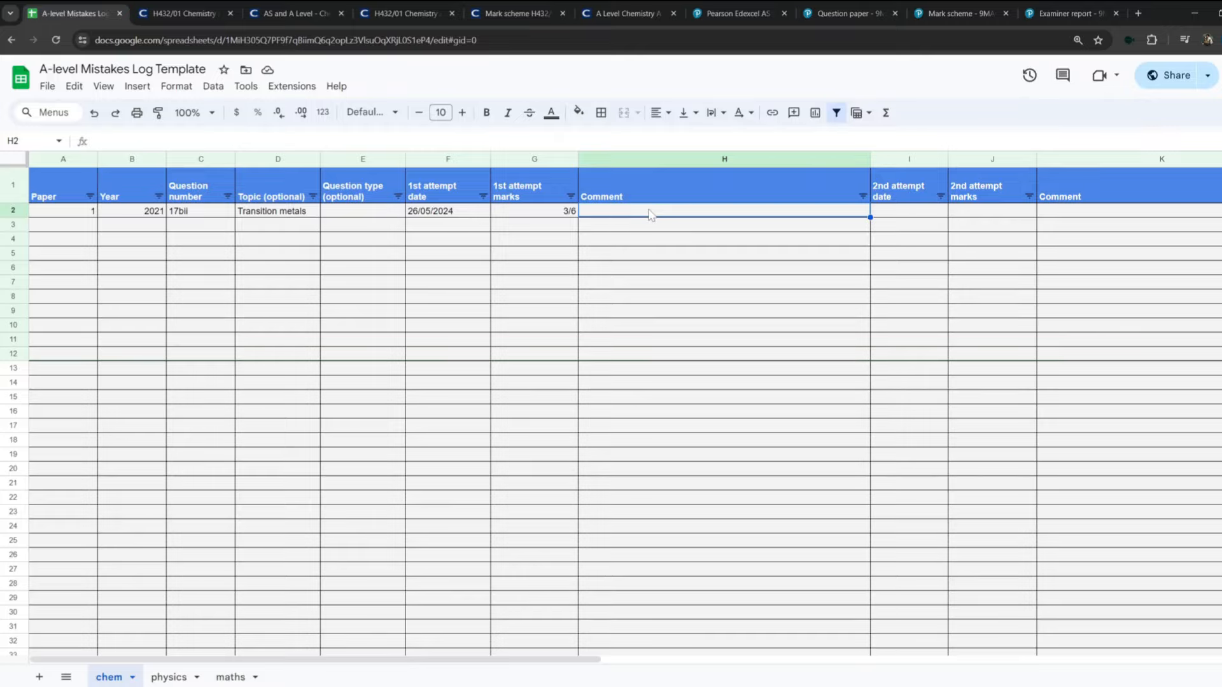
{"action": "left_click", "coordinate": [512, 12]}
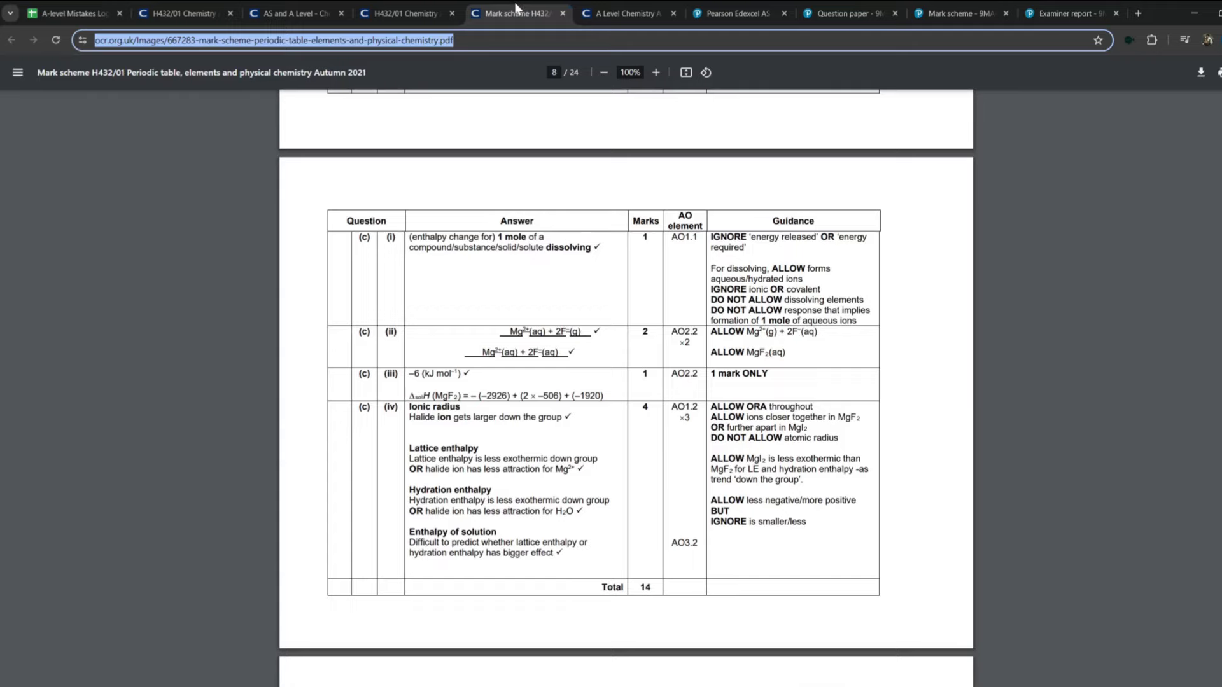
Review the ligand substitution question and its 17(b)(ii) mark scheme answer on pages 10–11.
{"action": "left_click", "coordinate": [397, 12]}
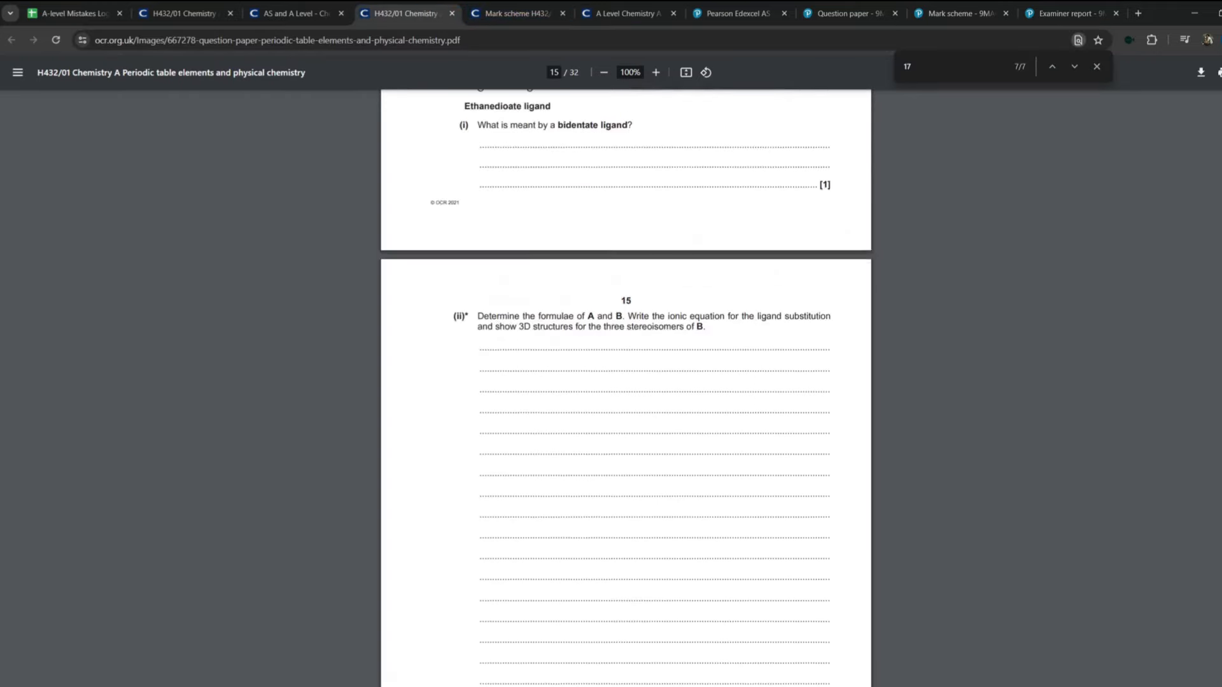
{"action": "scroll", "scroll_direction": "down", "scroll_amount": 3}
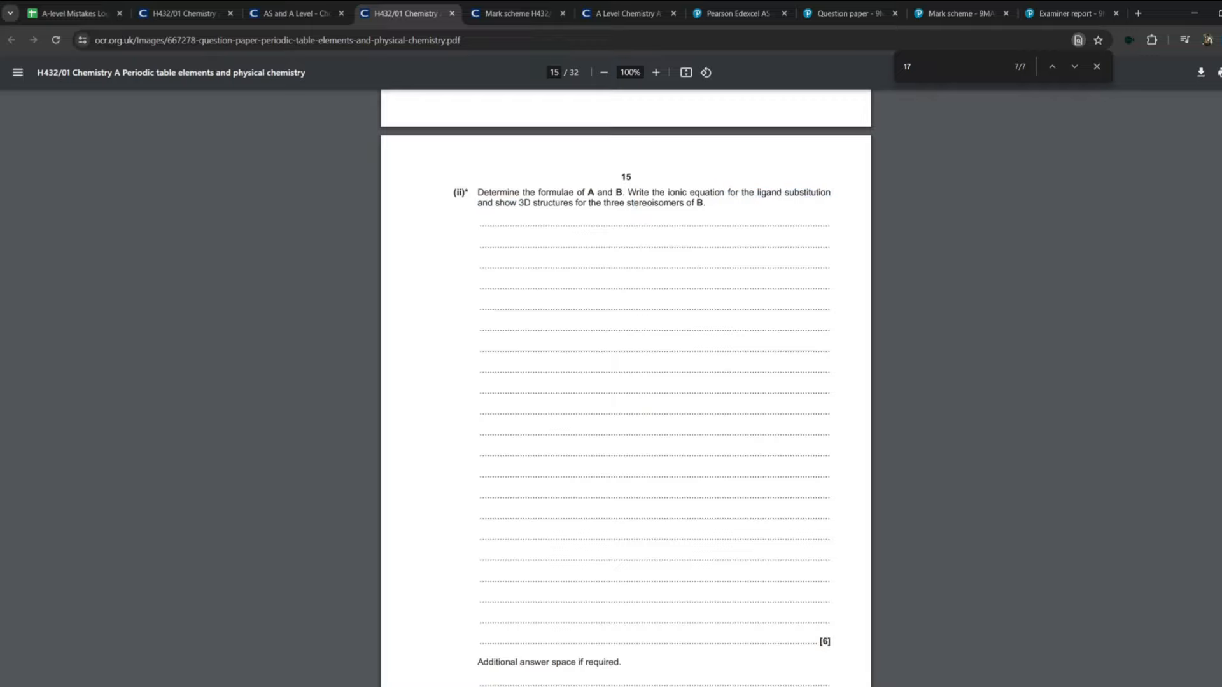
{"action": "left_click", "coordinate": [512, 13]}
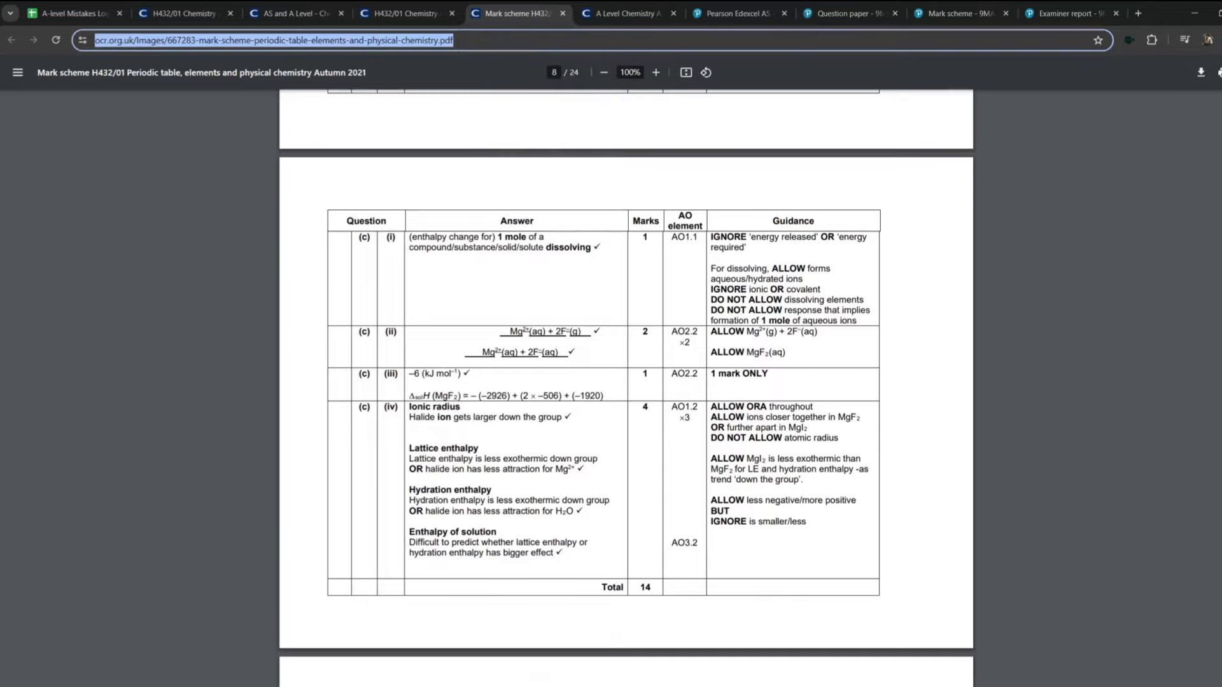
{"action": "scroll", "scroll_direction": "down", "scroll_amount": 3}
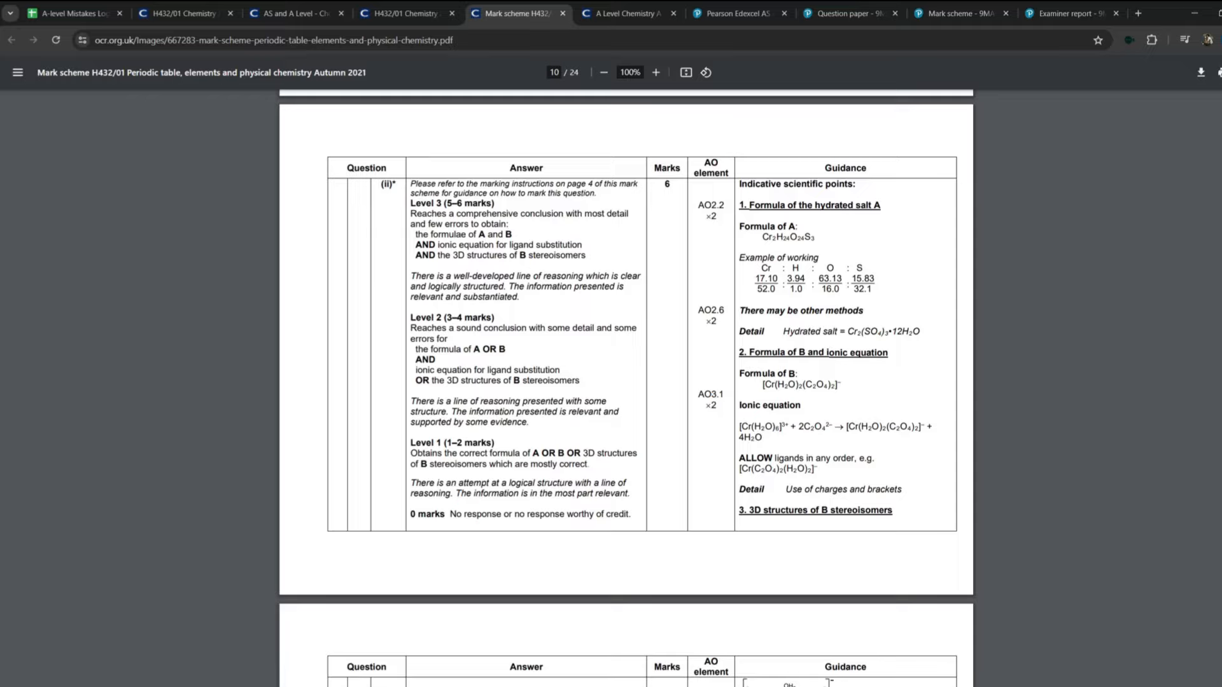
{"action": "scroll", "scroll_direction": "down", "scroll_amount": 3}
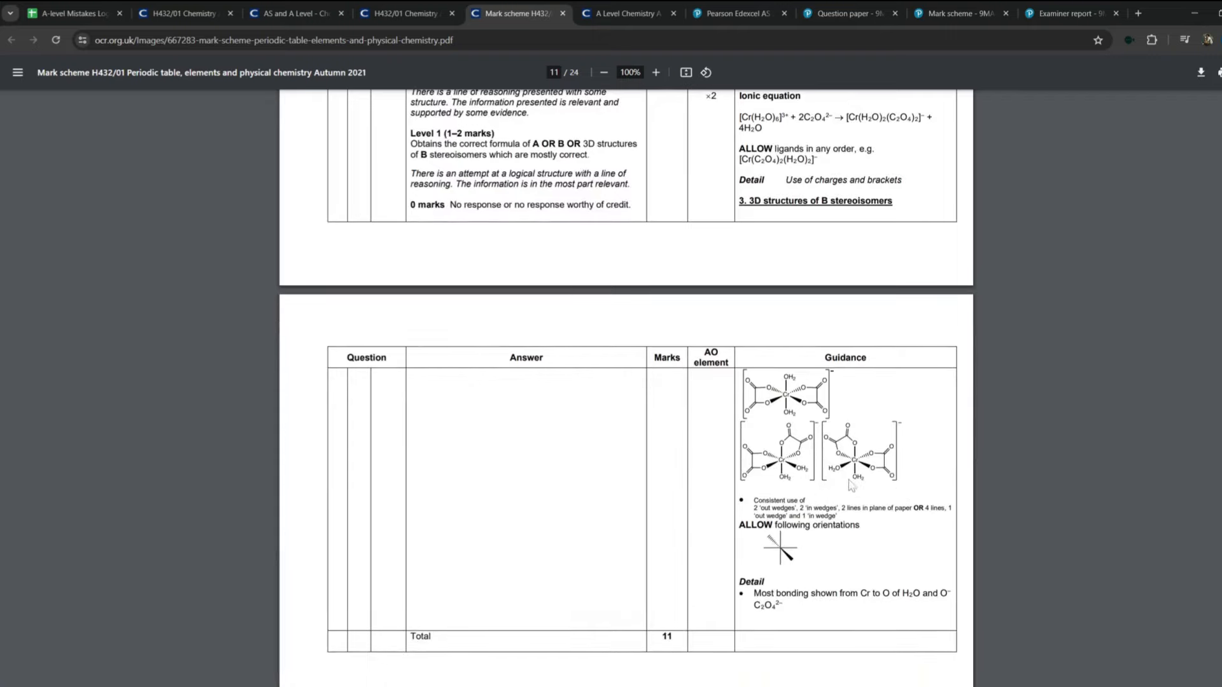
{"action": "scroll", "scroll_direction": "up", "scroll_amount": 3}
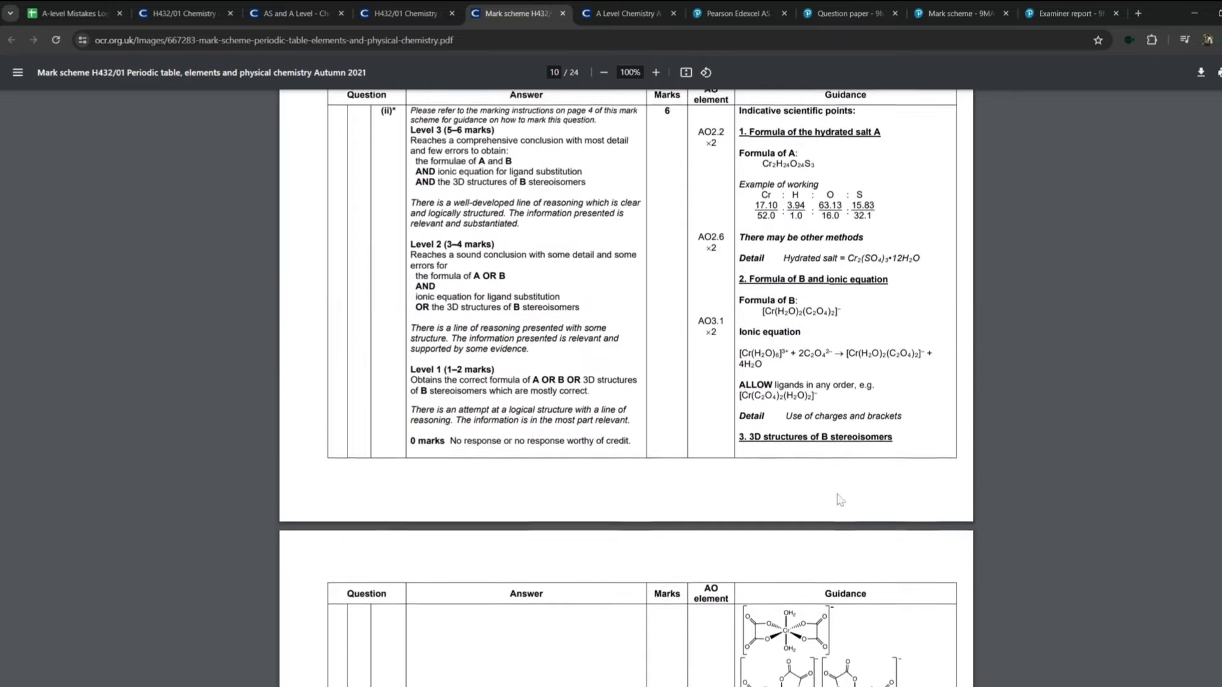
Return via the OCR assessment materials page to the mistakes log spreadsheet.
{"action": "left_click", "coordinate": [293, 13]}
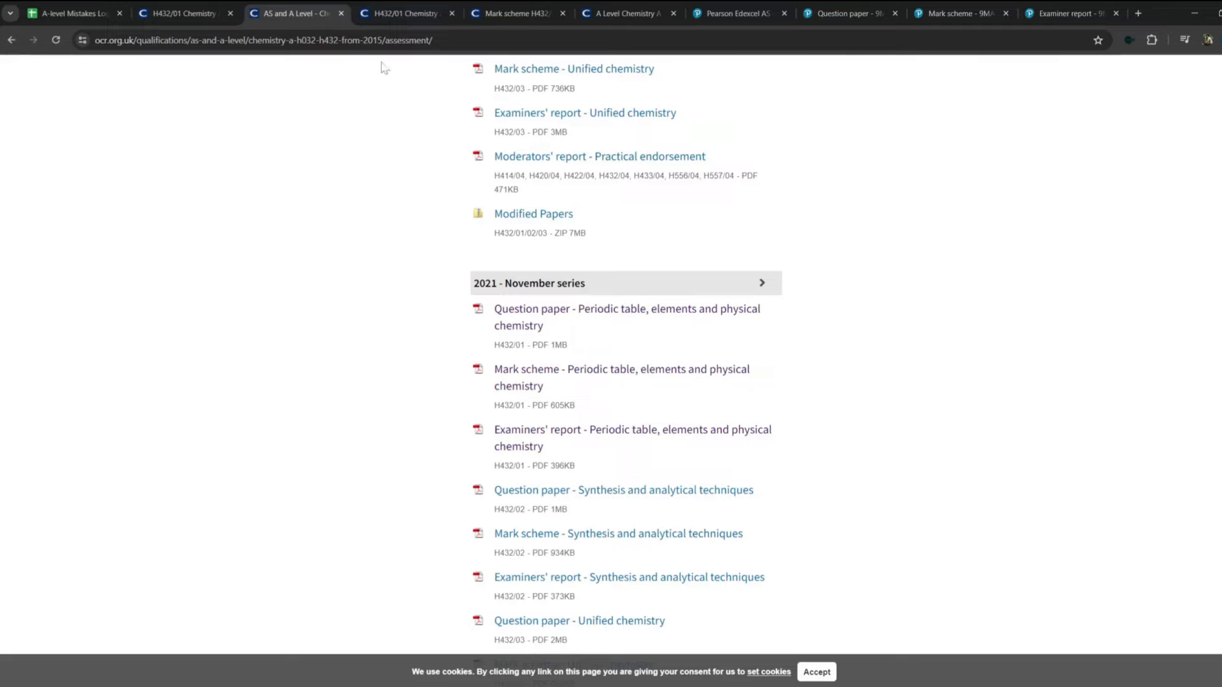
{"action": "left_click", "coordinate": [70, 13]}
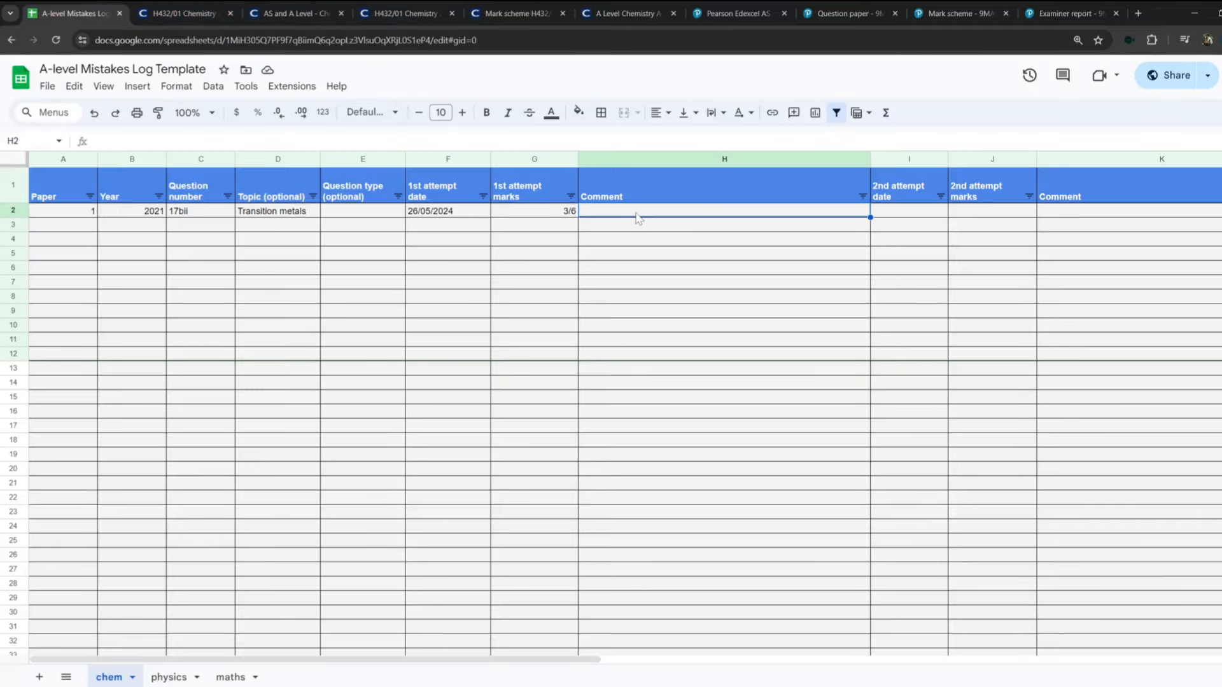
Enter the H2 comment that the ligand sub ionic equation was incorrect, minding charges next time.
{"action": "type", "text": "Got the ligand sub"}
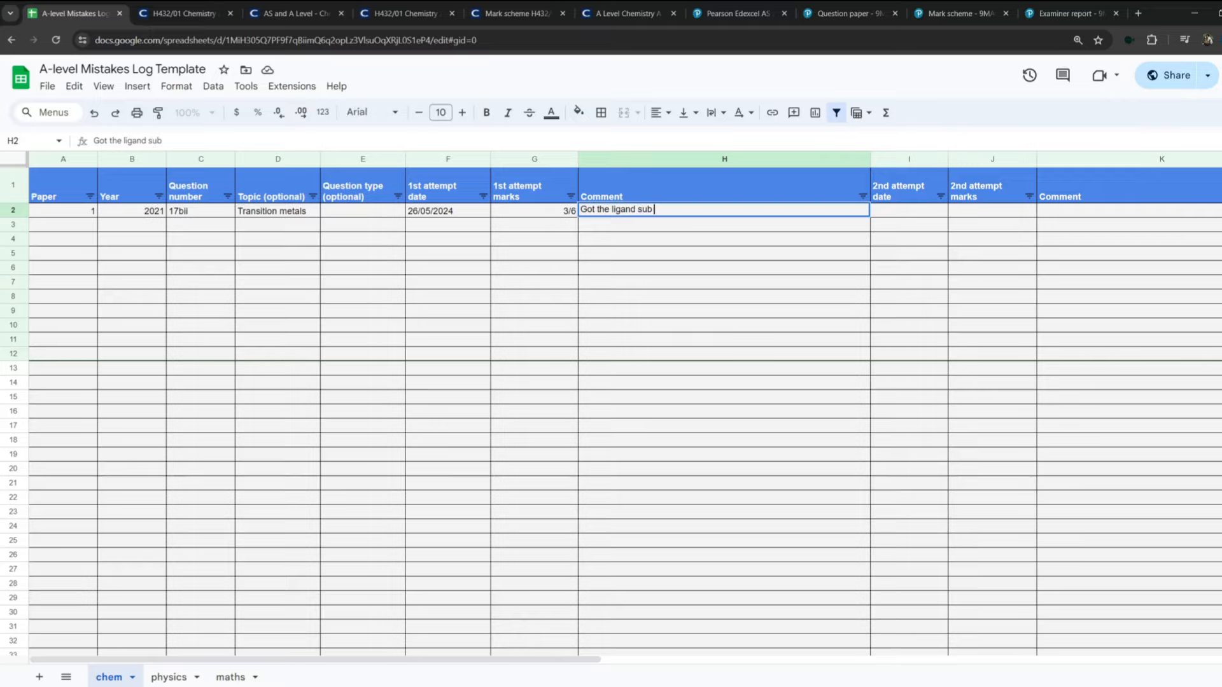
{"action": "type", "text": "ionic equation incorrect, pay attention to"}
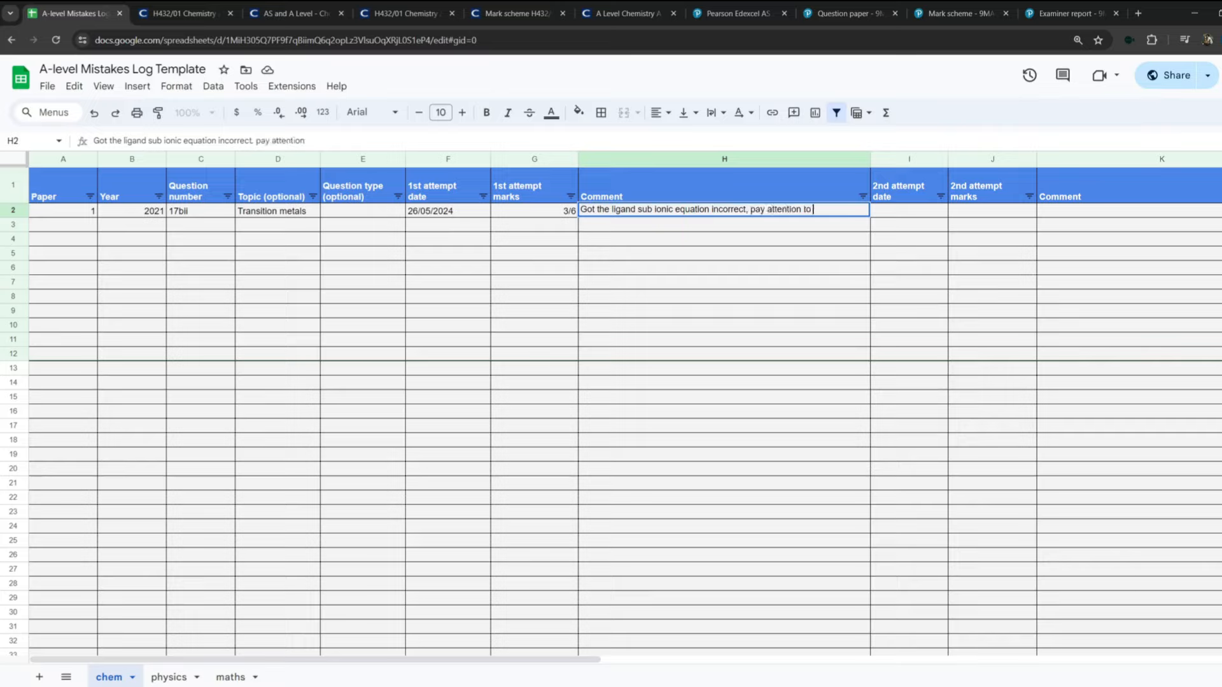
{"action": "type", "text": "charge"}
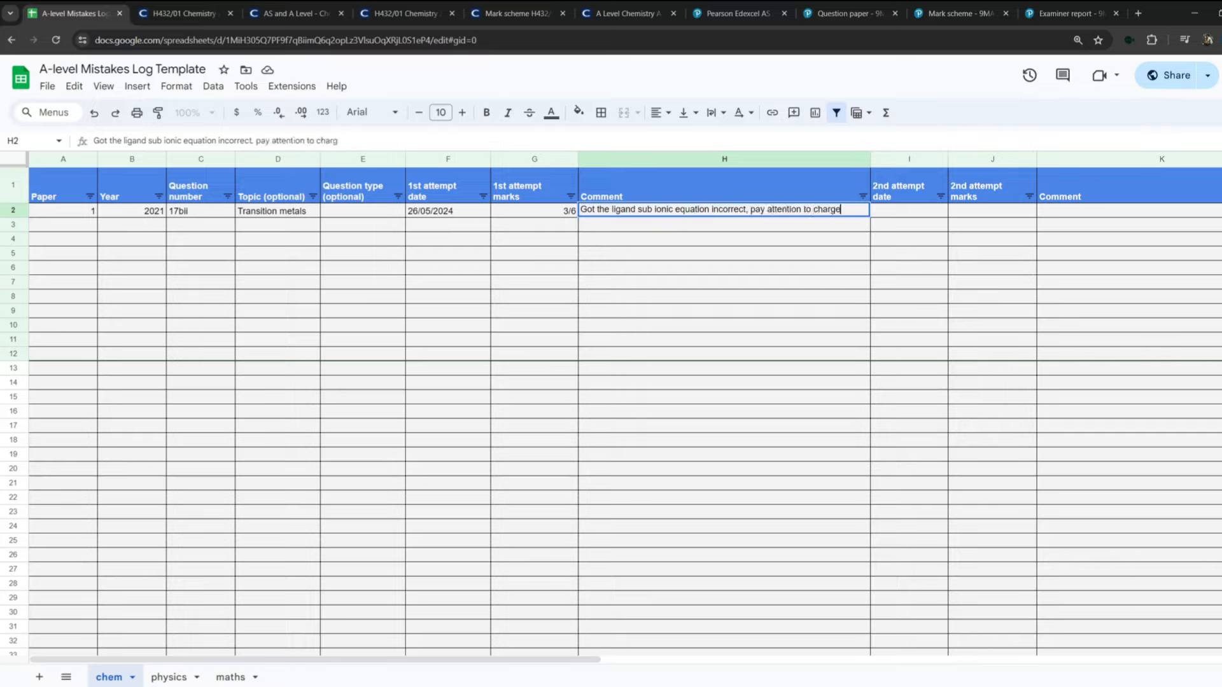
{"action": "type", "text": "s next time."}
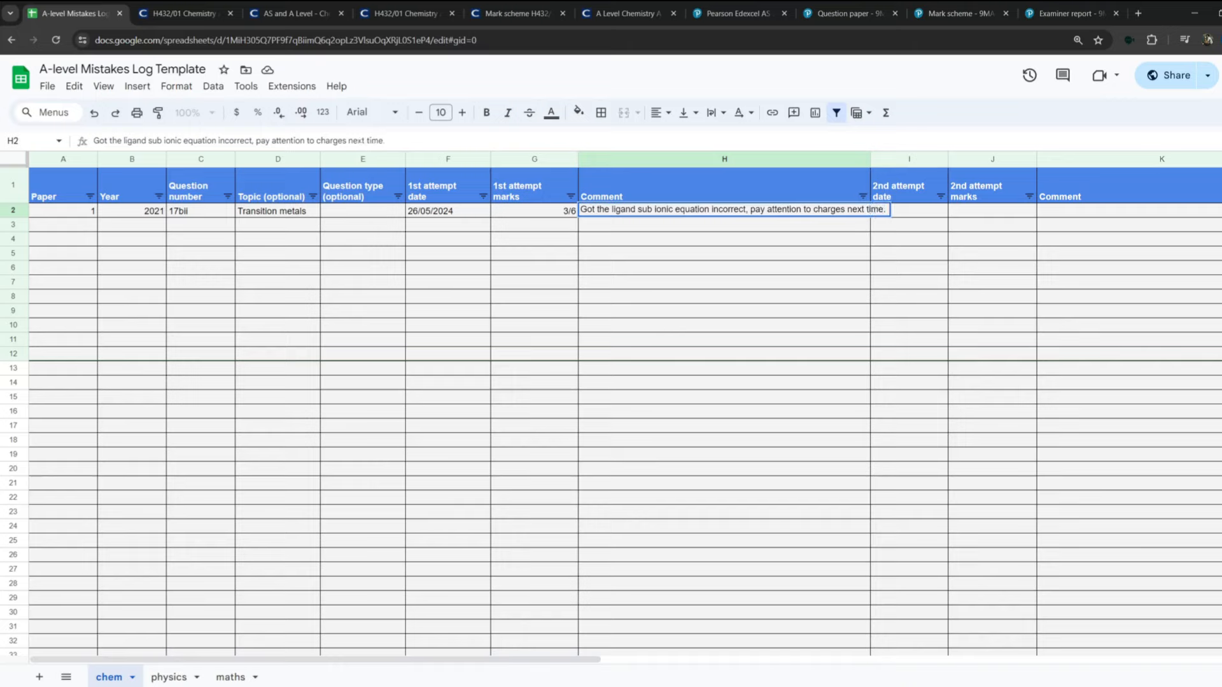
{"action": "left_click", "coordinate": [512, 13]}
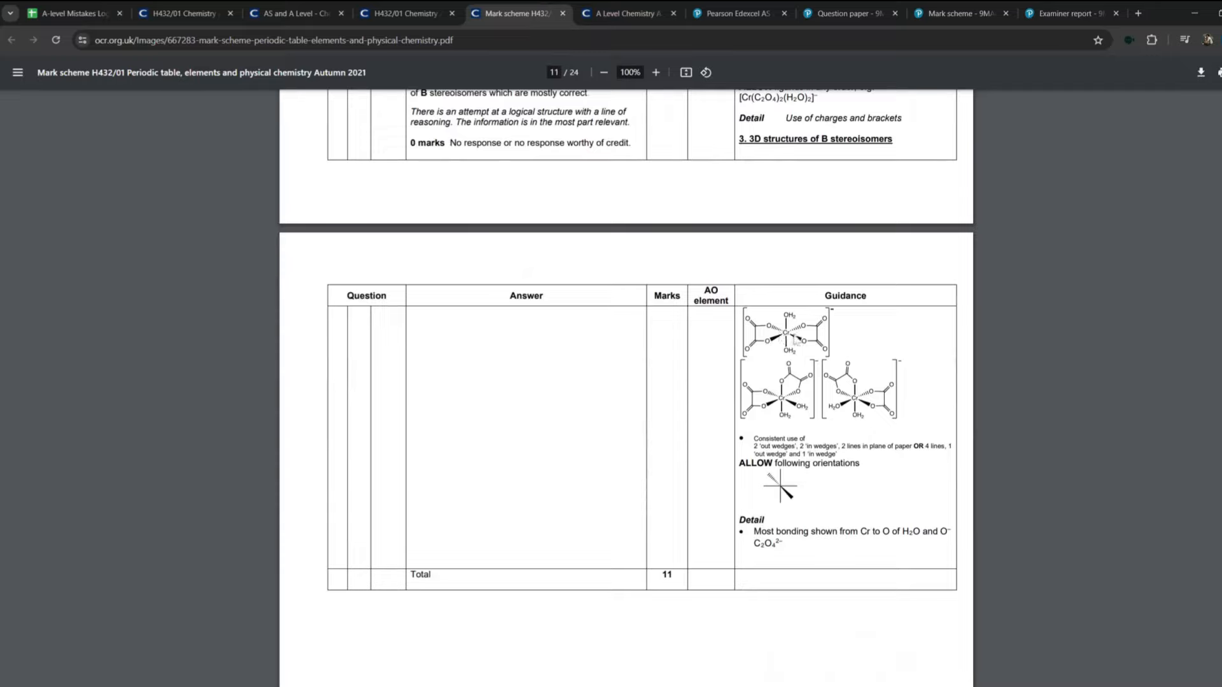
{"action": "mouse_move", "coordinate": [792, 346]}
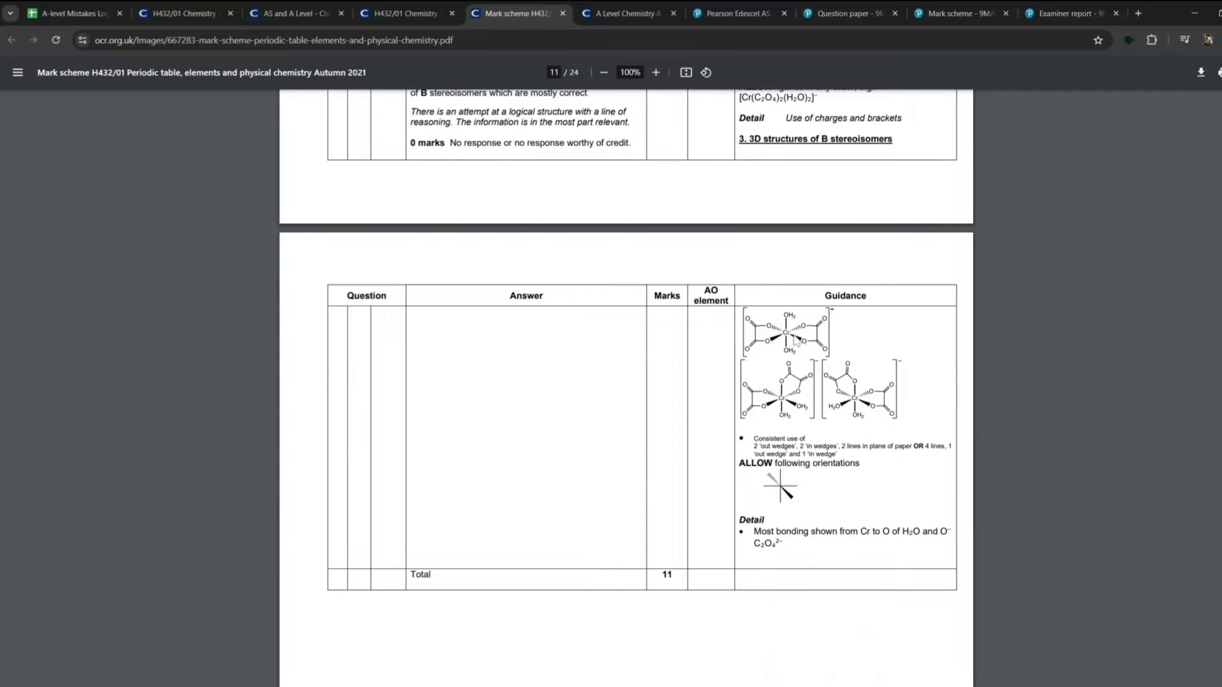
{"action": "mouse_move", "coordinate": [793, 322]}
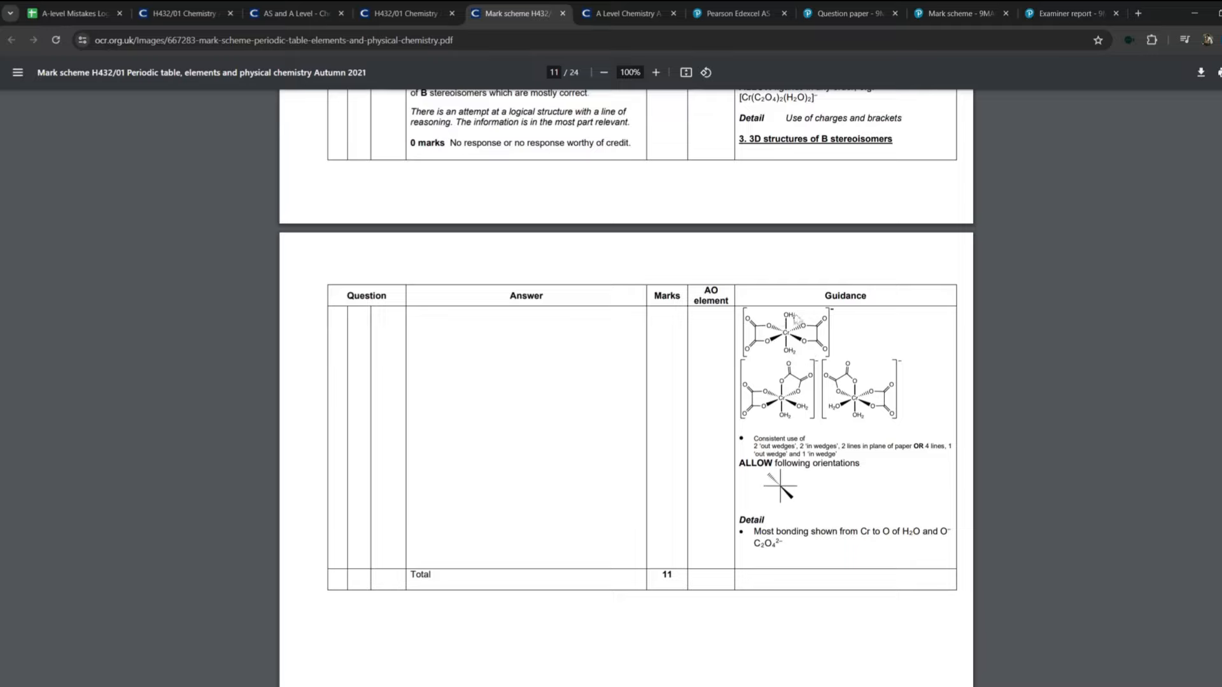
{"action": "left_click", "coordinate": [183, 13]}
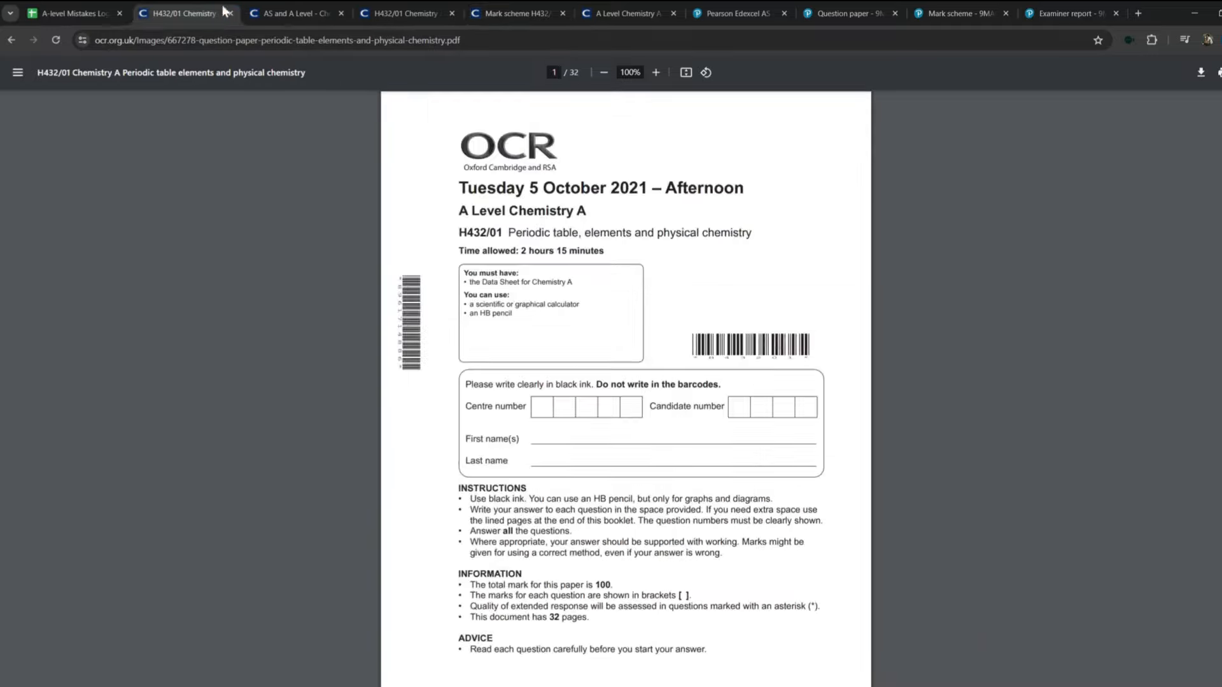
{"action": "left_click", "coordinate": [70, 13]}
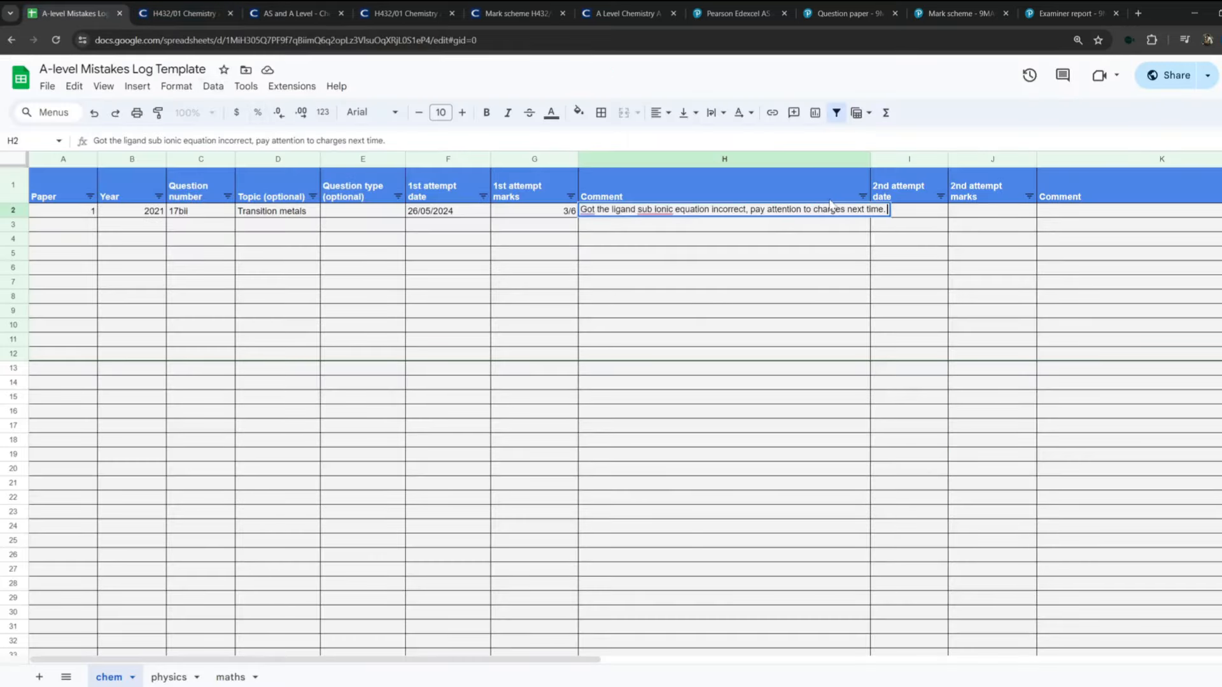
Begin the isomers note in H2, recheck the mark scheme answer and return to the comment cell.
{"action": "type", "text": "Dr"}
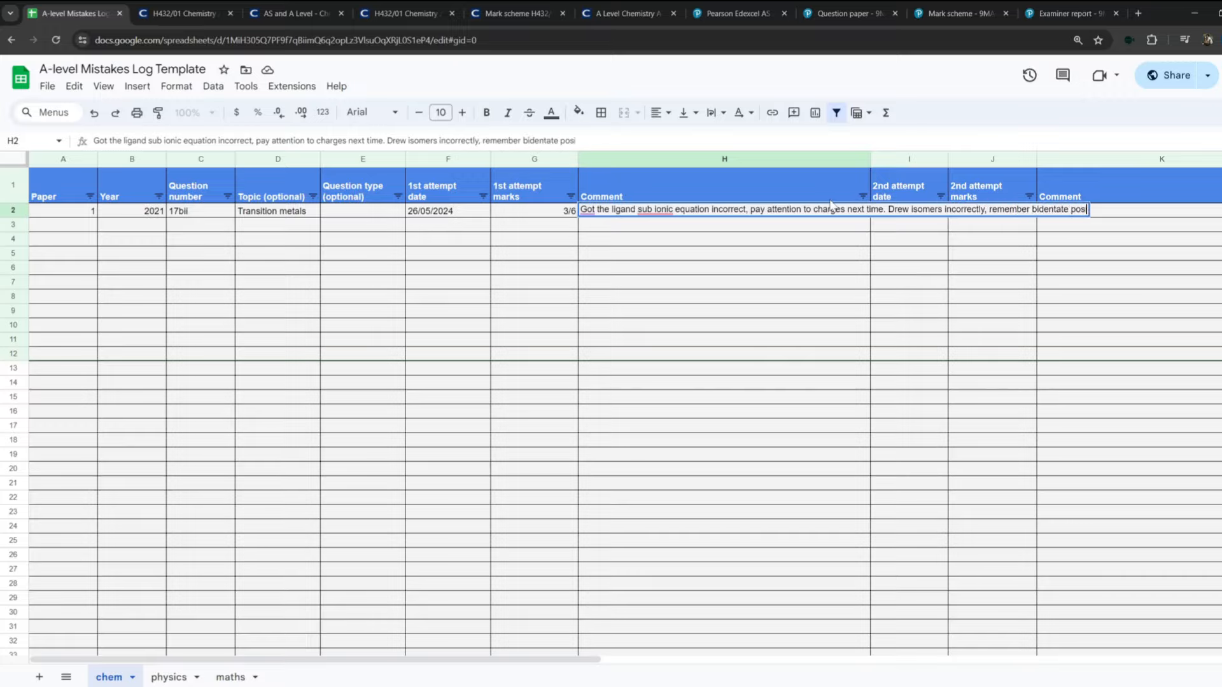
{"action": "left_click", "coordinate": [517, 13]}
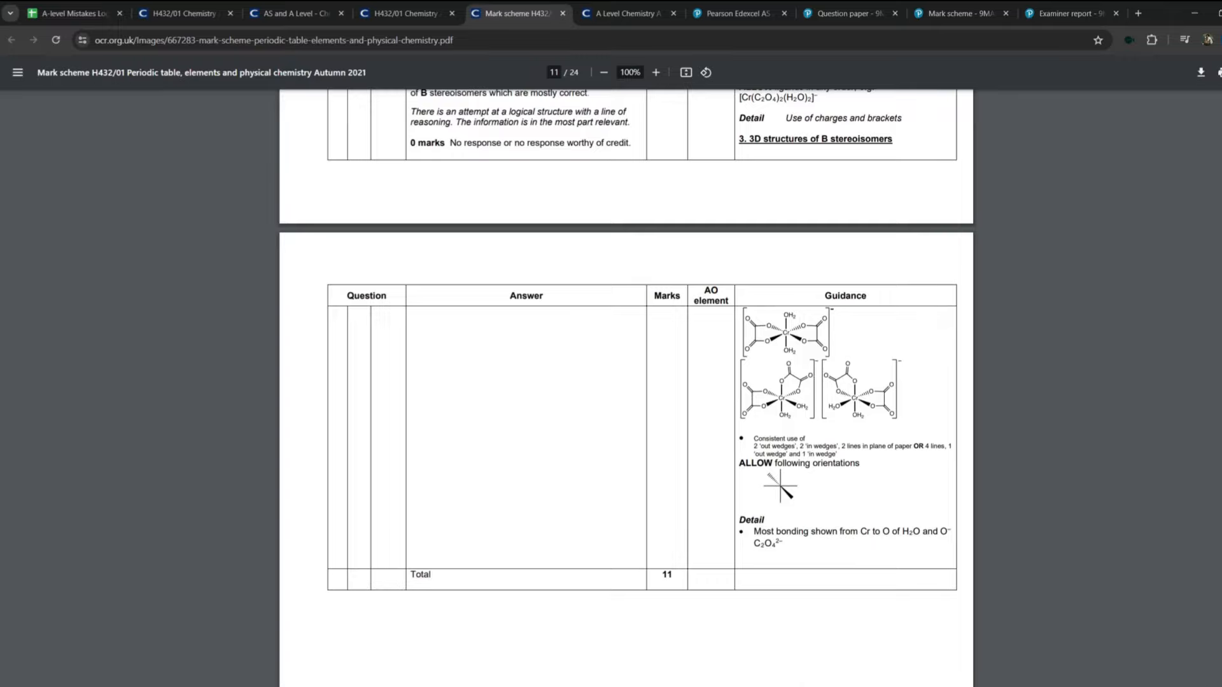
{"action": "left_click", "coordinate": [70, 13]}
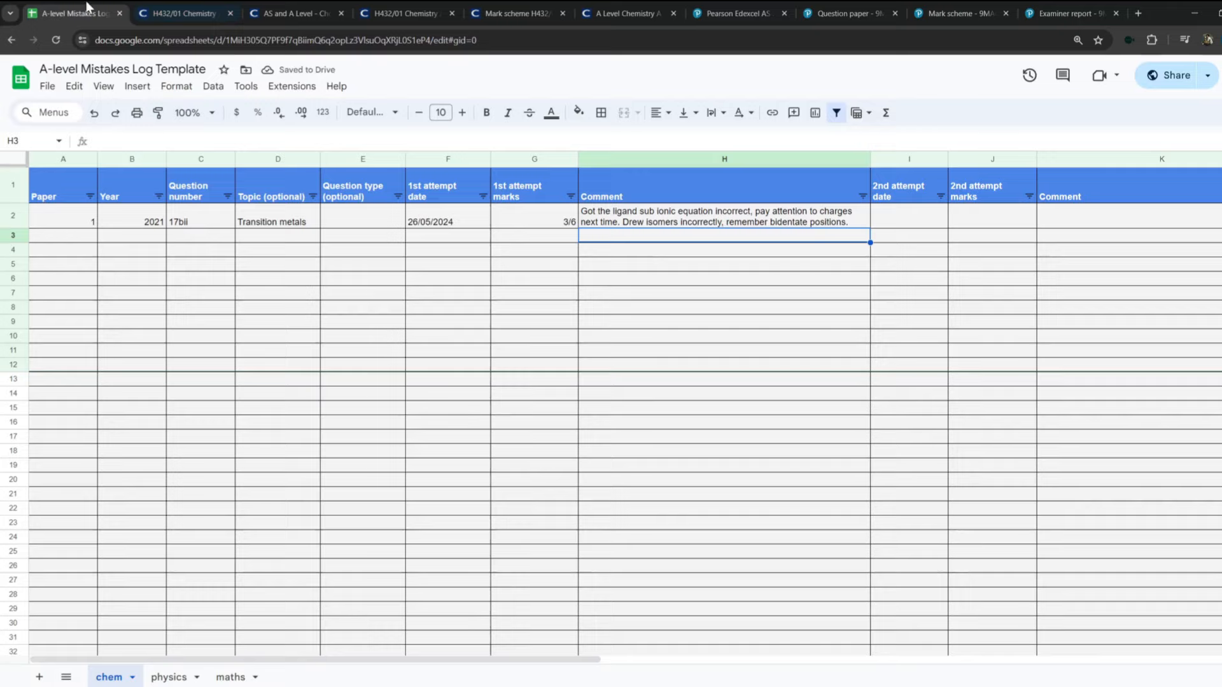
{"action": "left_click", "coordinate": [723, 222]}
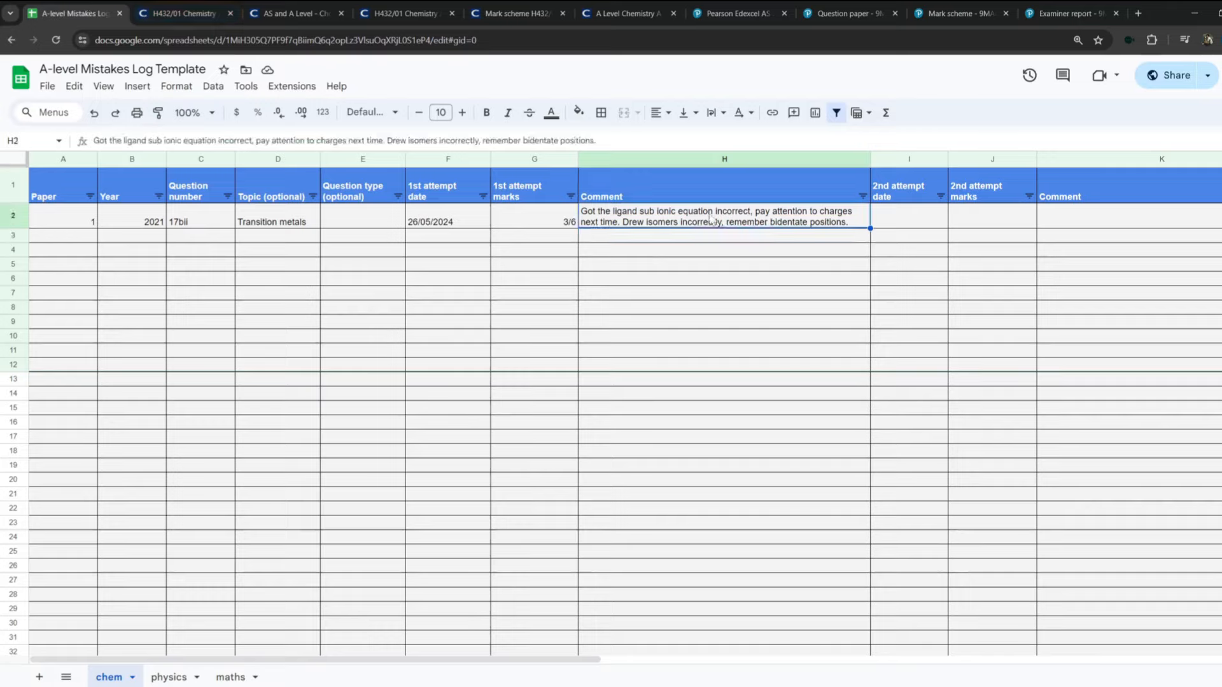
{"action": "mouse_move", "coordinate": [895, 241]}
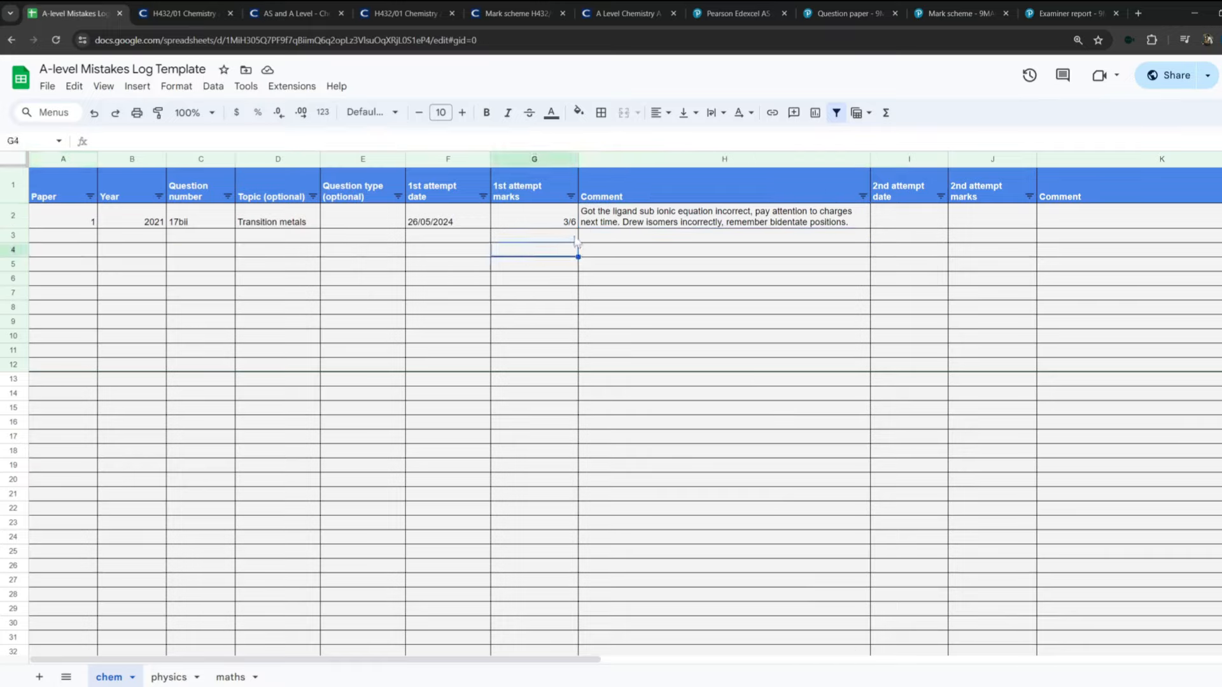
Finish 'Drew isomers incorrectly, remember bidentate positions' and review row 2's entries.
{"action": "left_click", "coordinate": [533, 235]}
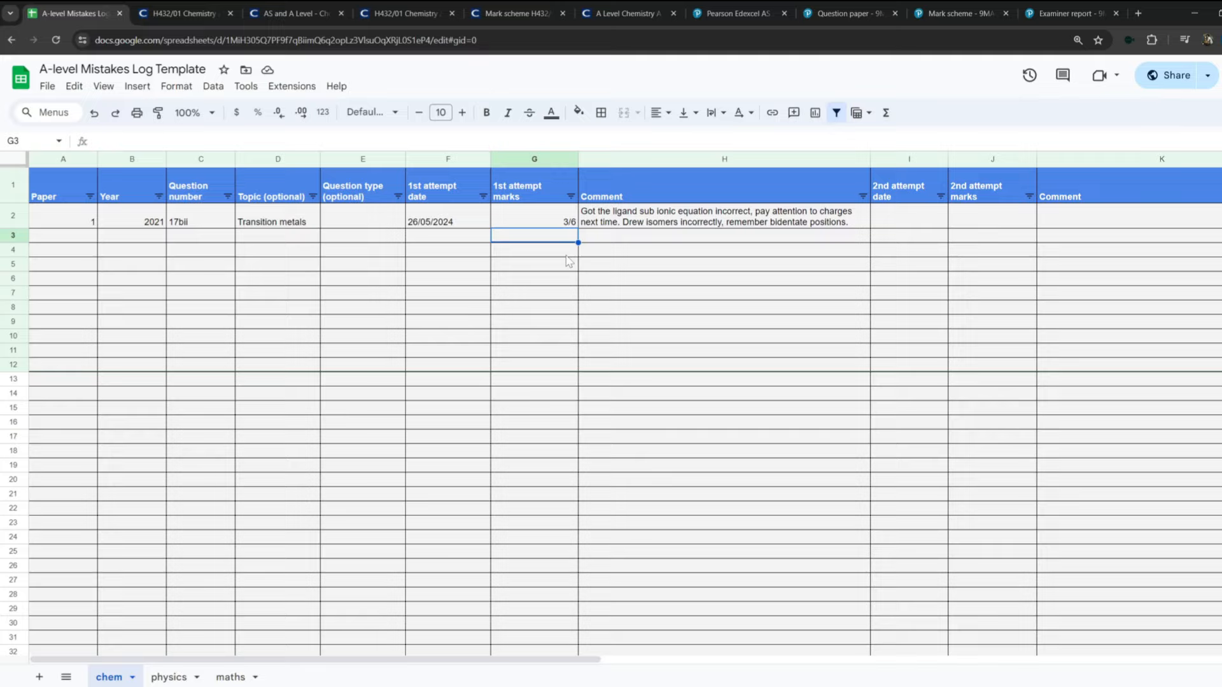
{"action": "left_click", "coordinate": [534, 222]}
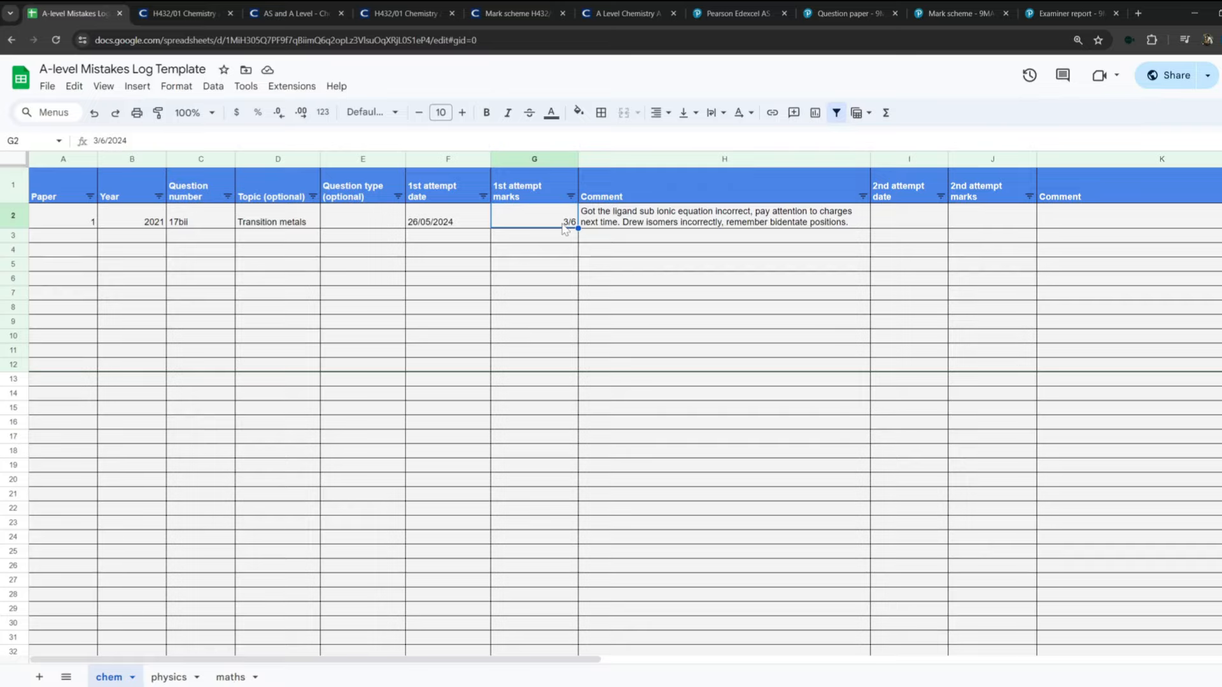
{"action": "left_click", "coordinate": [629, 242]}
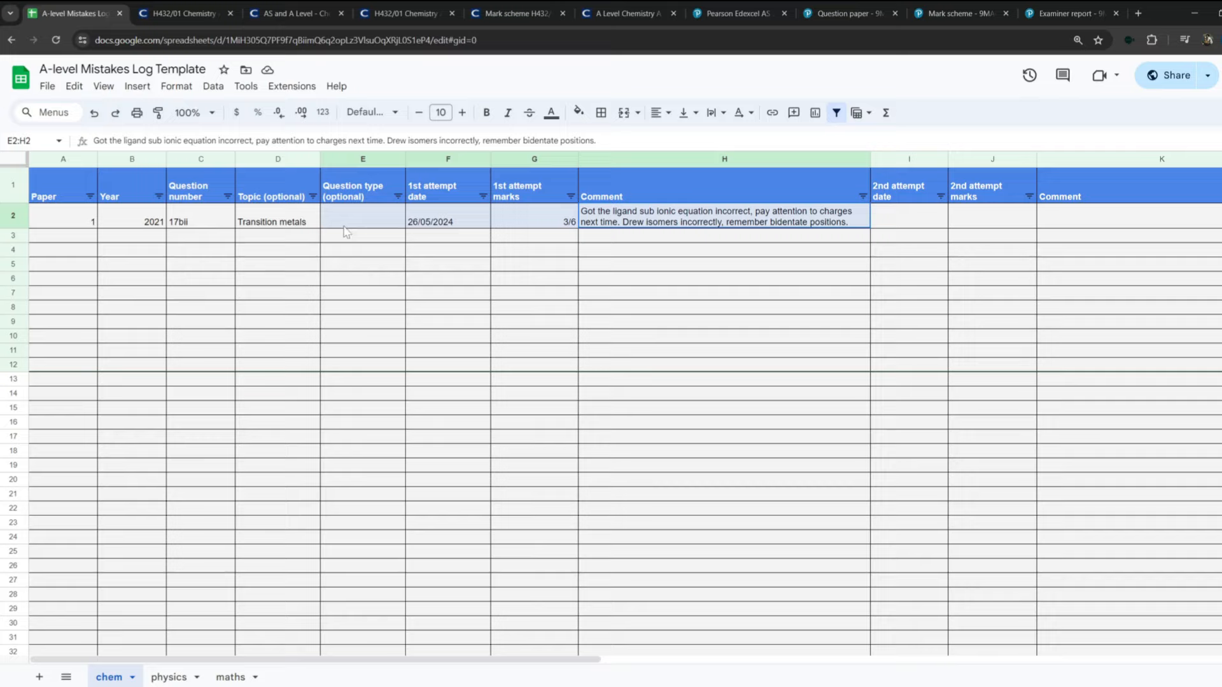
{"action": "left_click", "coordinate": [62, 234]}
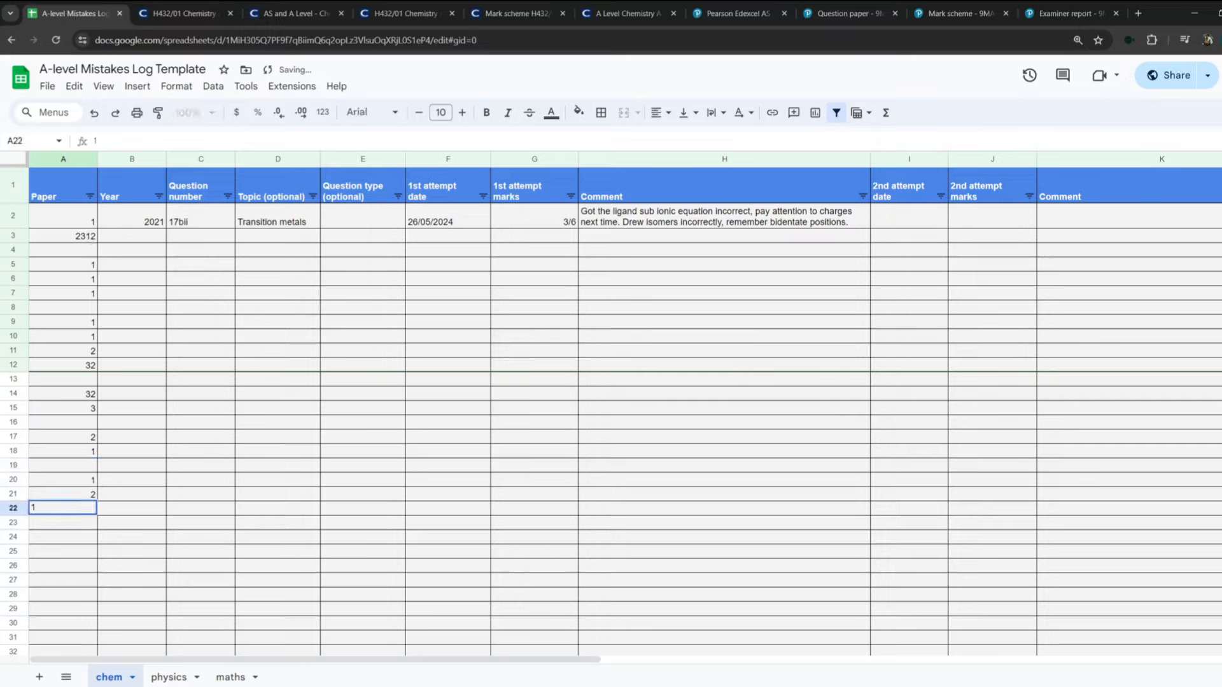
Record row 2's second attempt as 03/06/2024 in I2 with marks 5/6 in J2.
{"action": "left_click", "coordinate": [907, 222]}
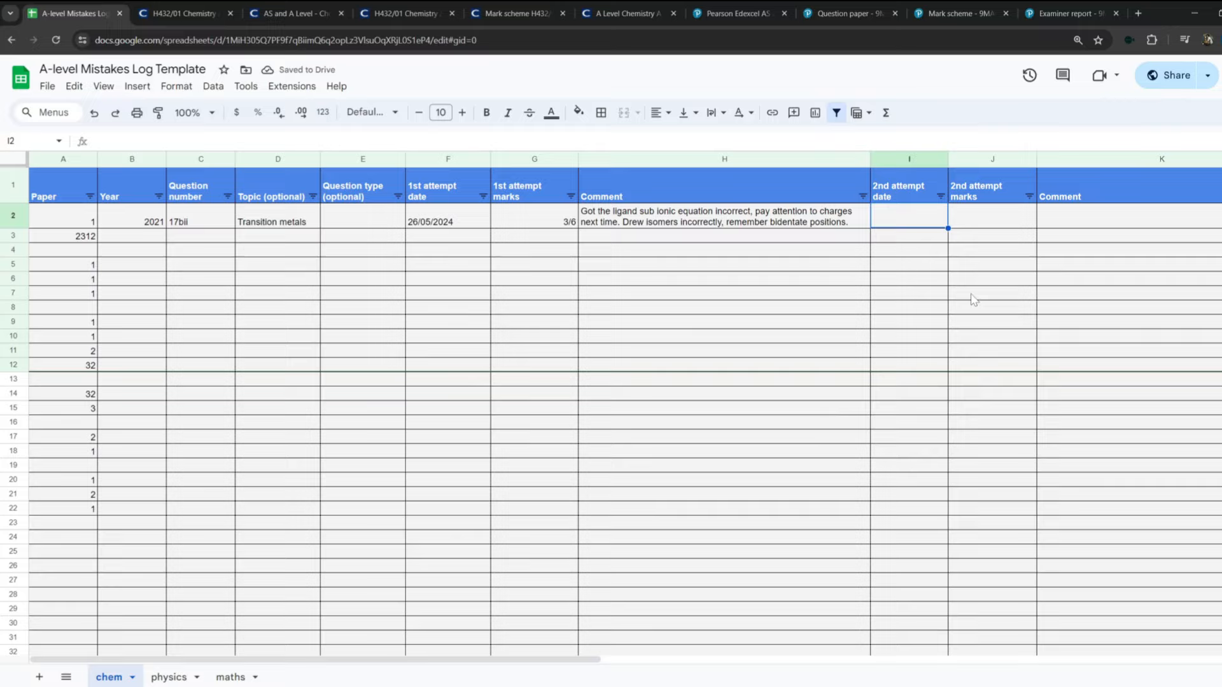
{"action": "type", "text": "3/06/2024"}
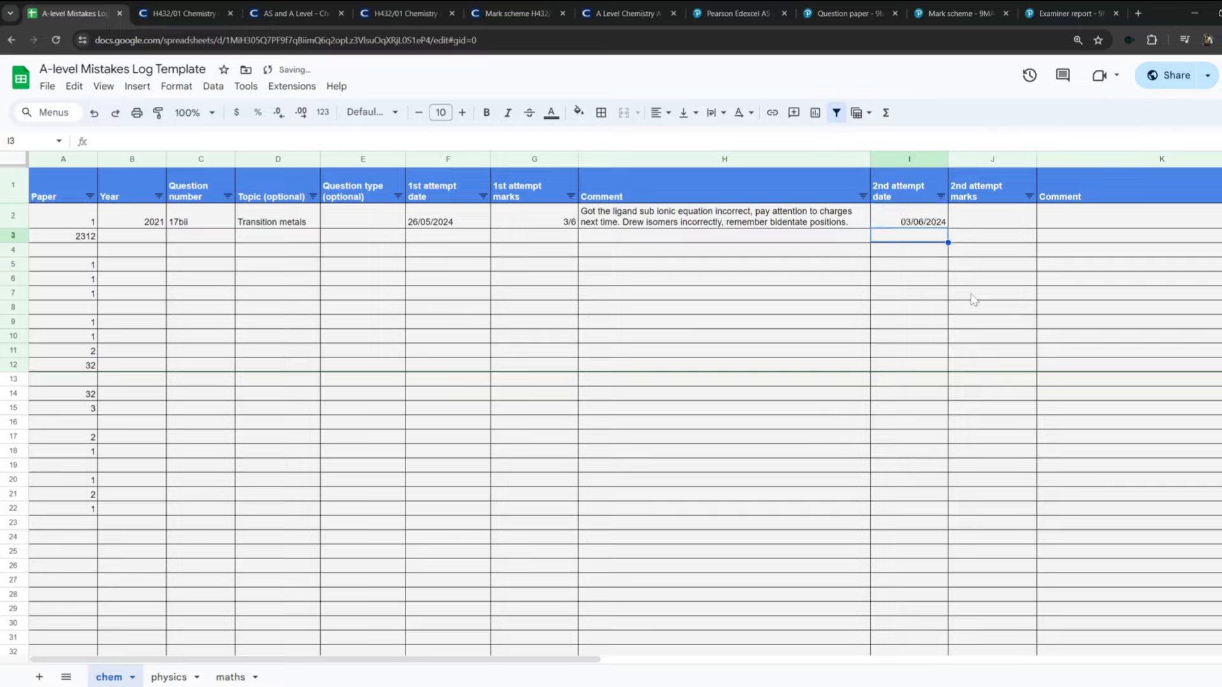
{"action": "left_click", "coordinate": [909, 222]}
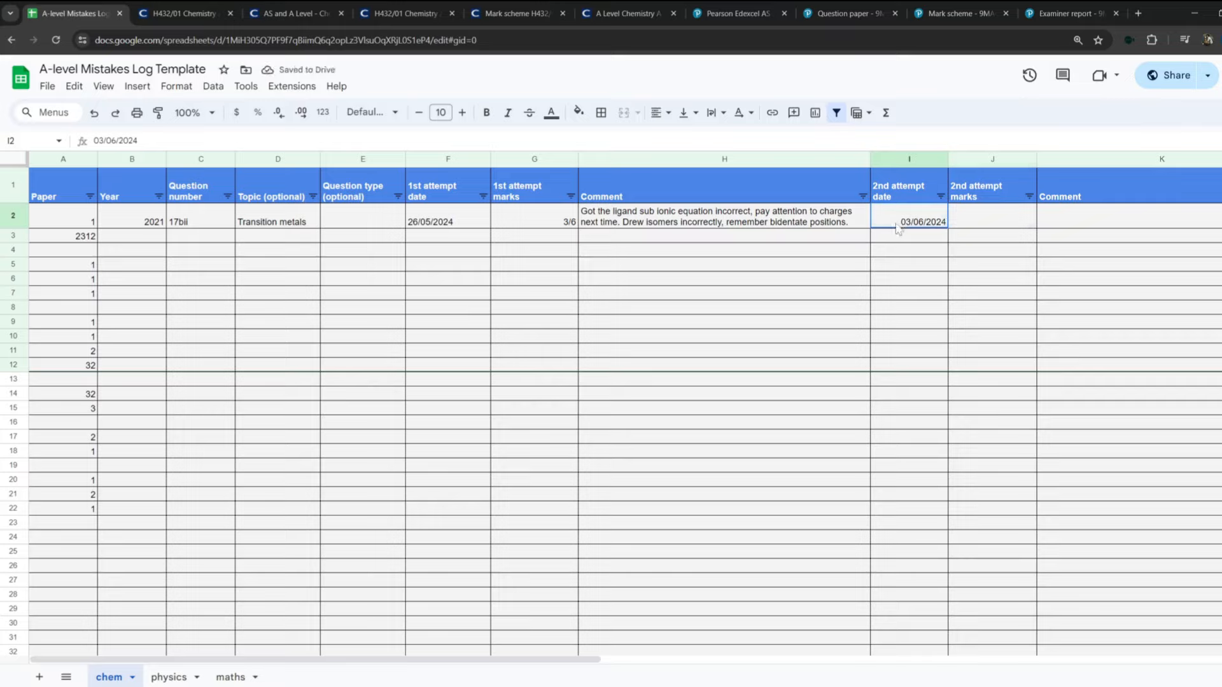
{"action": "left_click", "coordinate": [991, 221]}
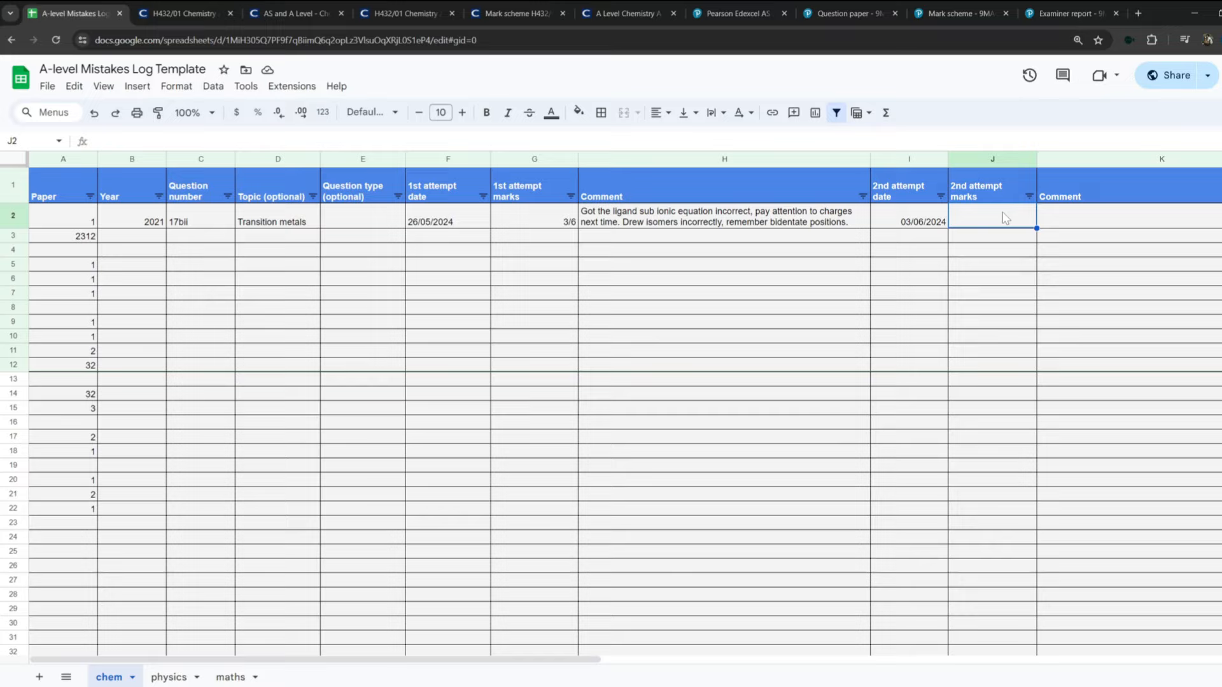
{"action": "type", "text": "5/6"}
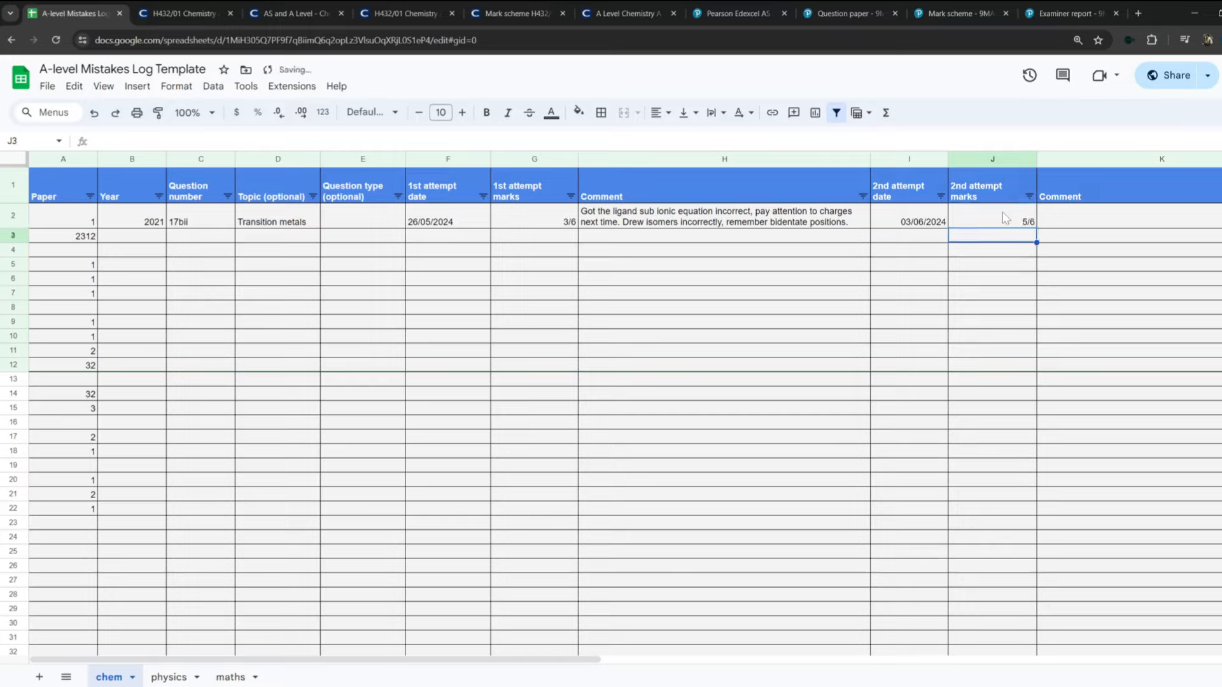
{"action": "left_click", "coordinate": [723, 221]}
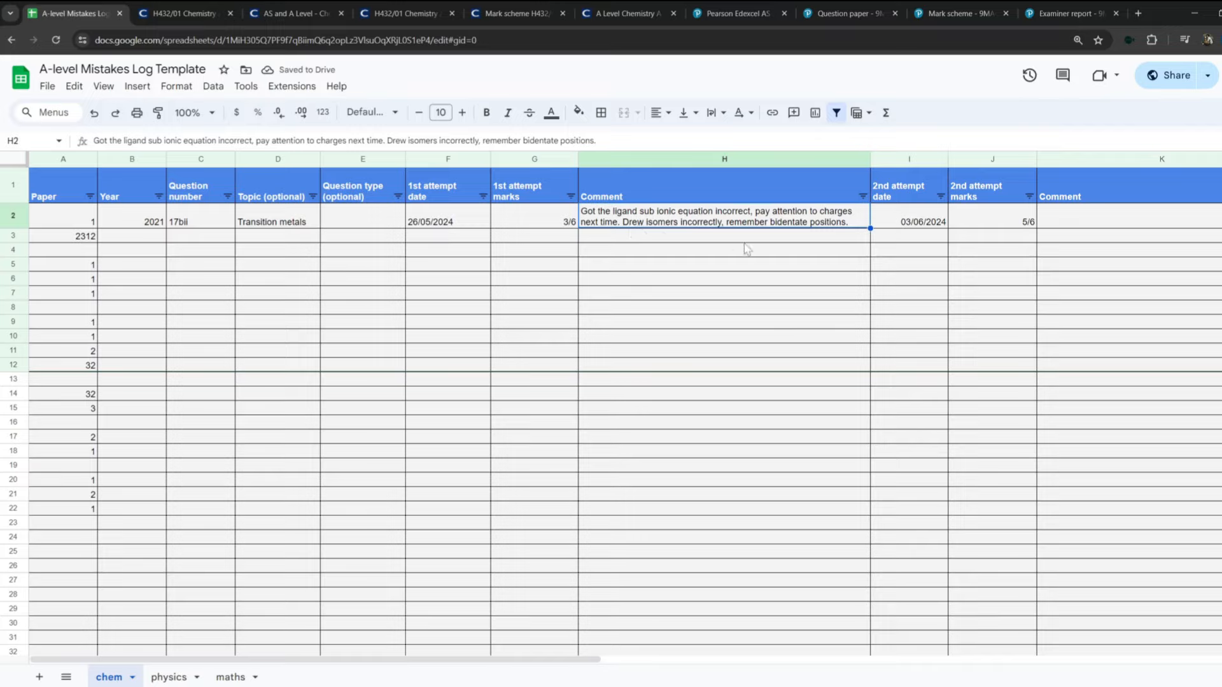
Enter a second-attempt comment about charges on the ligand for row 2.
{"action": "left_click", "coordinate": [991, 221]}
{"action": "type", "text": "still messed up the"}
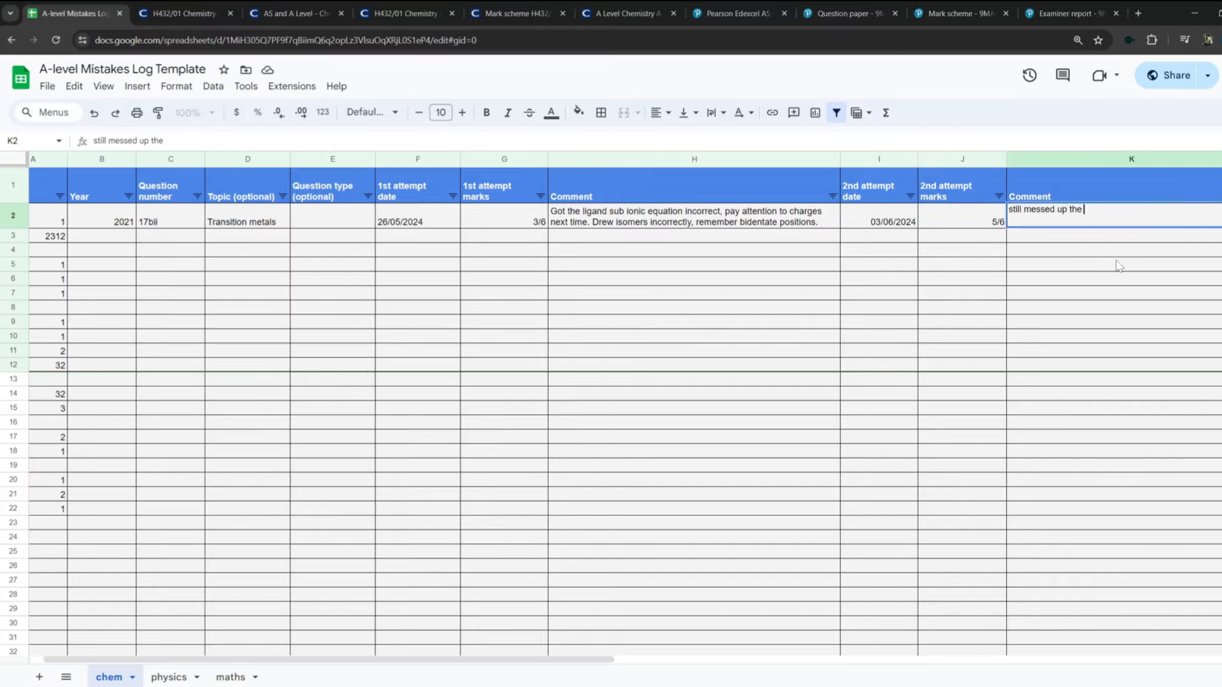
{"action": "type", "text": "damn d"}
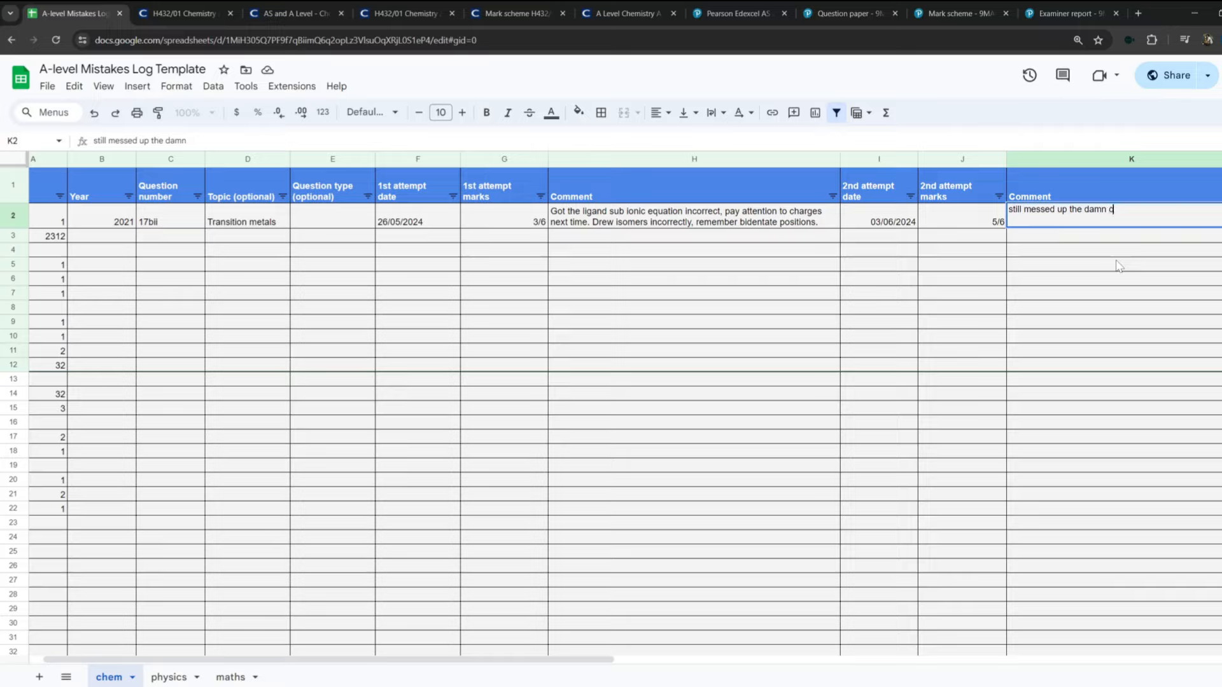
{"action": "type", "text": "charges on the ligand sub e"}
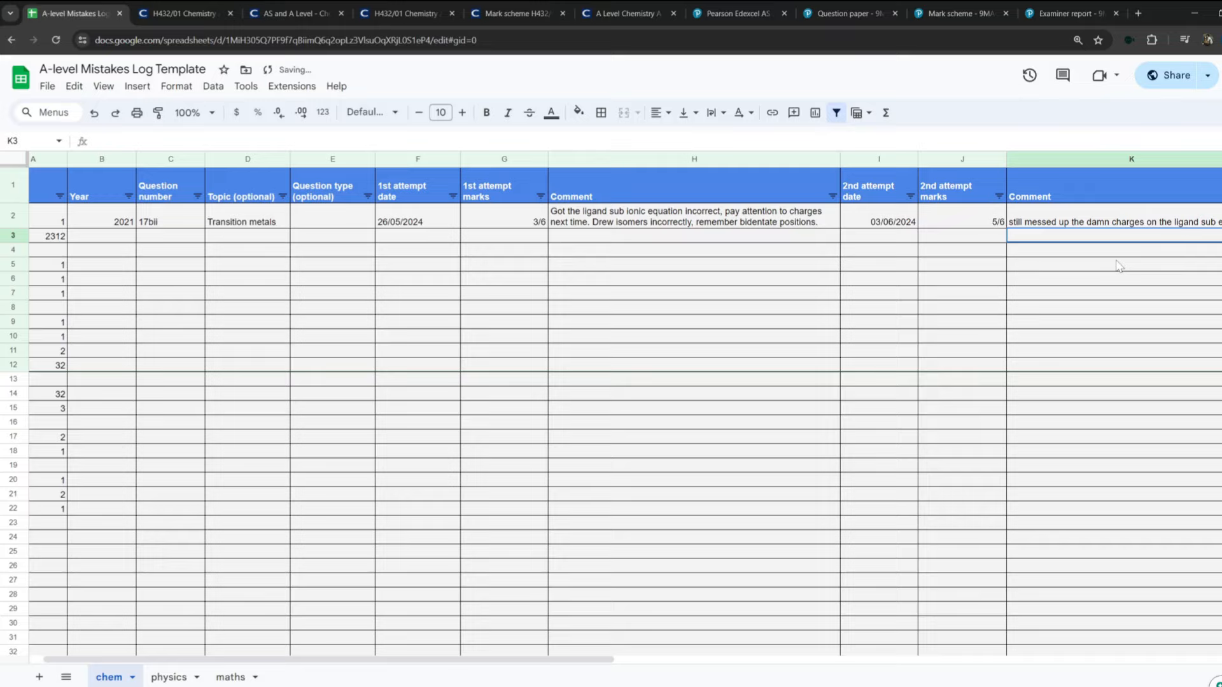
{"action": "left_click", "coordinate": [1130, 222]}
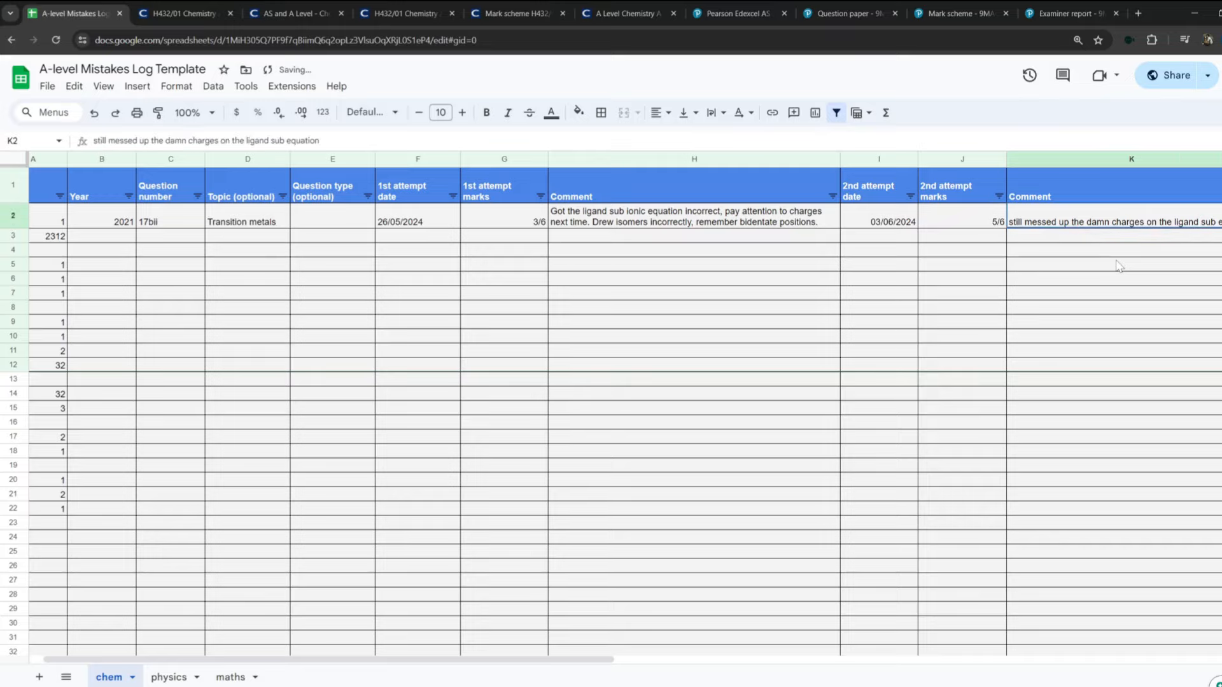
Change the second attempt to 6/6 with comment 'easy mate' and clear the stray Paper numbers.
{"action": "left_click", "coordinate": [962, 222]}
{"action": "type", "text": "easy mate"}
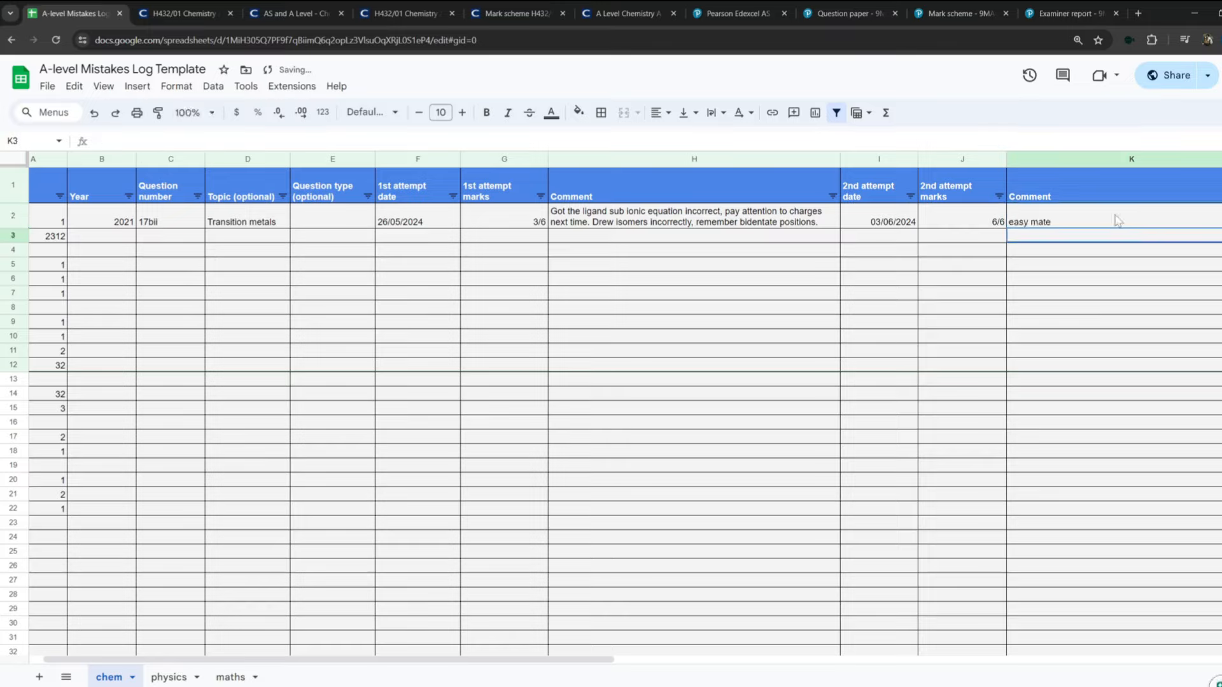
{"action": "left_click", "coordinate": [1130, 221]}
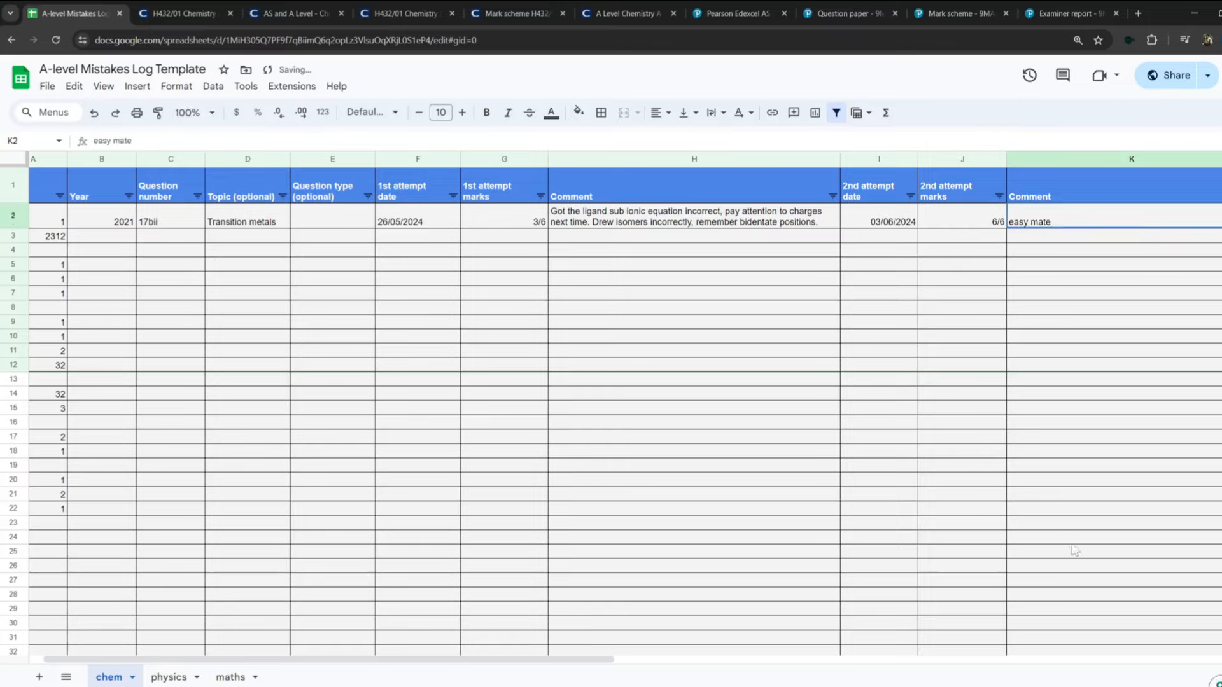
{"action": "left_click", "coordinate": [694, 634]}
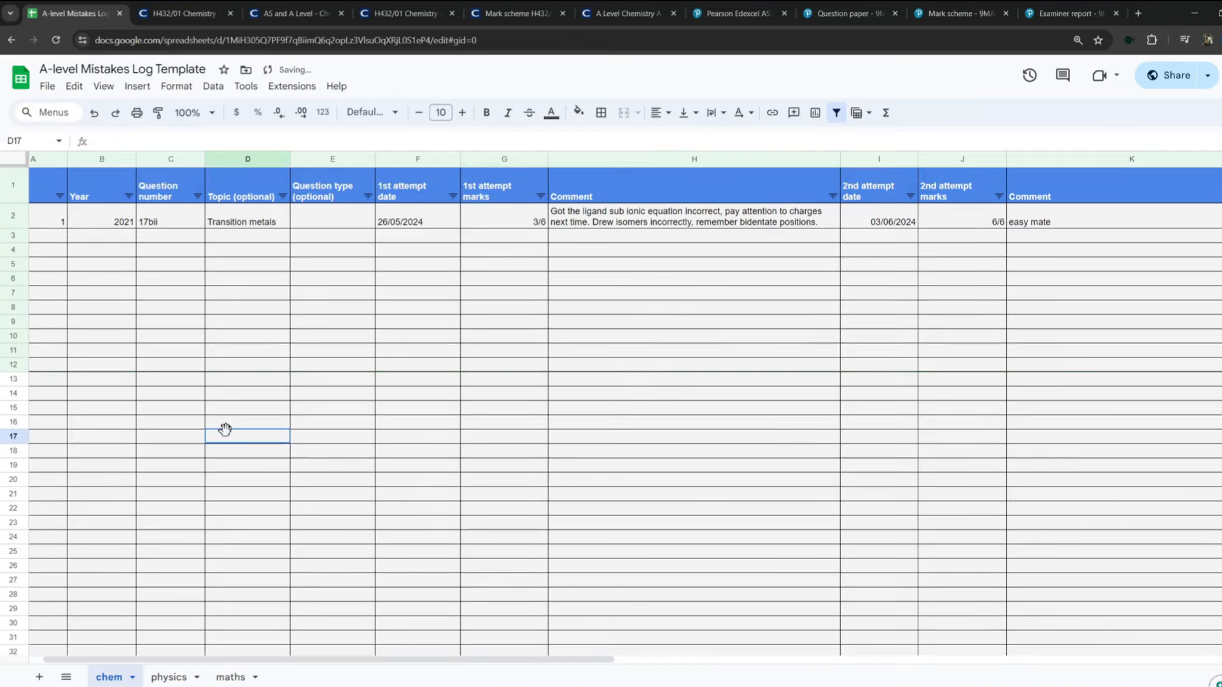
Look through the June 2022 Pure Mathematics 2 question paper, then view the log's physics sheet.
{"action": "left_click", "coordinate": [847, 12]}
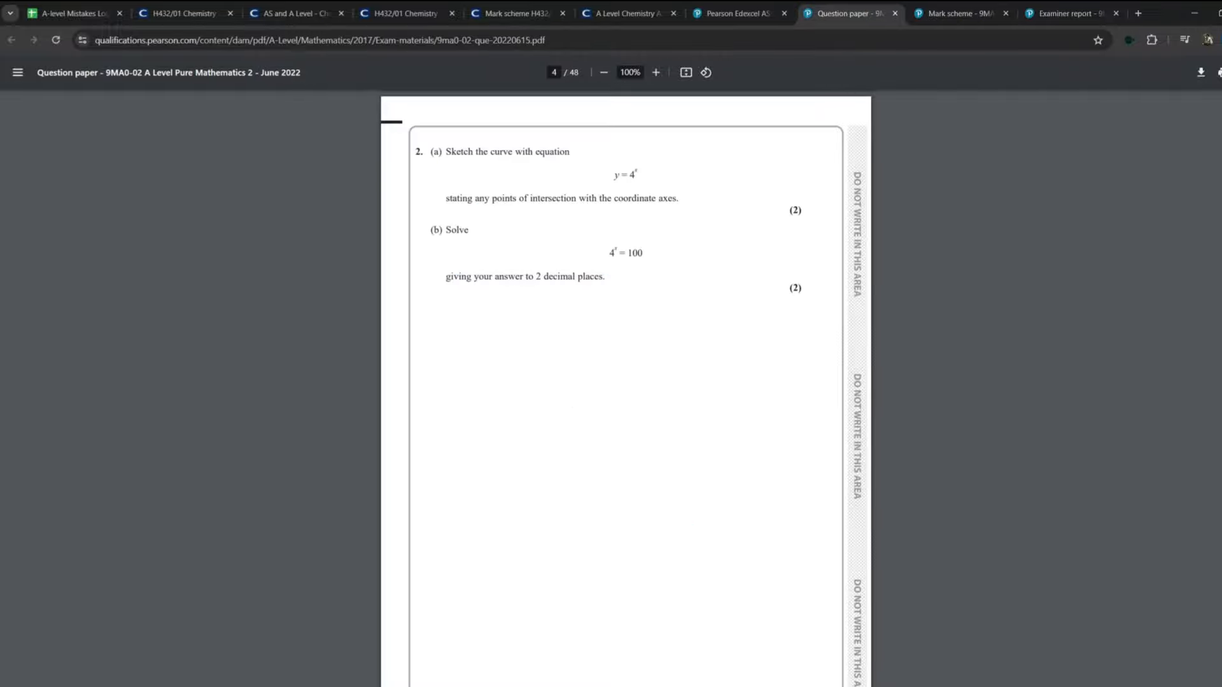
{"action": "scroll", "scroll_direction": "up", "scroll_amount": 3}
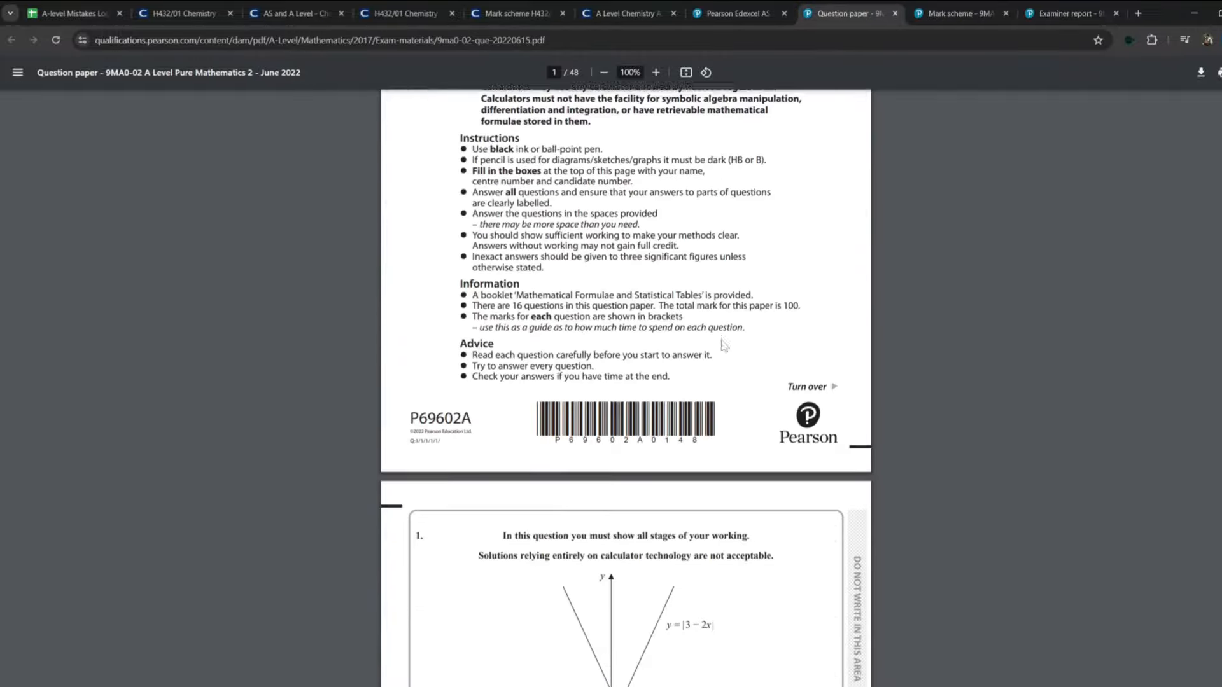
{"action": "scroll", "scroll_direction": "down", "scroll_amount": 3}
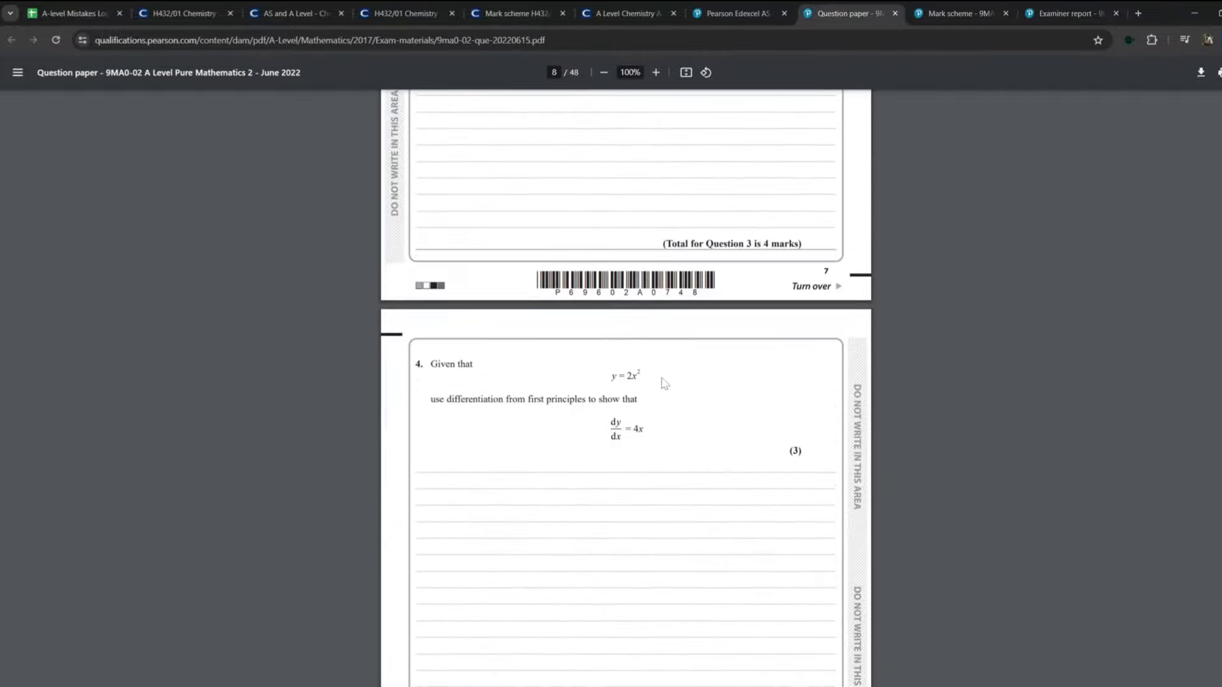
{"action": "scroll", "scroll_direction": "down", "scroll_amount": 3}
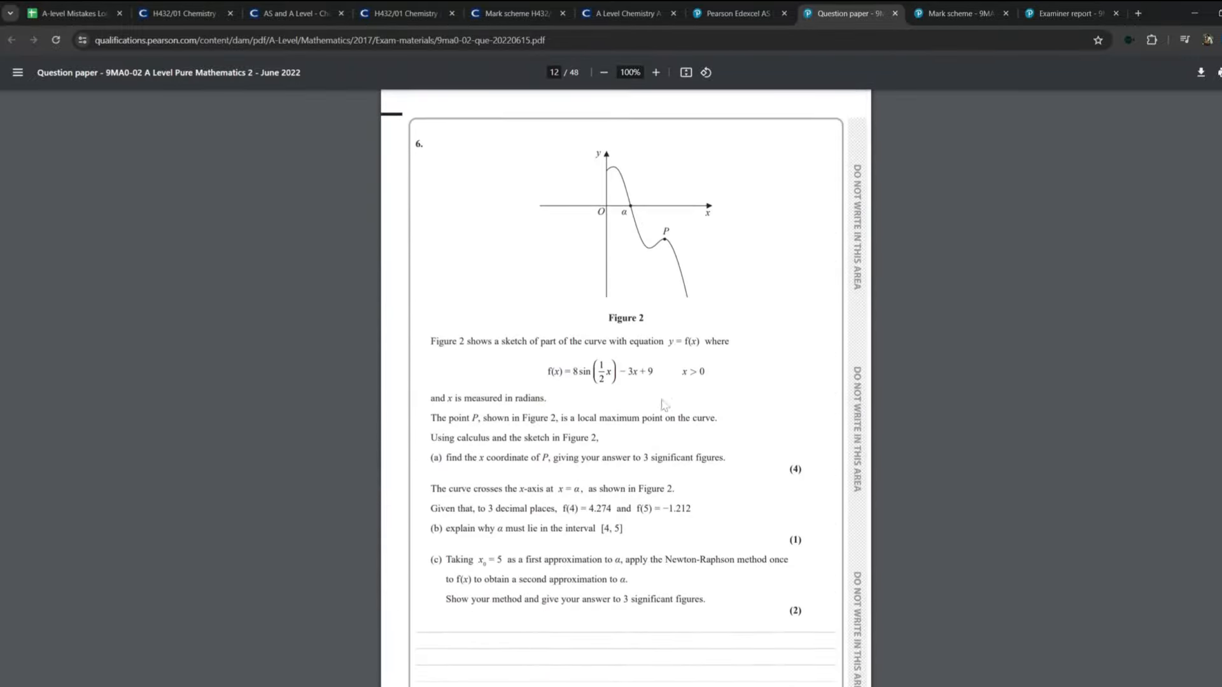
{"action": "mouse_move", "coordinate": [662, 404]}
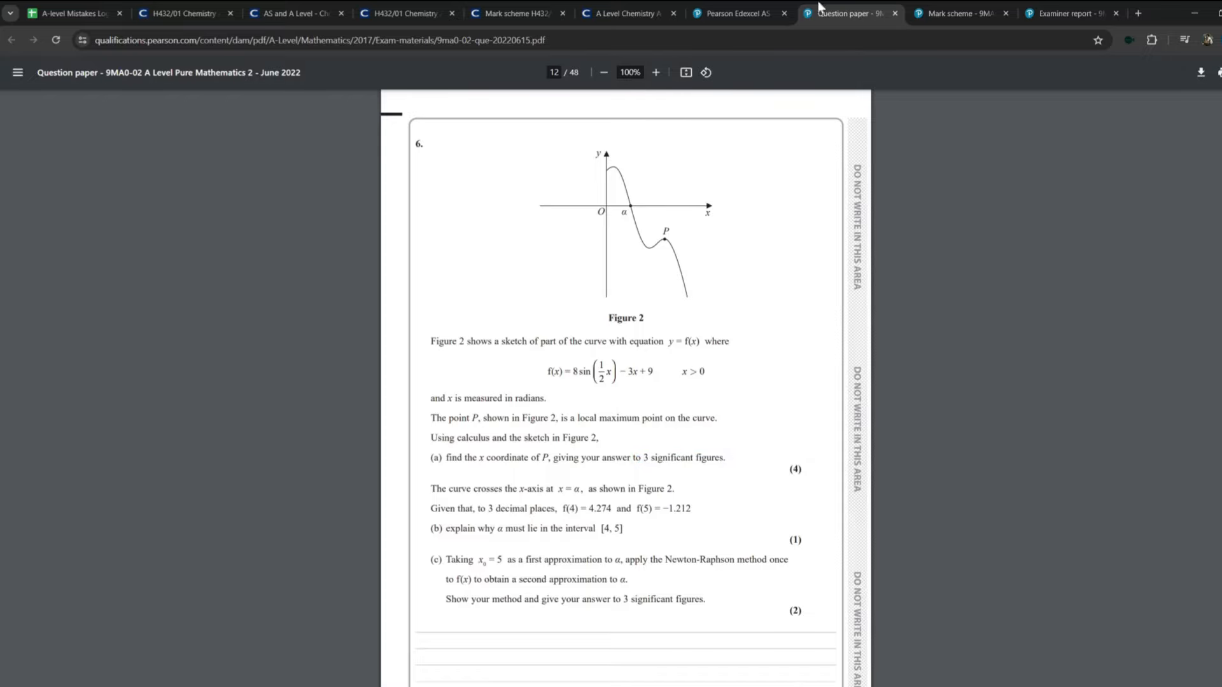
{"action": "left_click", "coordinate": [70, 13]}
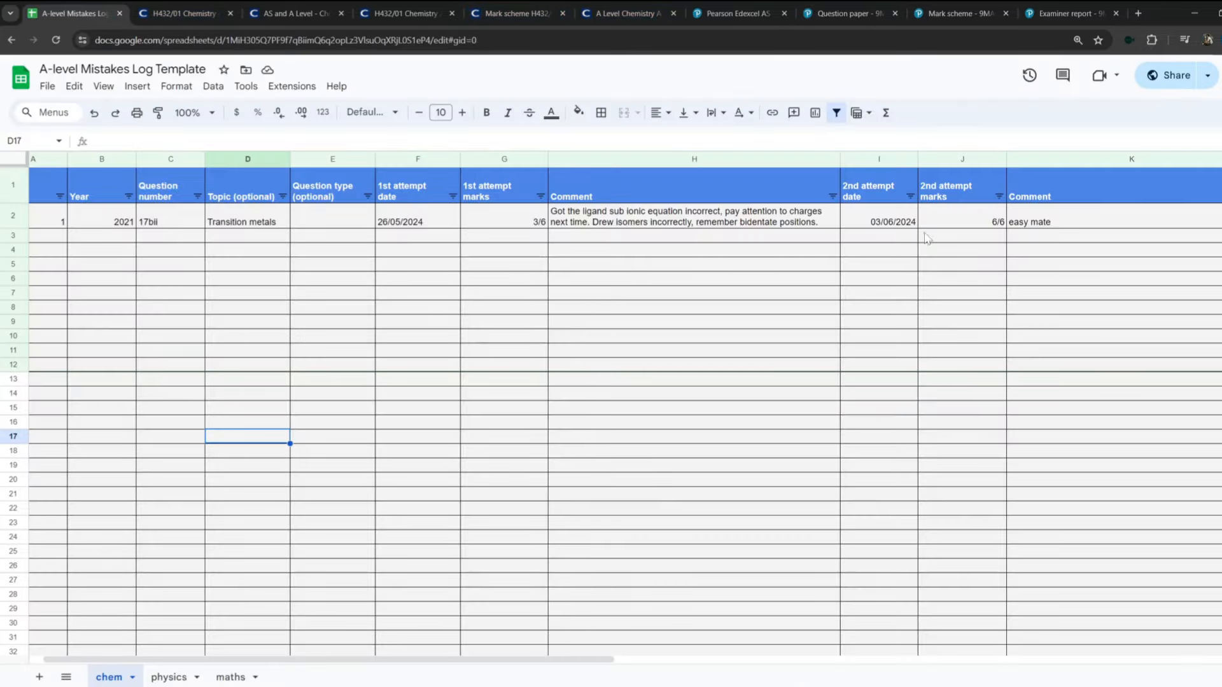
{"action": "left_click", "coordinate": [168, 676]}
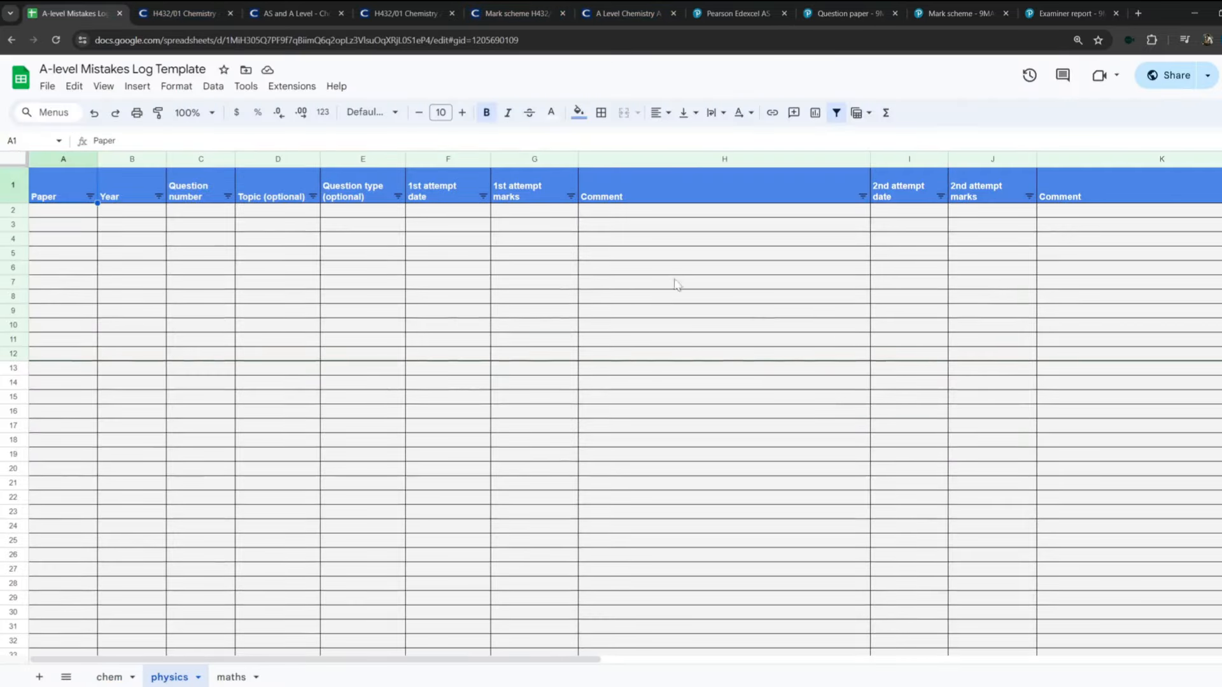
Check the maths paper's examiner report and return to the mistakes log.
{"action": "left_click", "coordinate": [849, 13]}
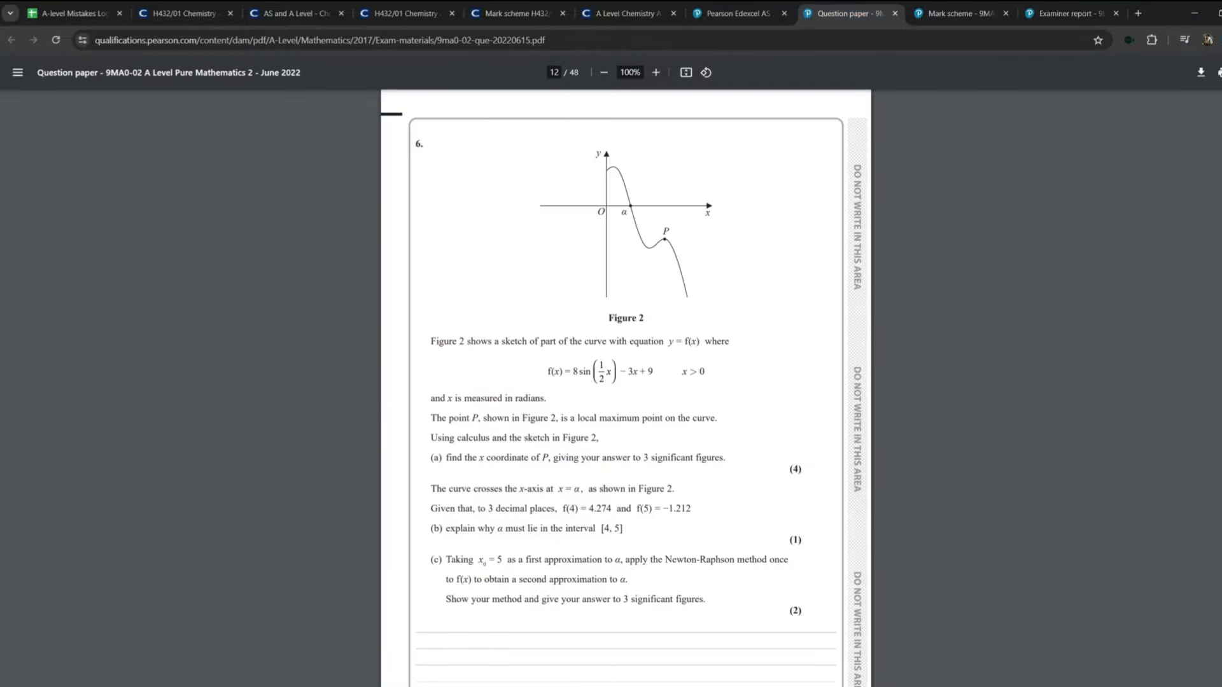
{"action": "left_click", "coordinate": [1067, 13]}
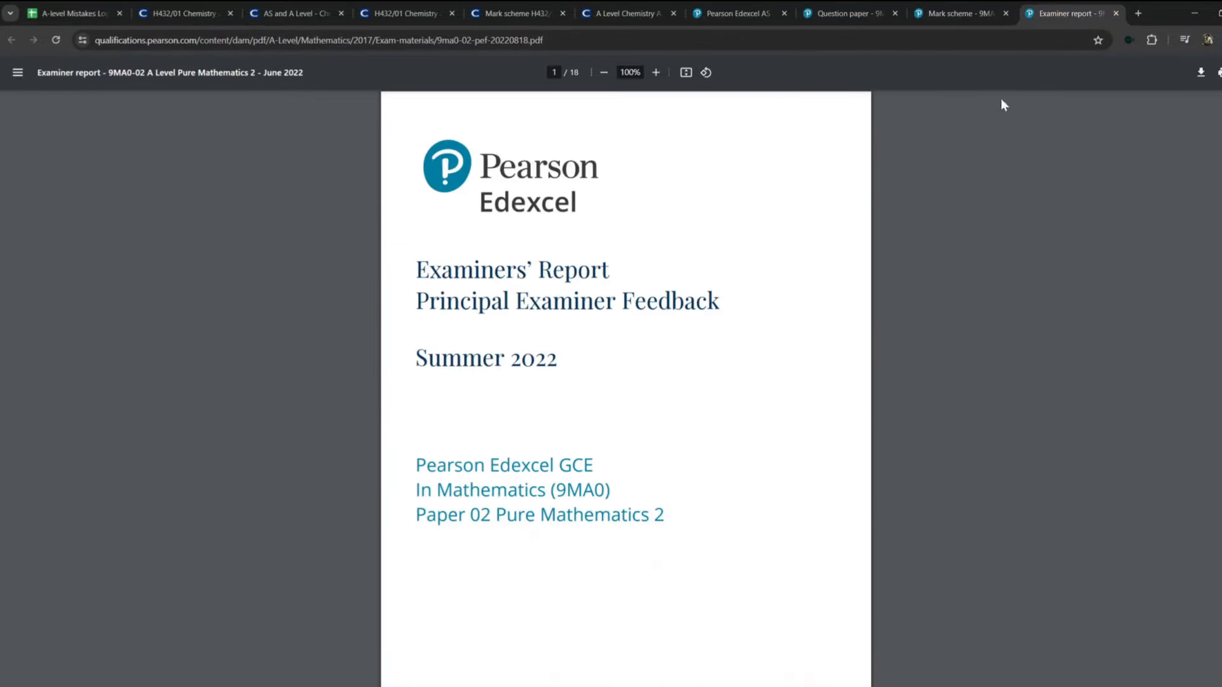
{"action": "scroll", "scroll_direction": "down", "scroll_amount": 3}
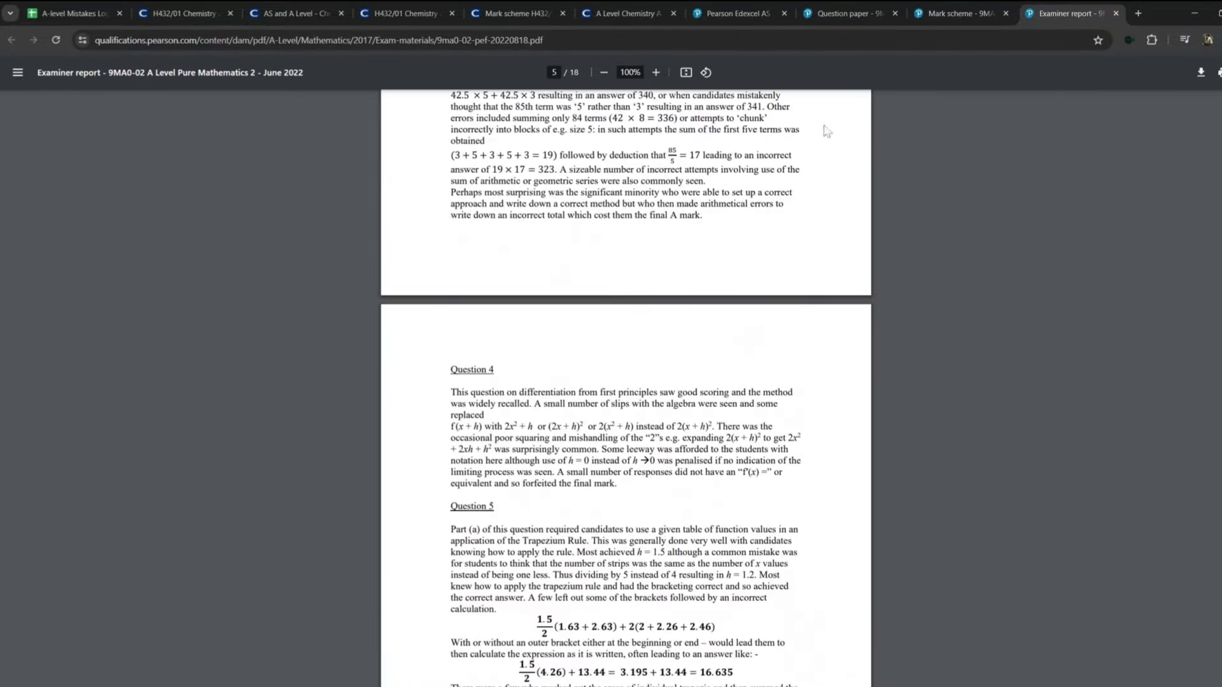
{"action": "left_click", "coordinate": [70, 13]}
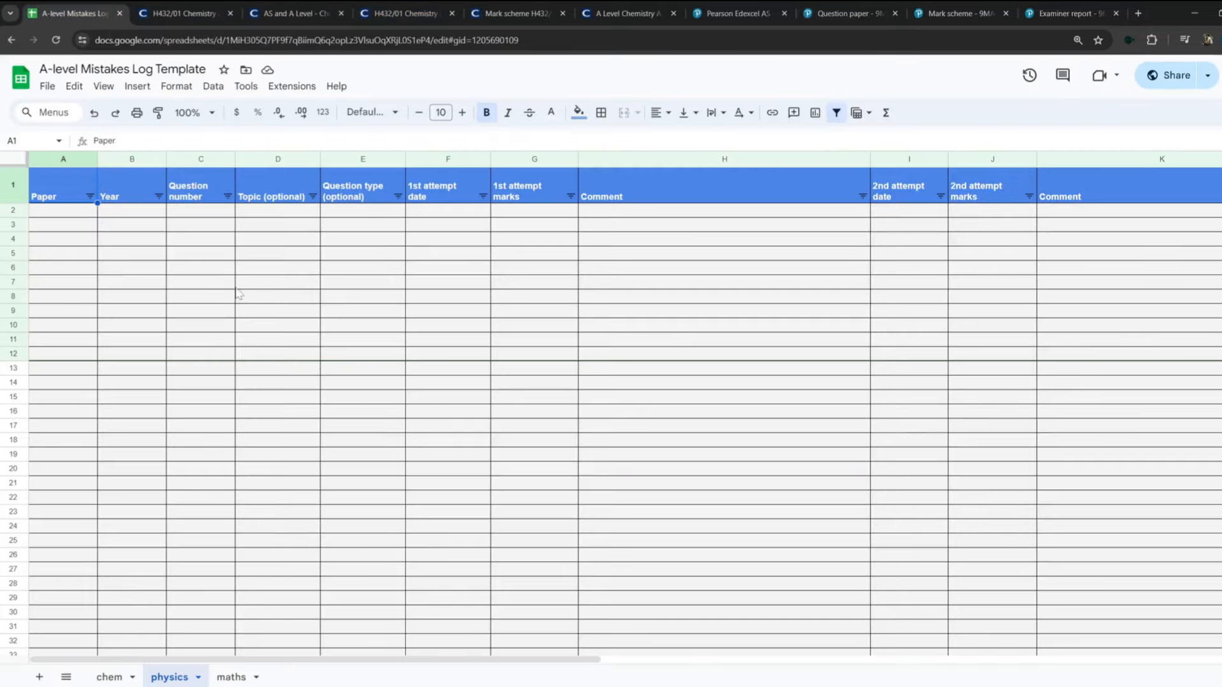
On the chem sheet, head column A as Paper and add paper numbers 2 and 3 in A3:A4.
{"action": "left_click", "coordinate": [109, 676]}
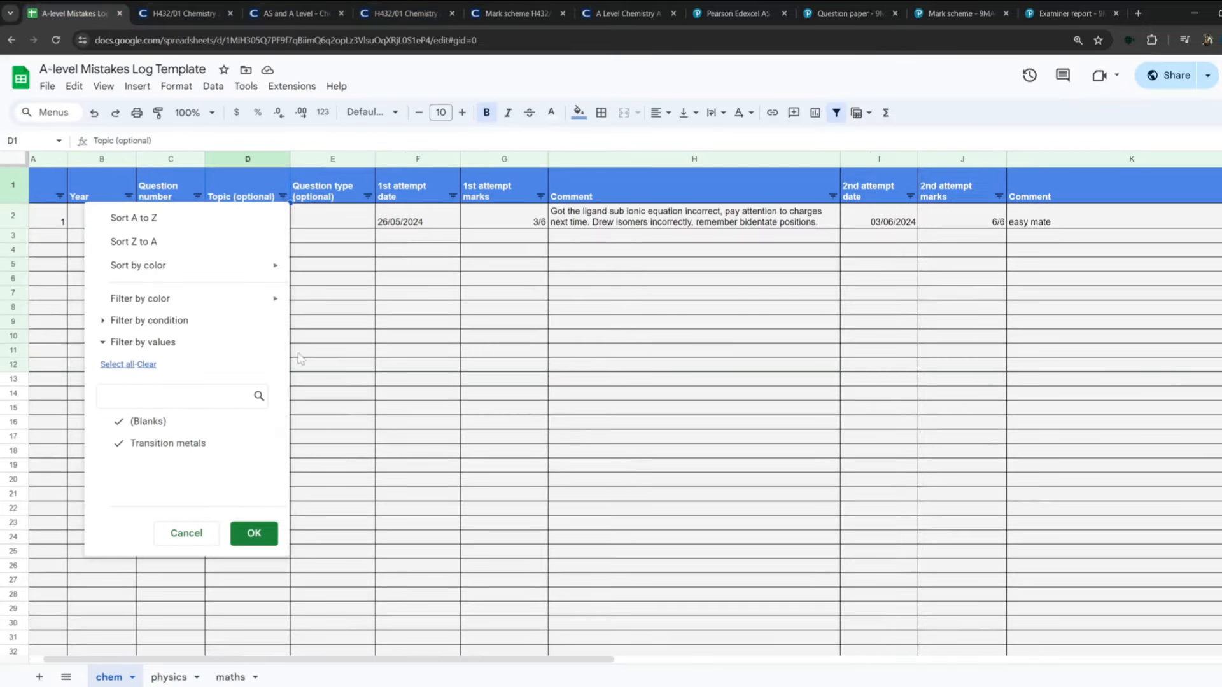
{"action": "left_click", "coordinate": [253, 533]}
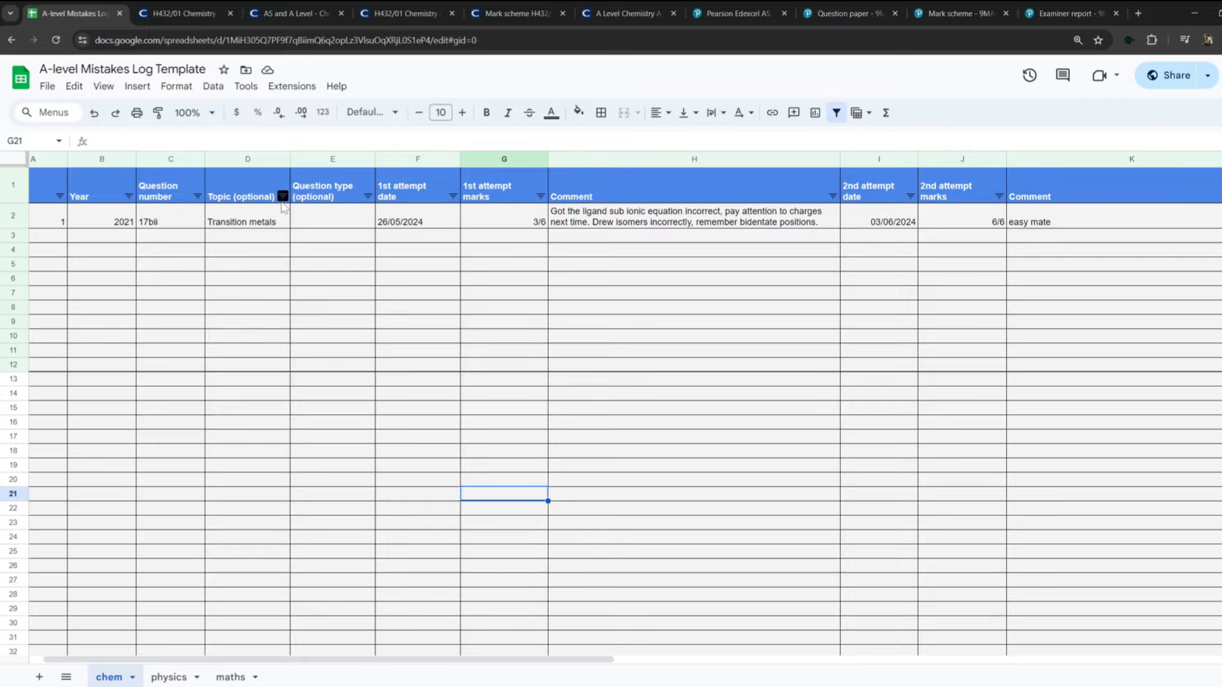
{"action": "left_click", "coordinate": [418, 321]}
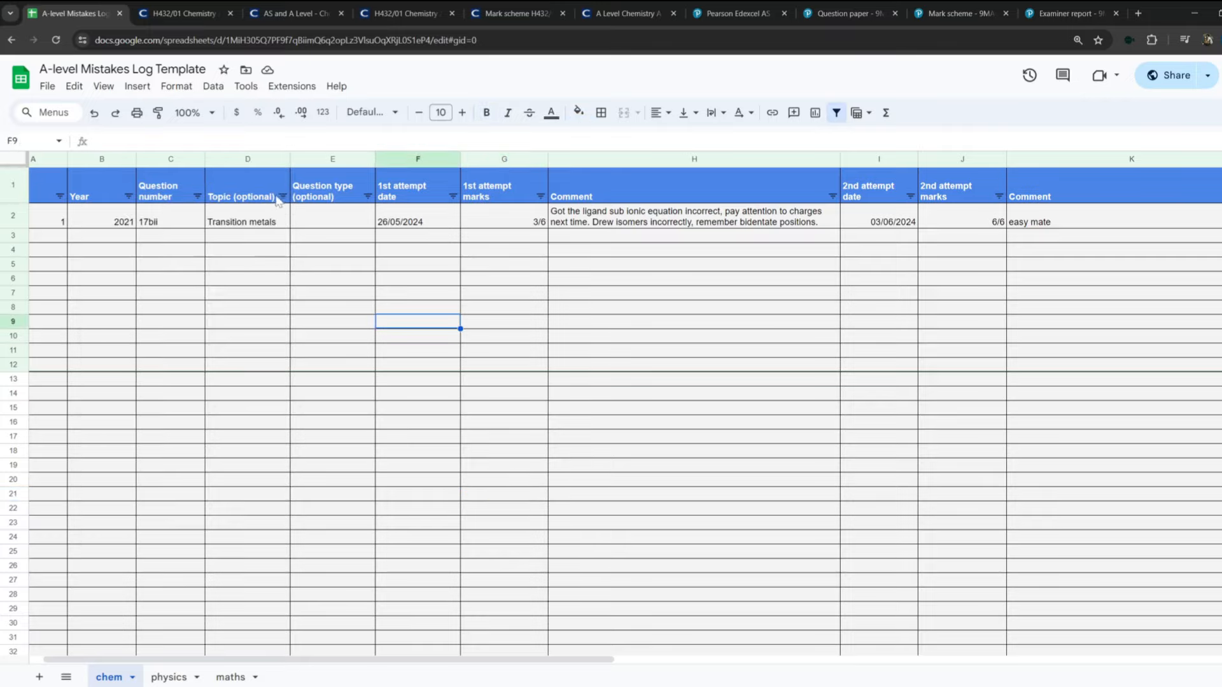
{"action": "left_click", "coordinate": [332, 306]}
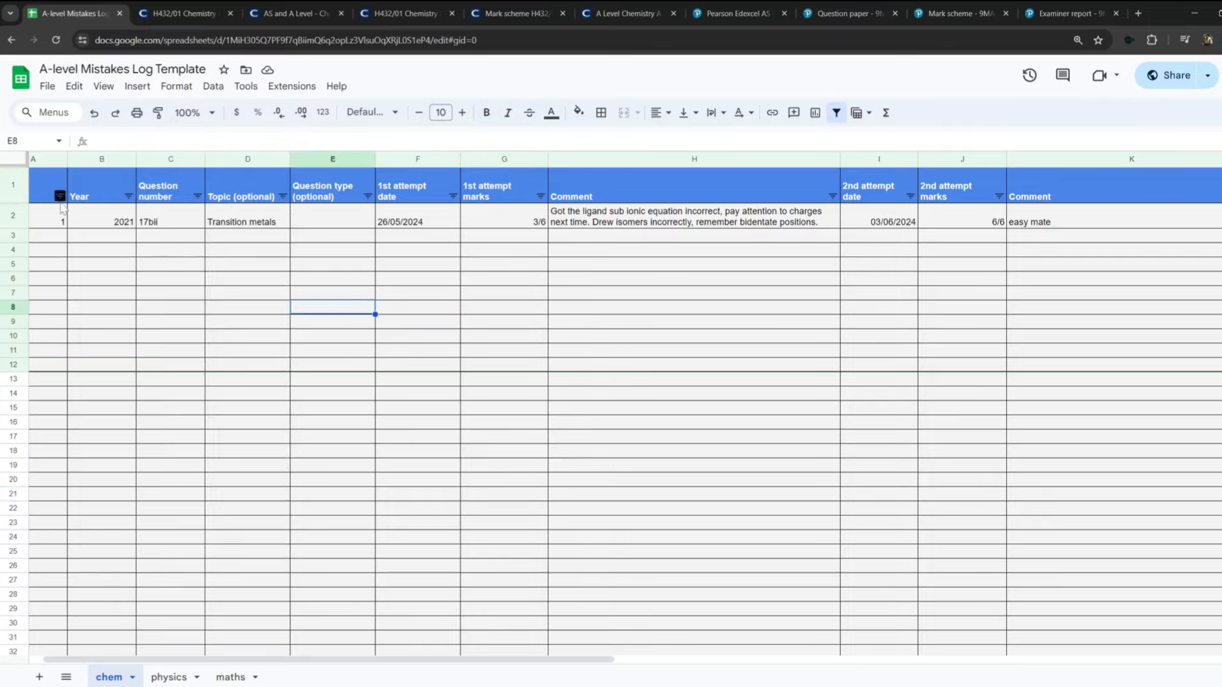
{"action": "left_click", "coordinate": [447, 400]}
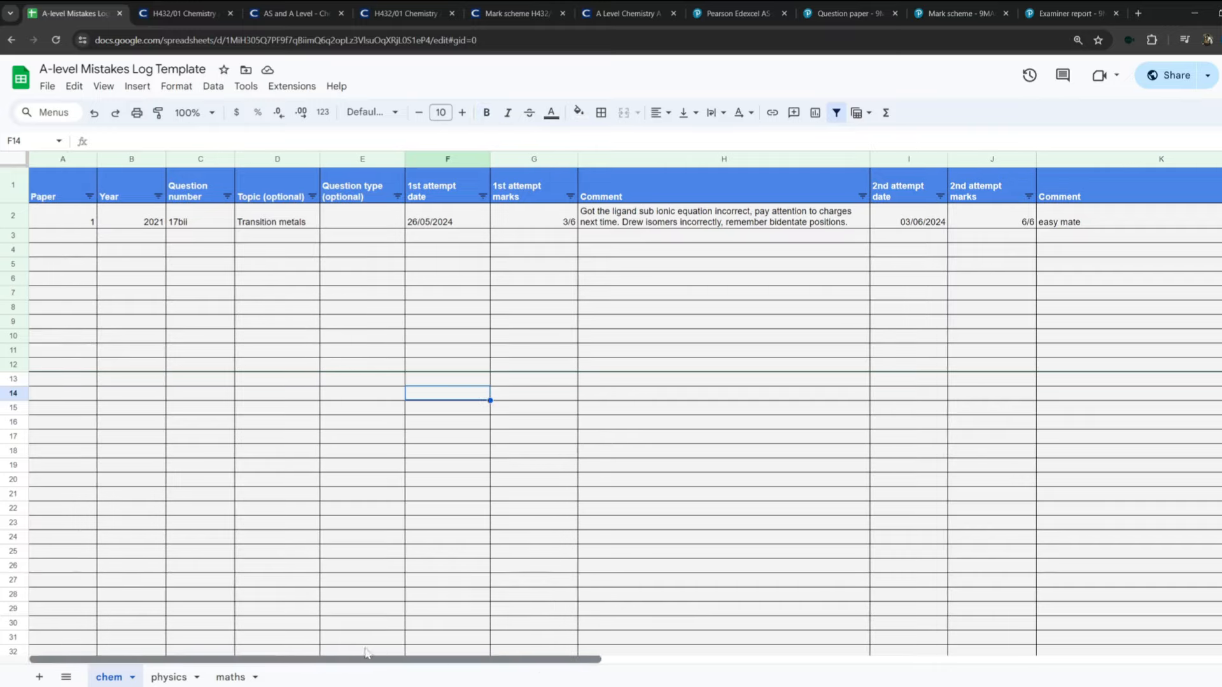
Filter the Paper column to paper 2 only, then select all papers again.
{"action": "left_click", "coordinate": [62, 278]}
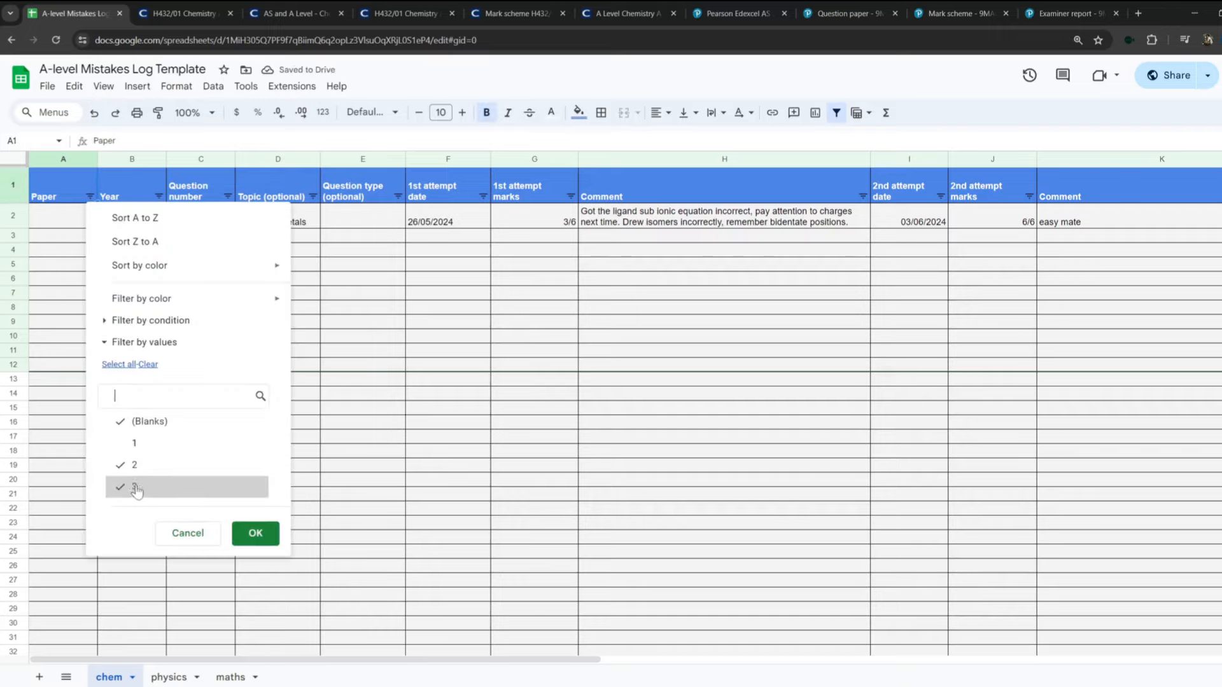
{"action": "left_click", "coordinate": [255, 533]}
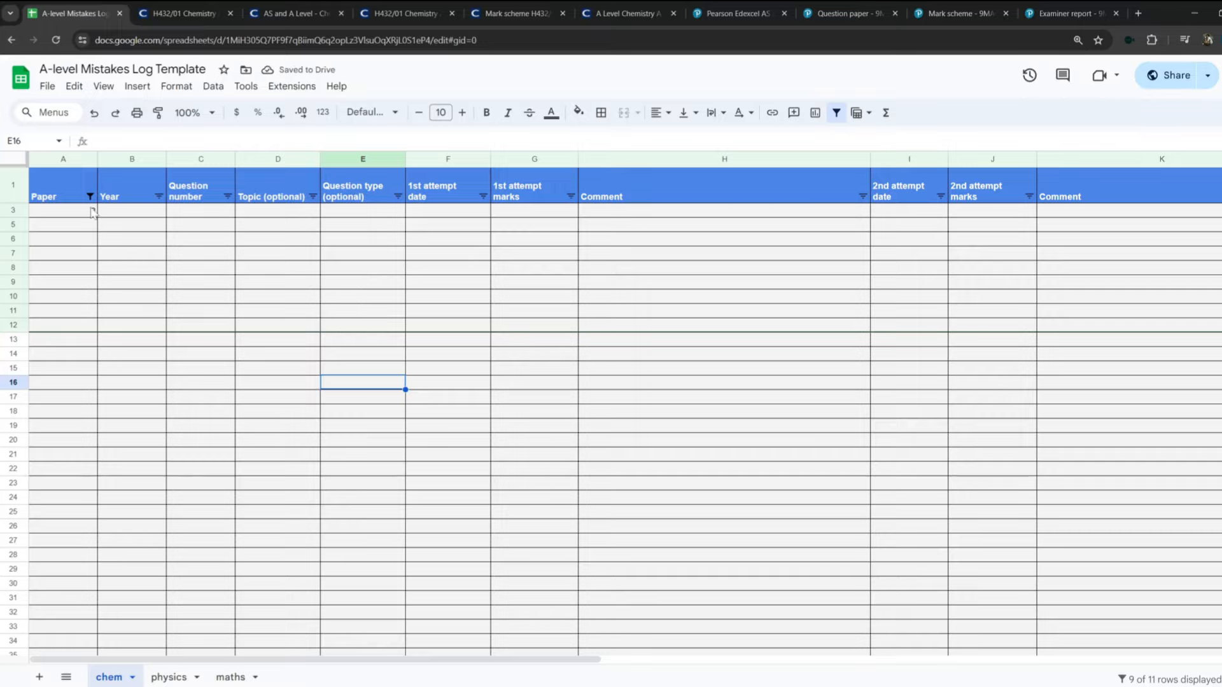
{"action": "left_click", "coordinate": [723, 481]}
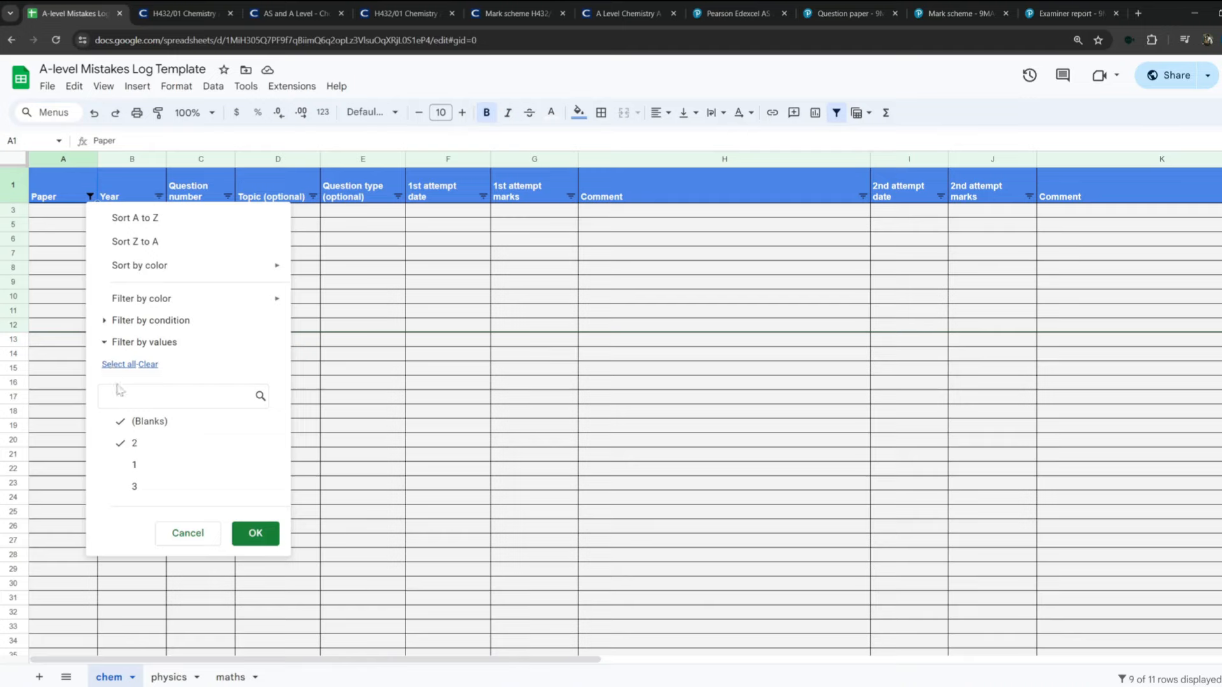
{"action": "left_click", "coordinate": [255, 533]}
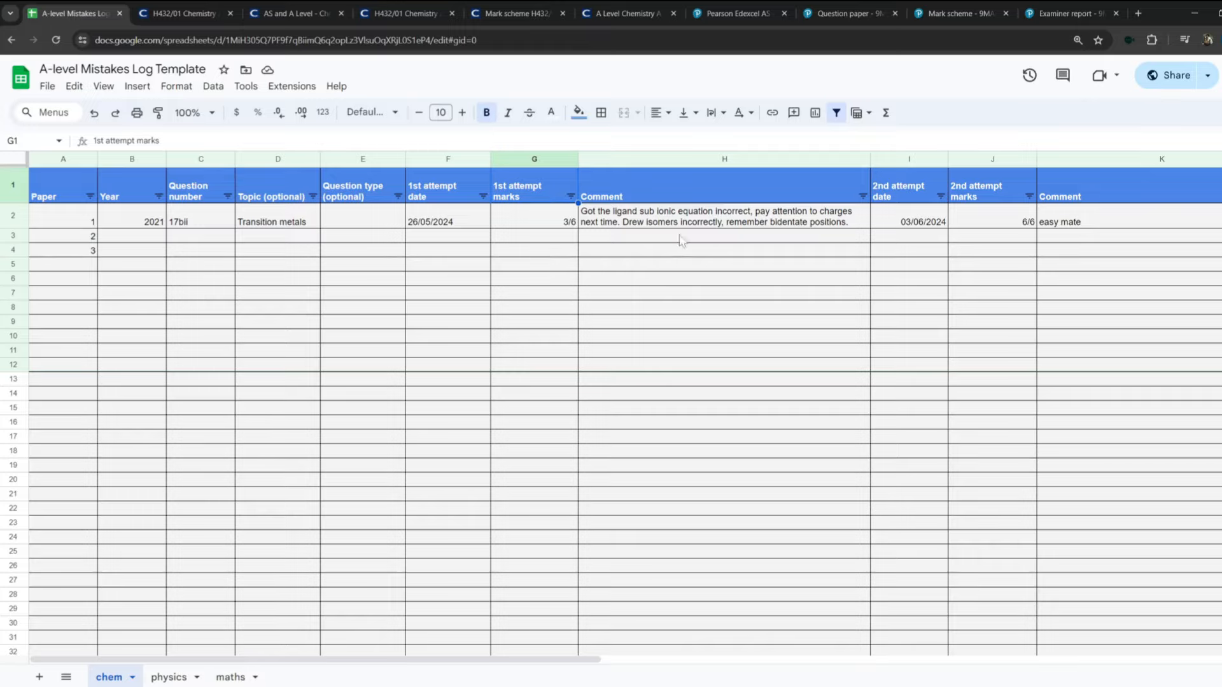
Check the URL columns, then delete A2:L4 to clear the transition metals row and paper numbers.
{"action": "scroll", "scroll_direction": "right", "scroll_amount": 3}
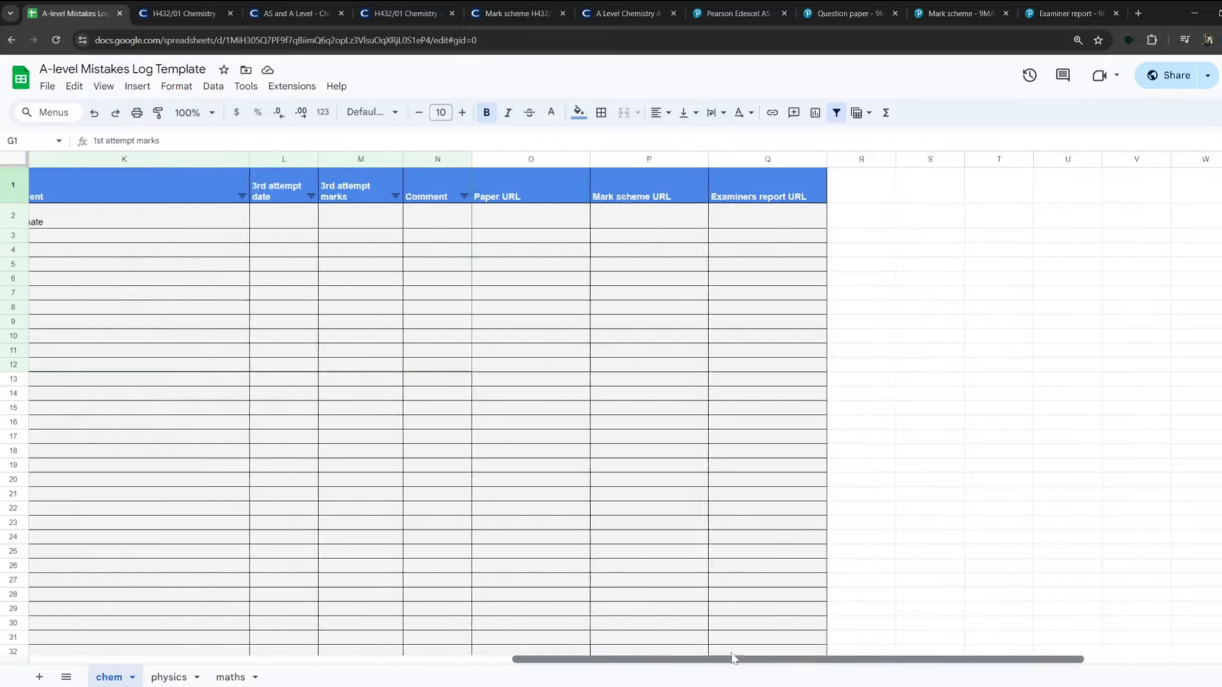
{"action": "scroll", "scroll_direction": "left", "scroll_amount": 3}
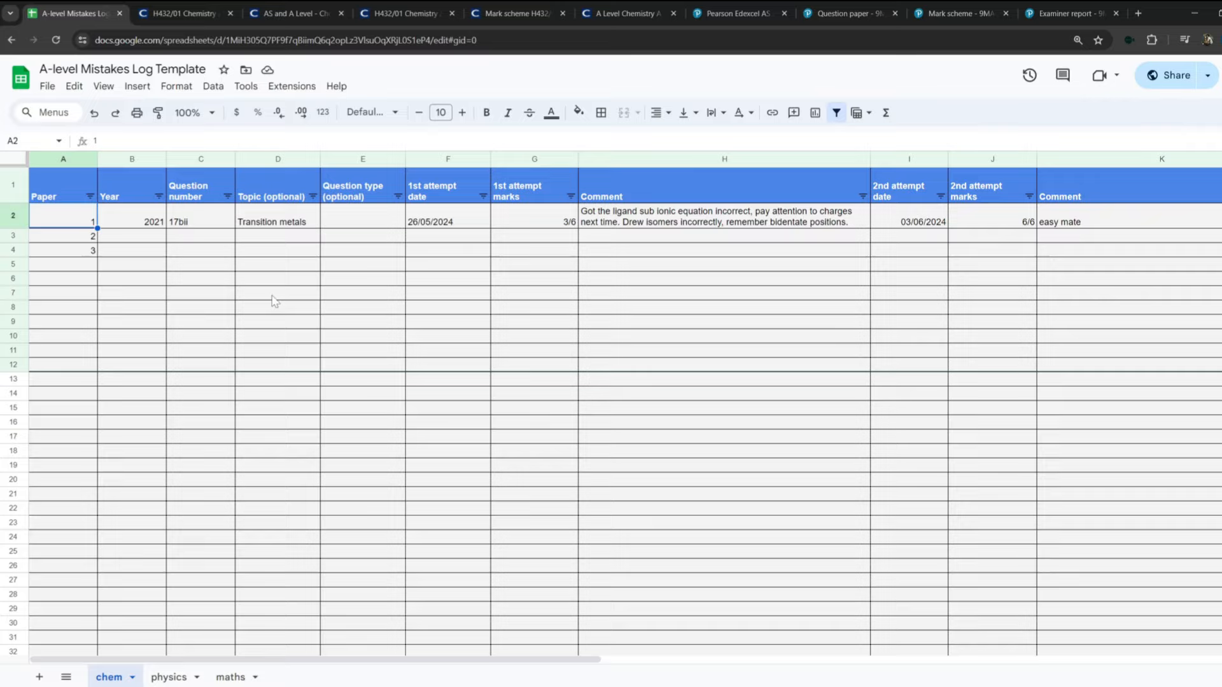
{"action": "mouse_move", "coordinate": [144, 238]}
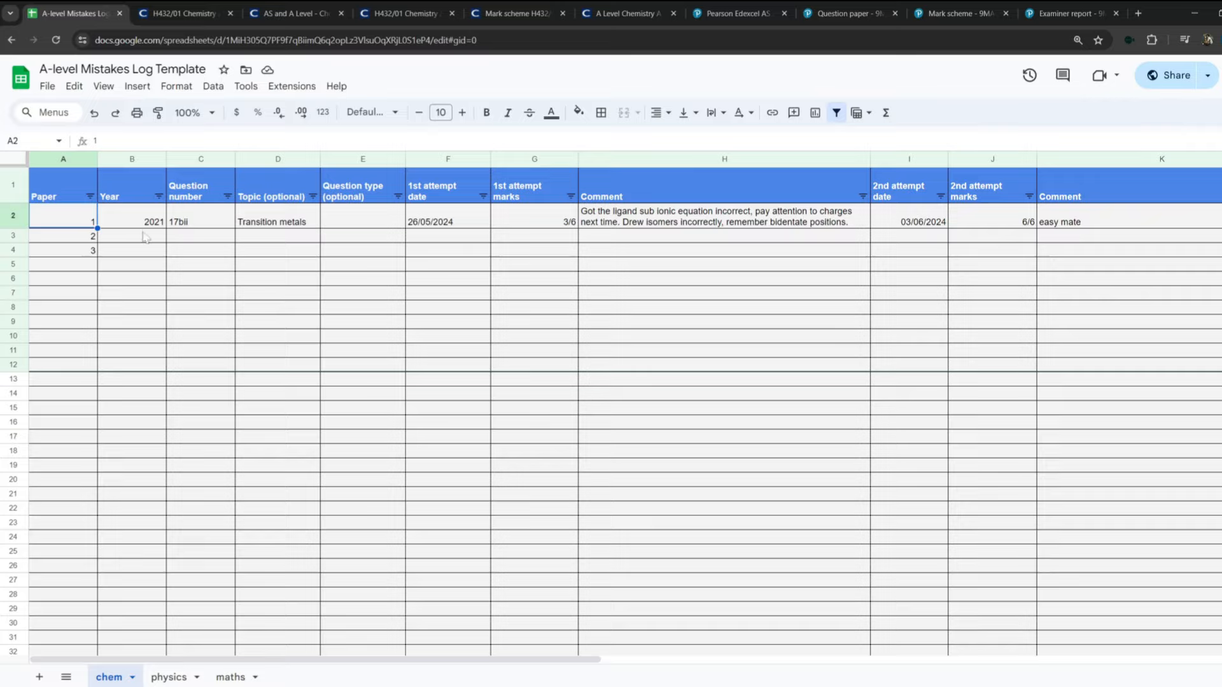
{"action": "mouse_move", "coordinate": [616, 605]}
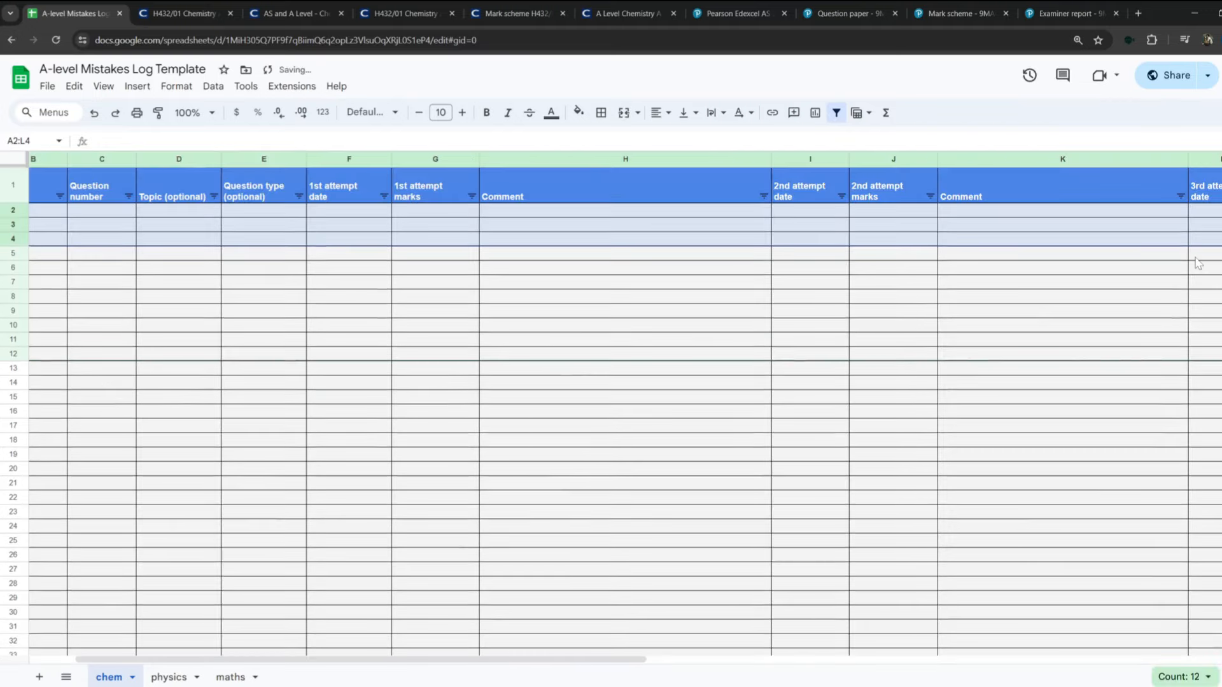
{"action": "scroll", "scroll_direction": "left", "scroll_amount": 3}
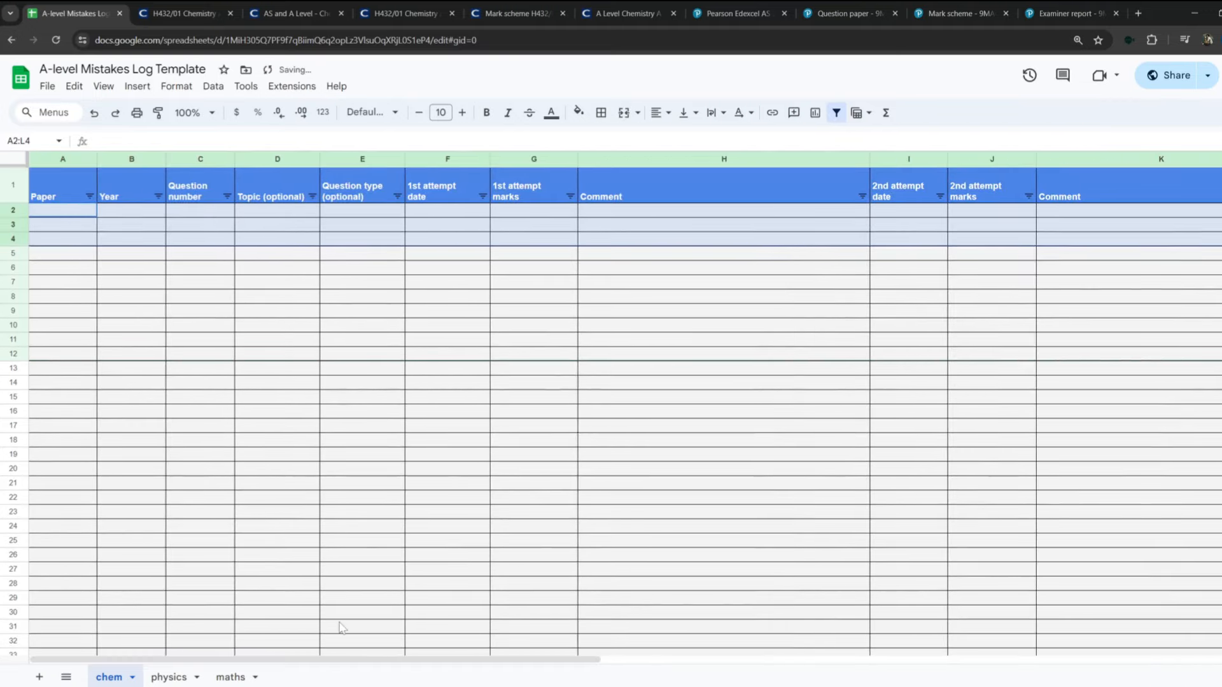
{"action": "left_click", "coordinate": [63, 210]}
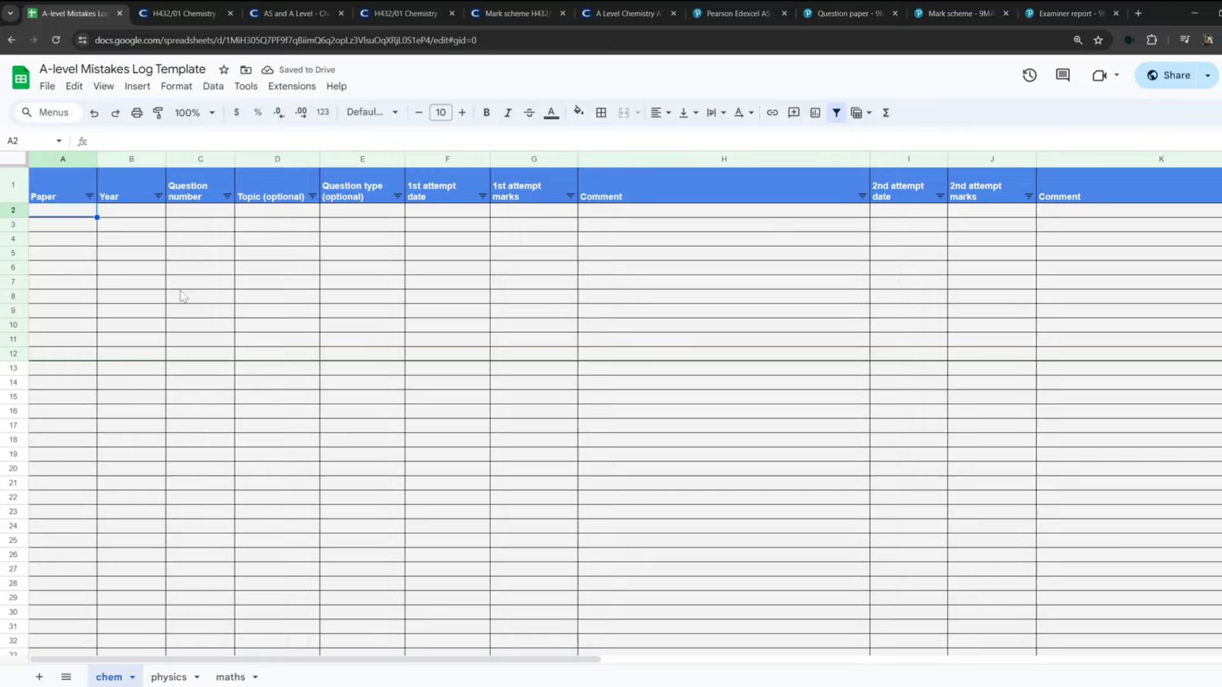
{"action": "left_click", "coordinate": [721, 310]}
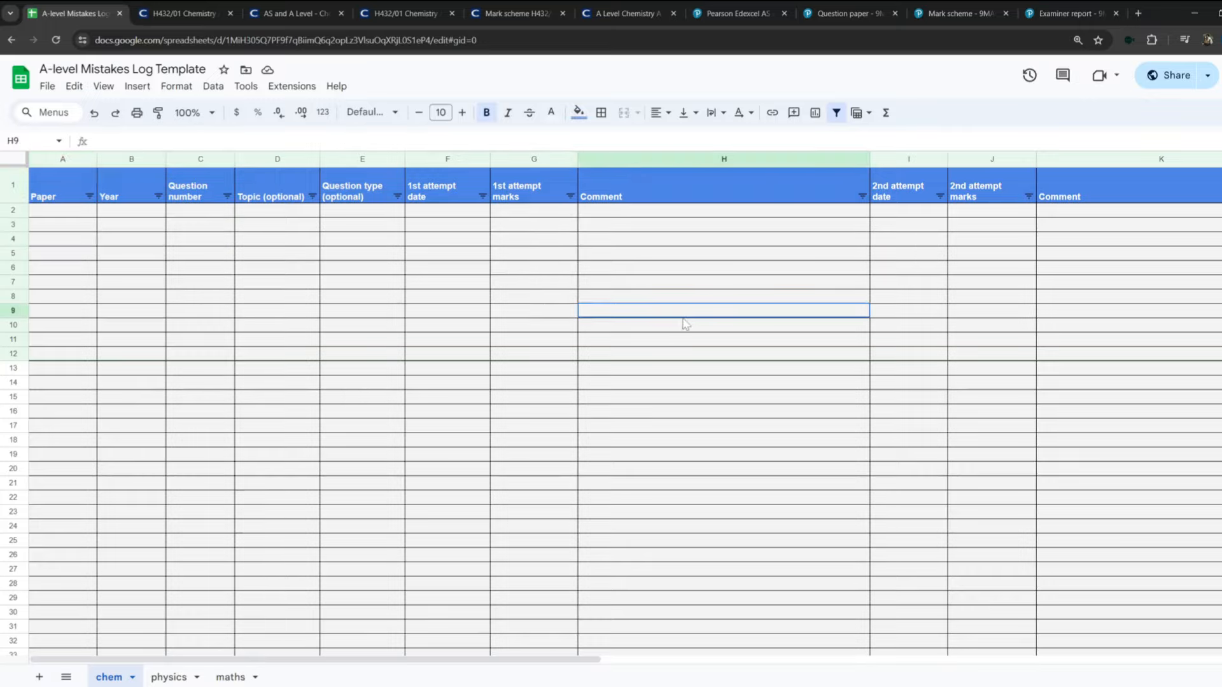